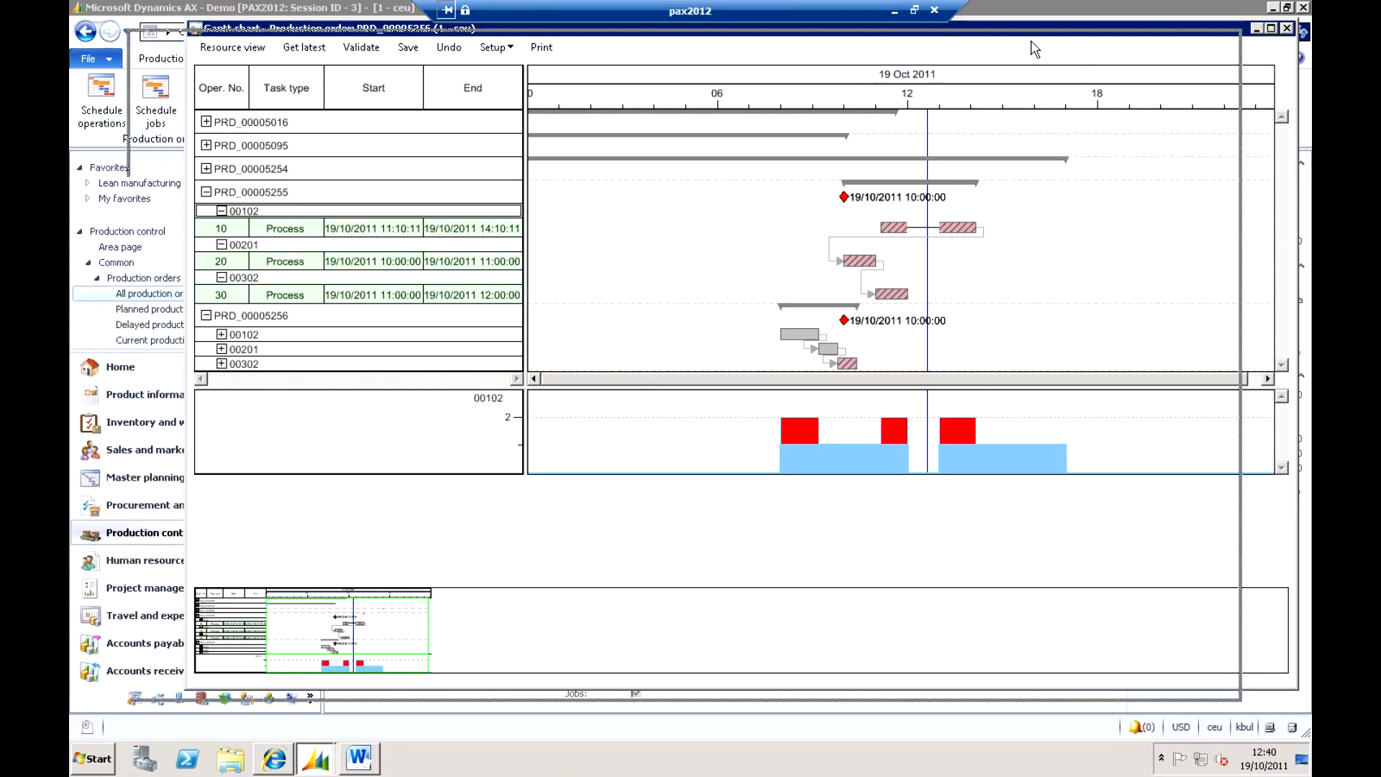
- Close the production order Gantt chart to return to the All production orders list
{"action": "left_click", "coordinate": [1286, 27]}
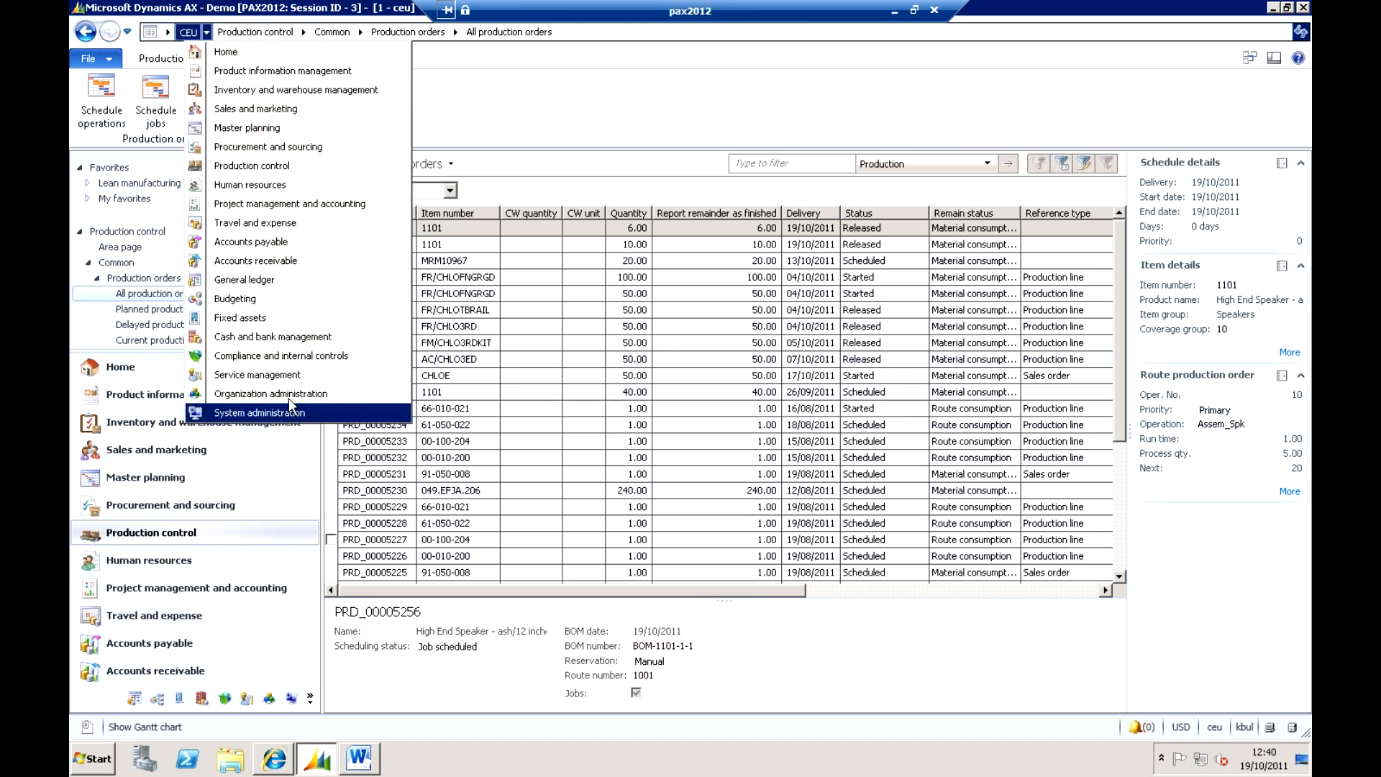
- Go to Organization administration and open Resources > Resource groups, showing group 001
{"action": "left_click", "coordinate": [271, 392]}
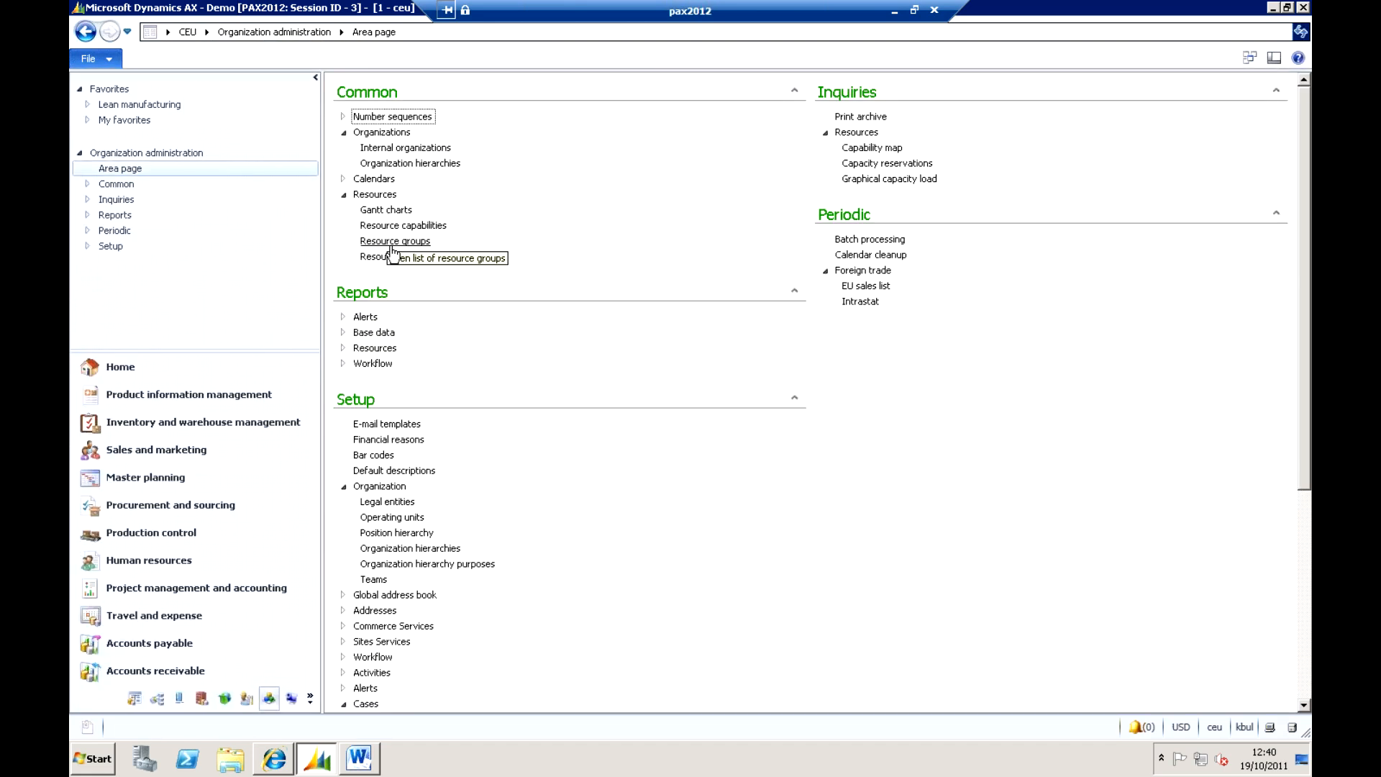
{"action": "left_click", "coordinate": [394, 242]}
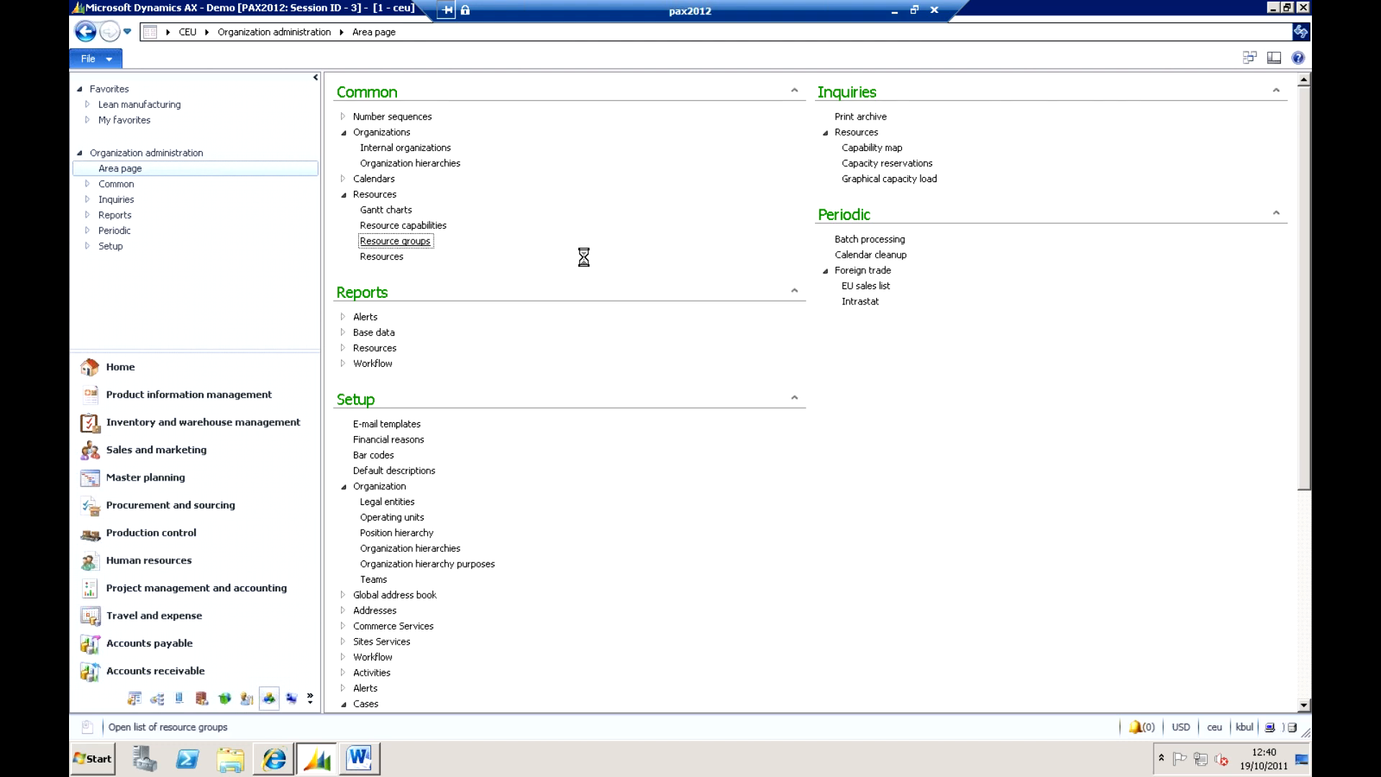
{"action": "left_click", "coordinate": [394, 240]}
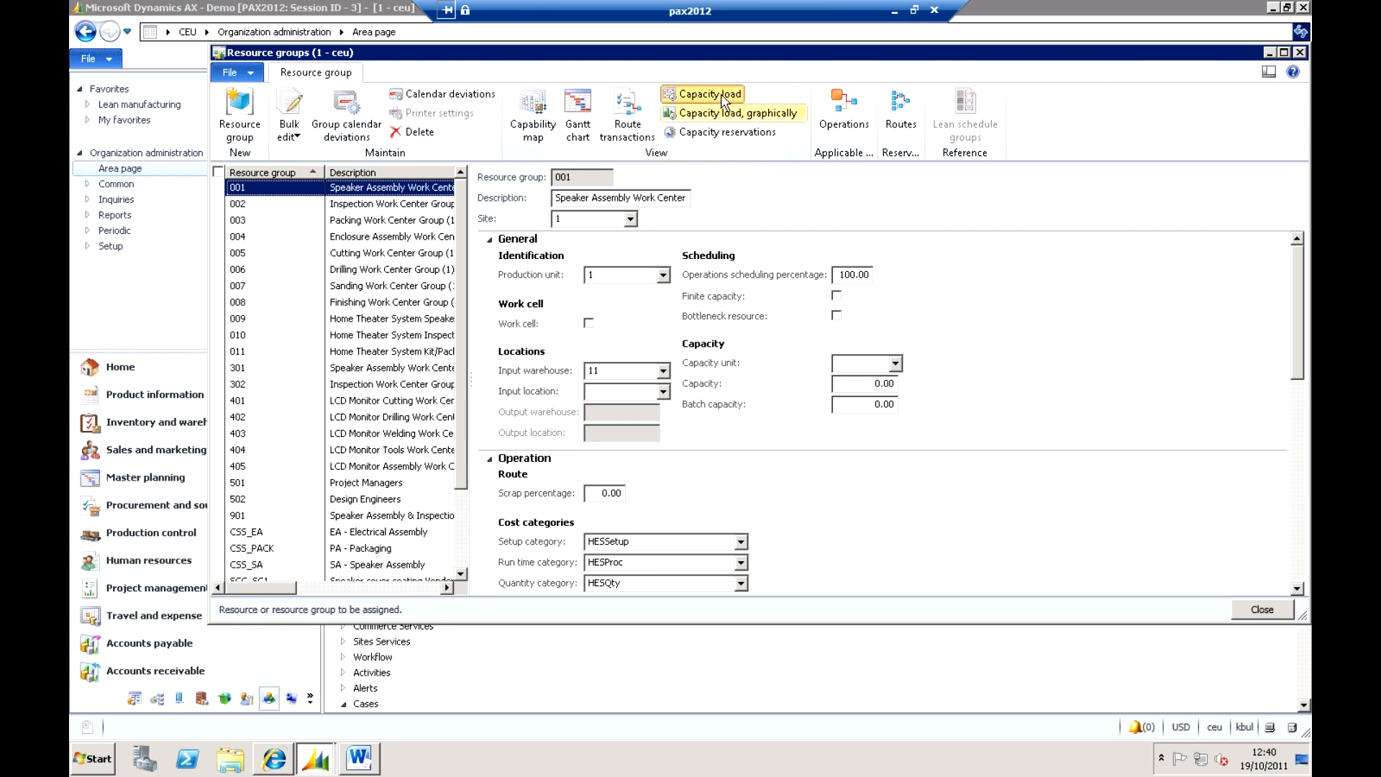
{"action": "mouse_move", "coordinate": [1011, 383]}
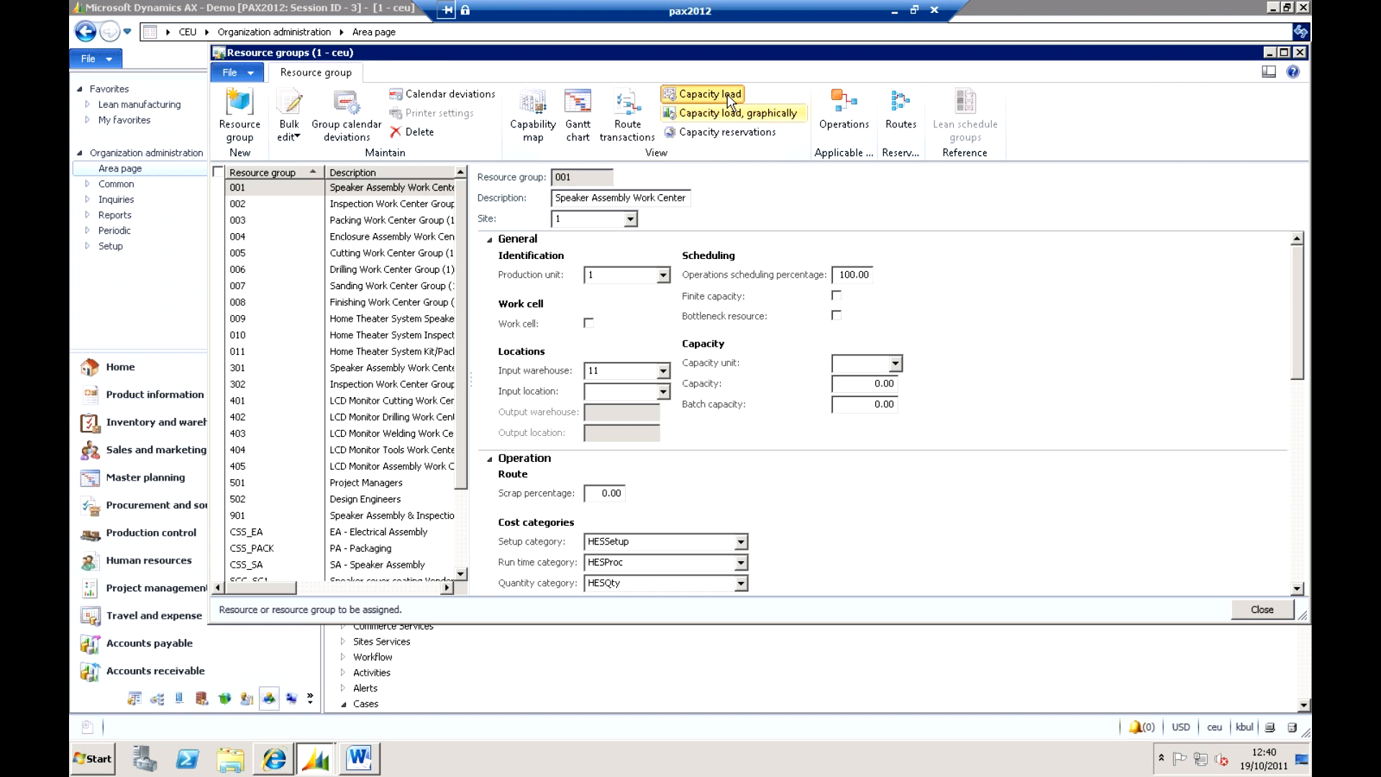
{"action": "left_click", "coordinate": [700, 94]}
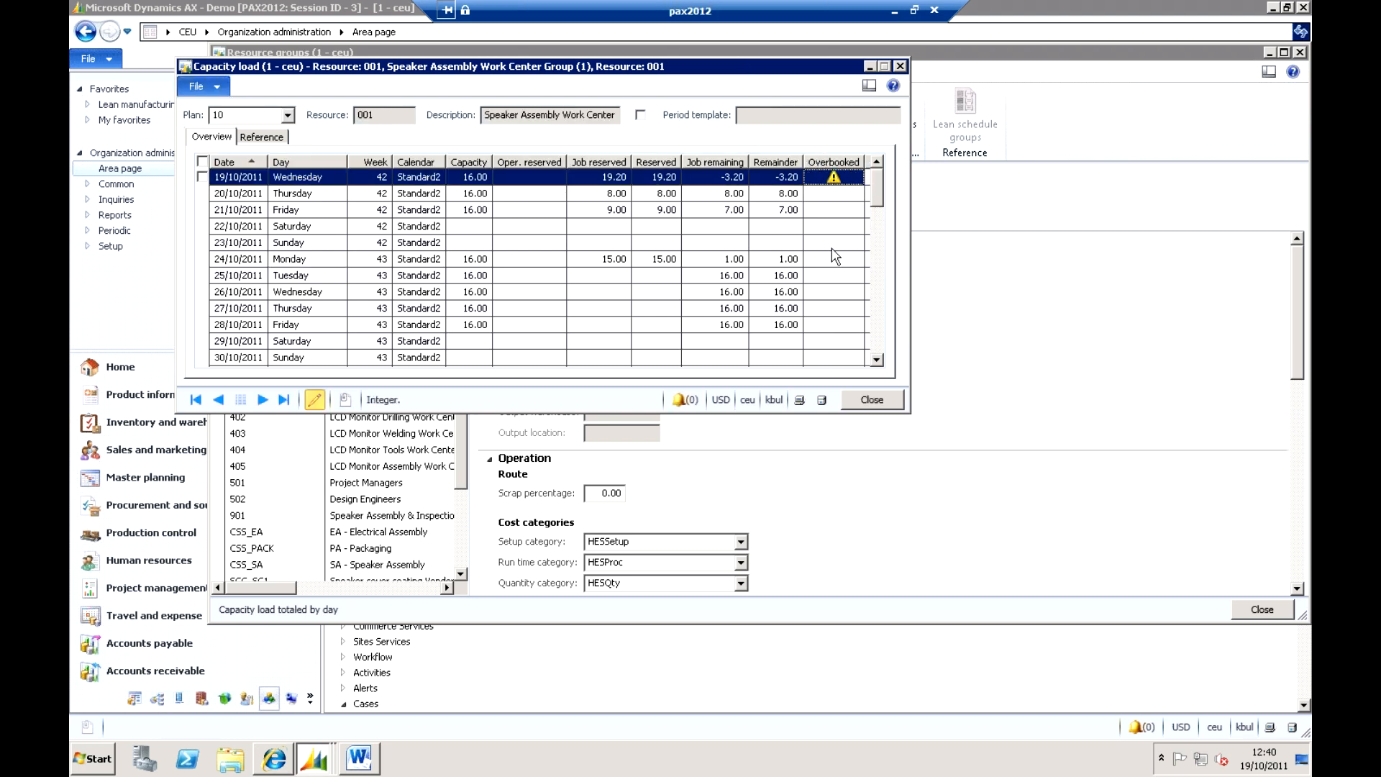
{"action": "mouse_move", "coordinate": [783, 86]}
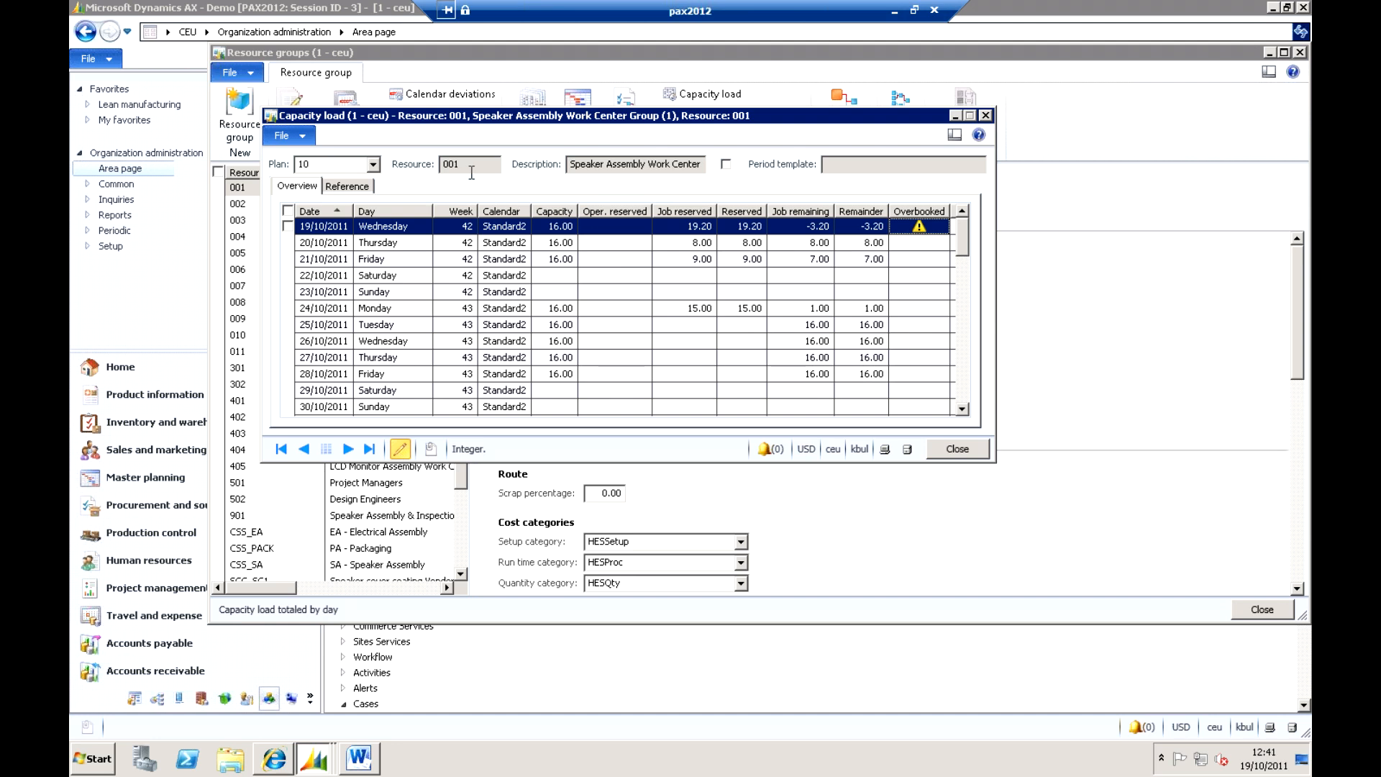
{"action": "mouse_move", "coordinate": [934, 227]}
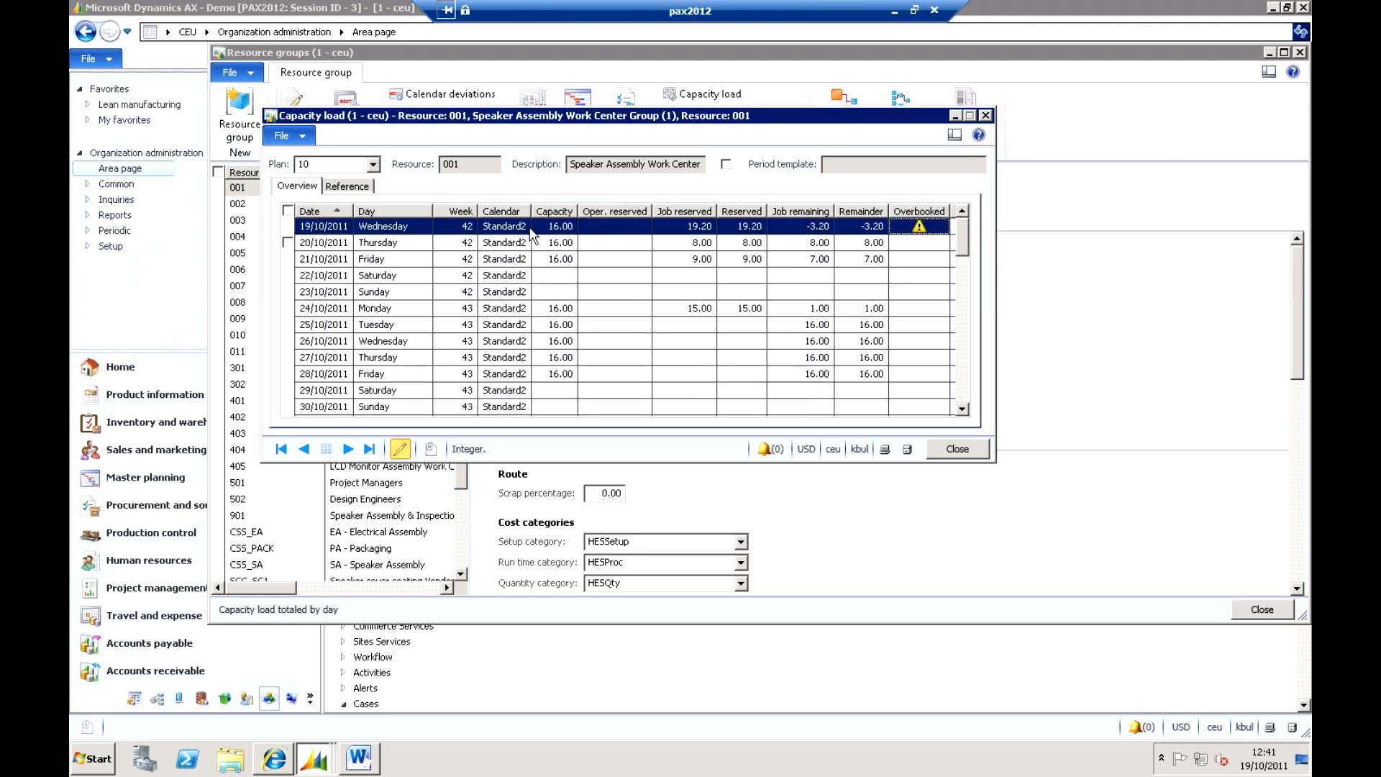
{"action": "mouse_move", "coordinate": [848, 251]}
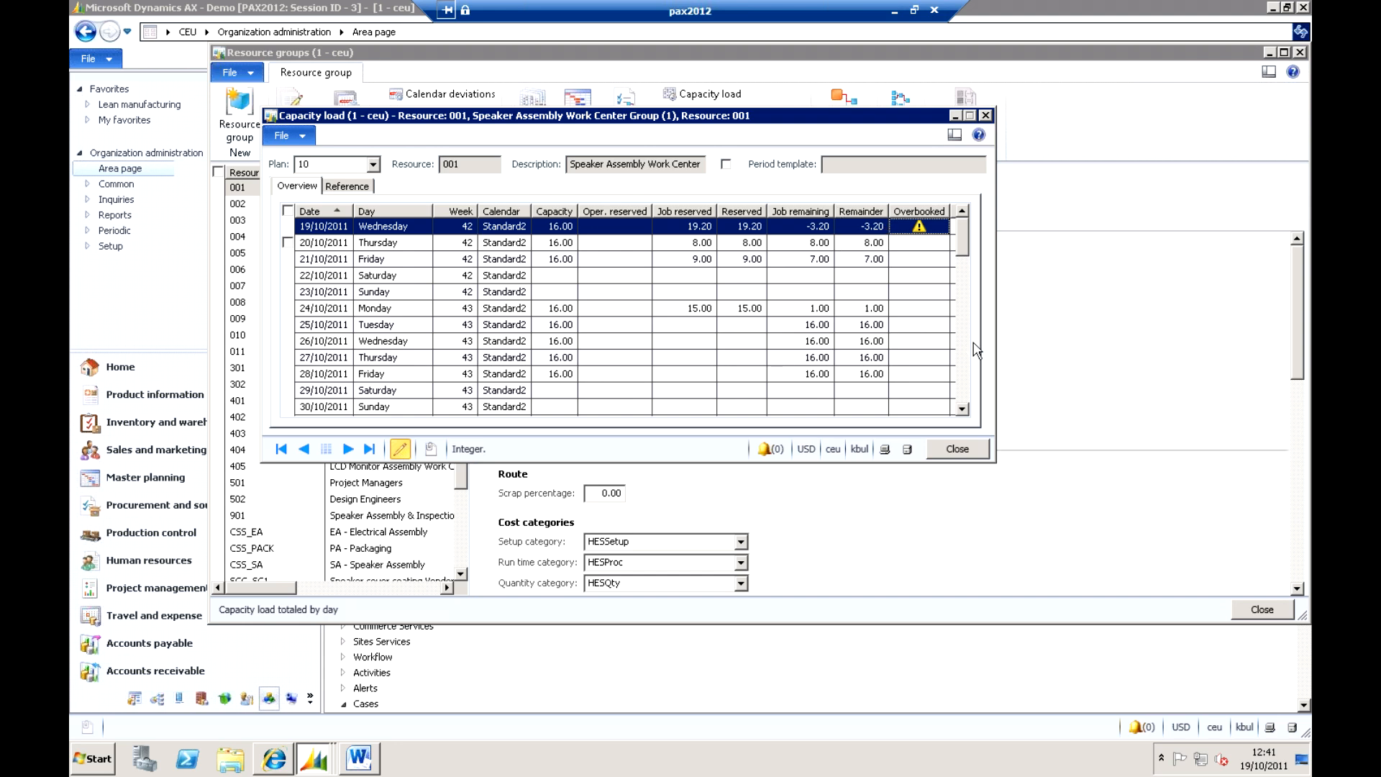
{"action": "mouse_move", "coordinate": [958, 449]}
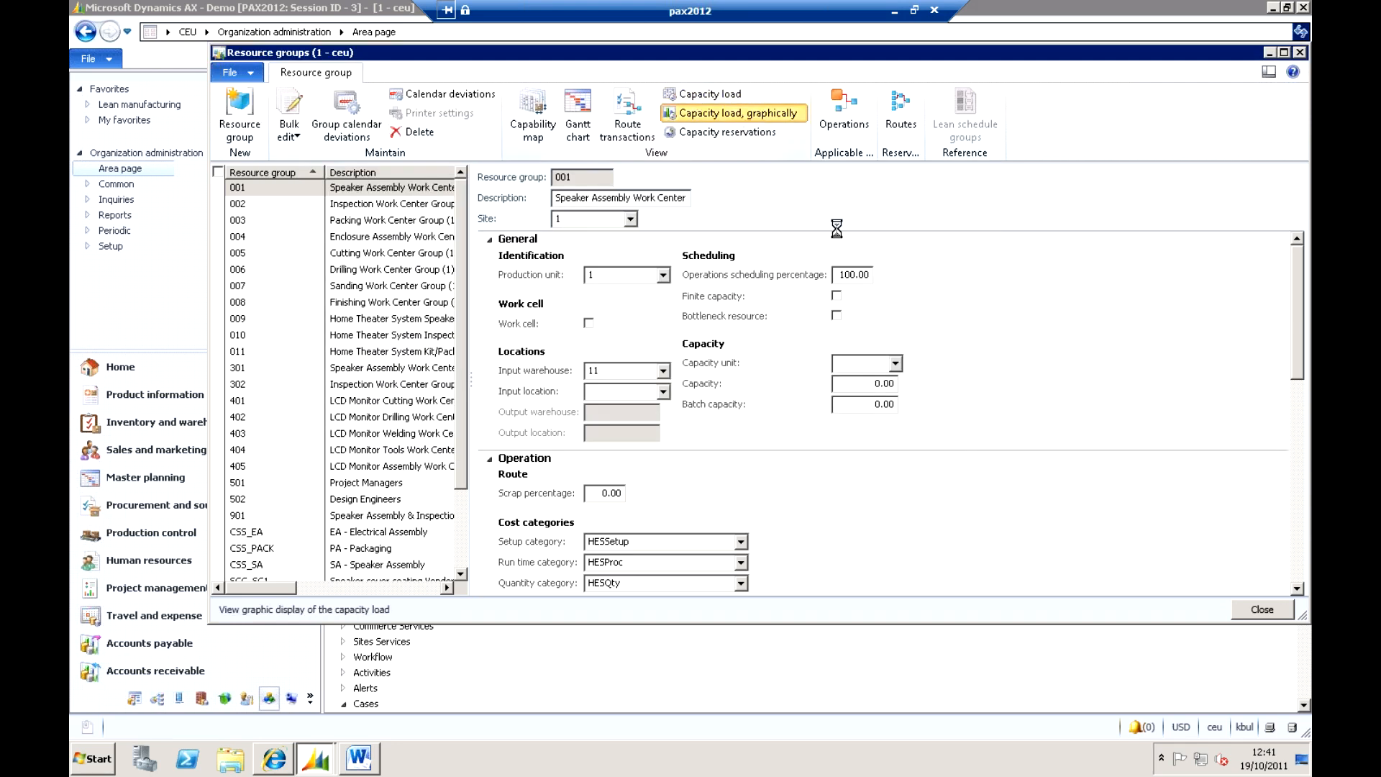
{"action": "mouse_move", "coordinate": [912, 301]}
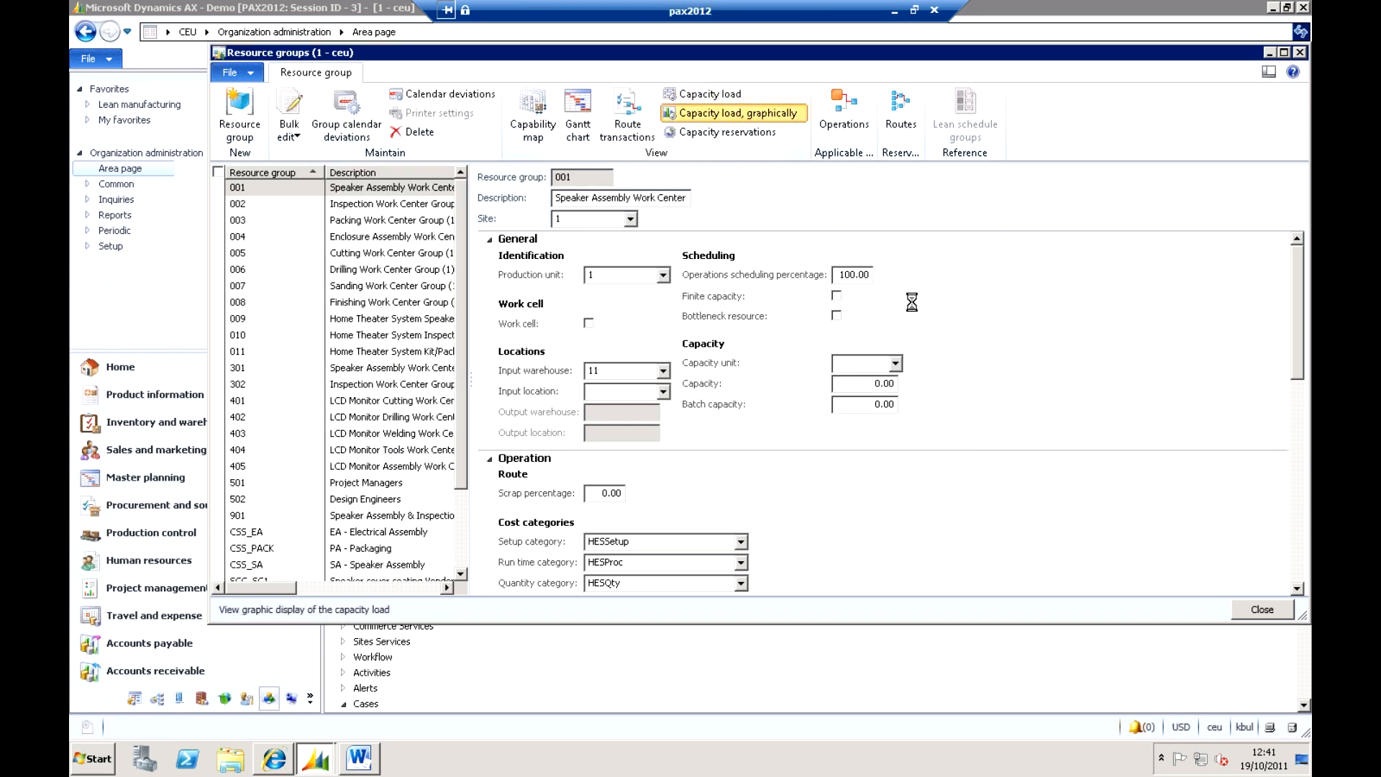
{"action": "left_click", "coordinate": [735, 112]}
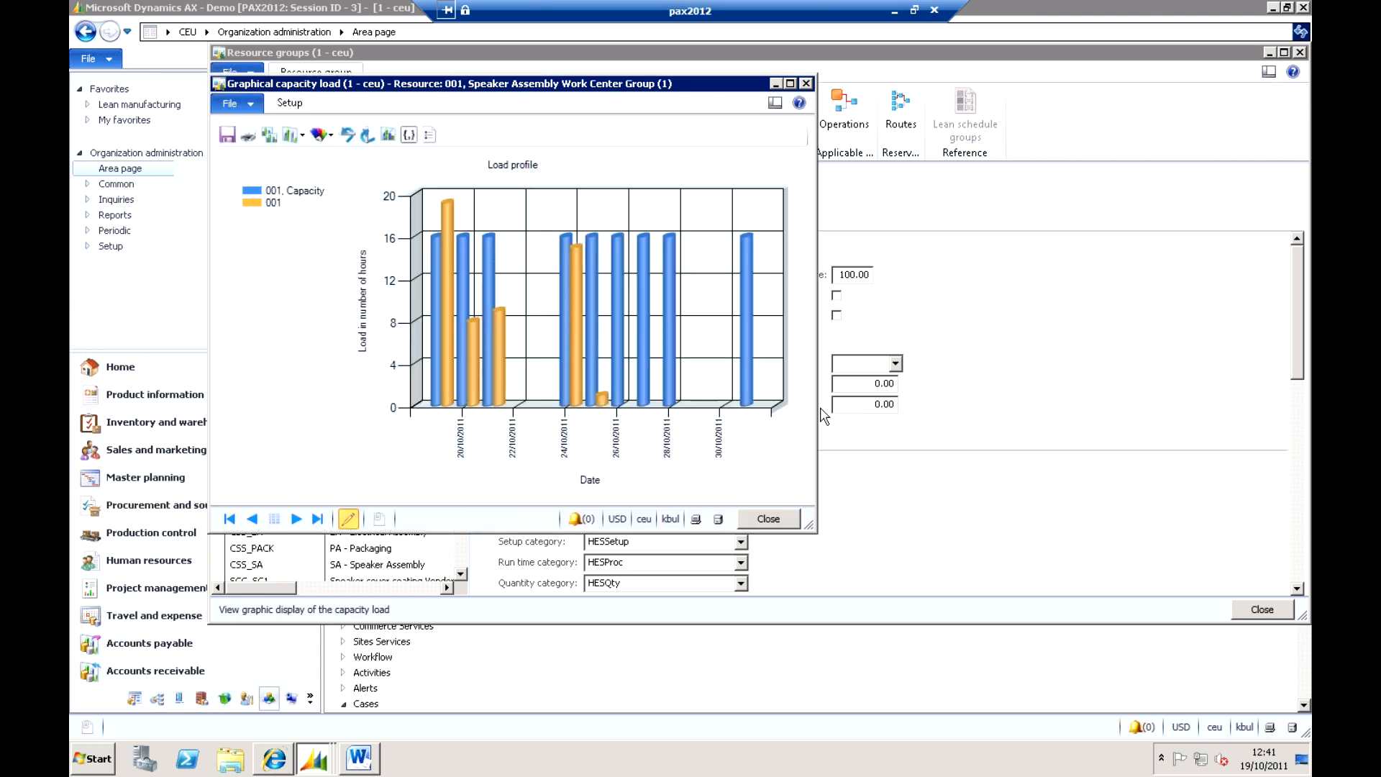
{"action": "mouse_move", "coordinate": [846, 227]}
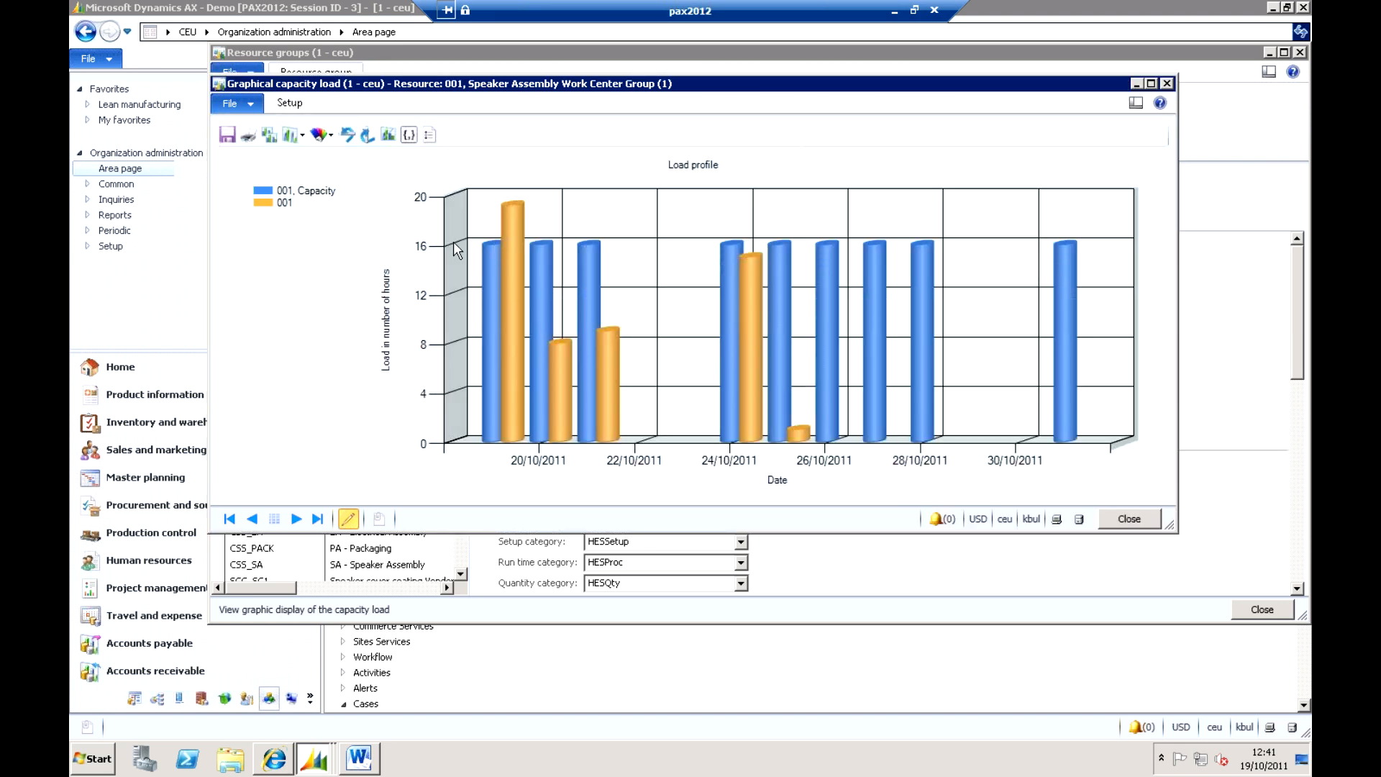
{"action": "mouse_move", "coordinate": [512, 218]}
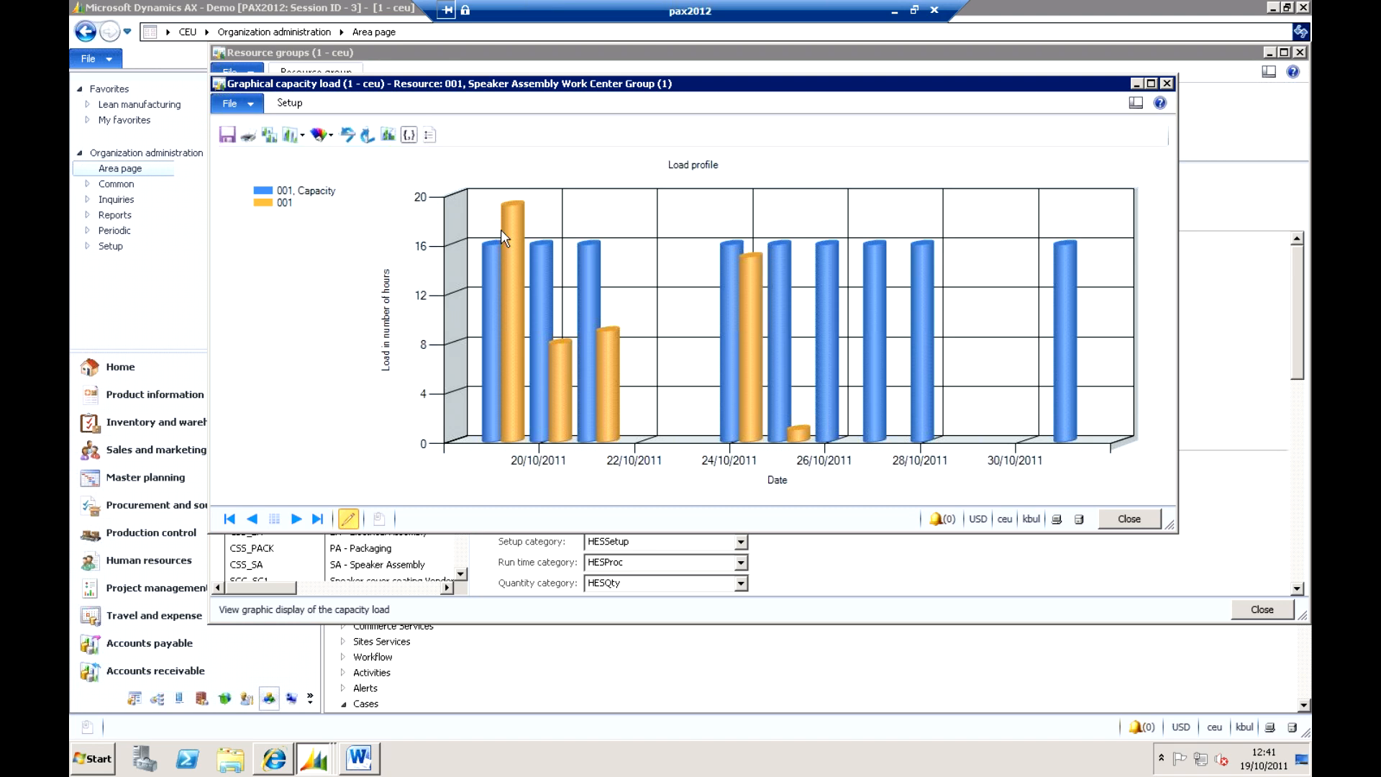
{"action": "mouse_move", "coordinate": [530, 237]}
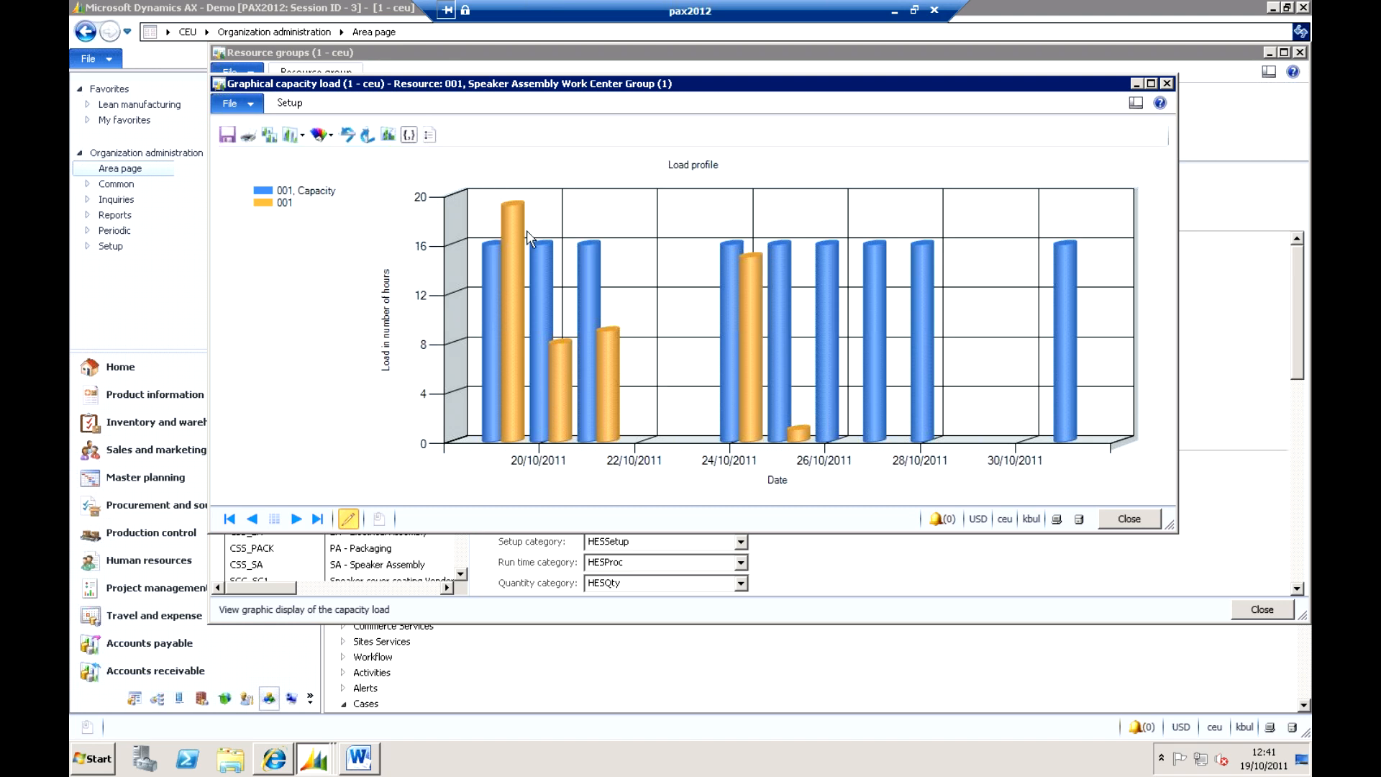
{"action": "mouse_move", "coordinate": [513, 269]}
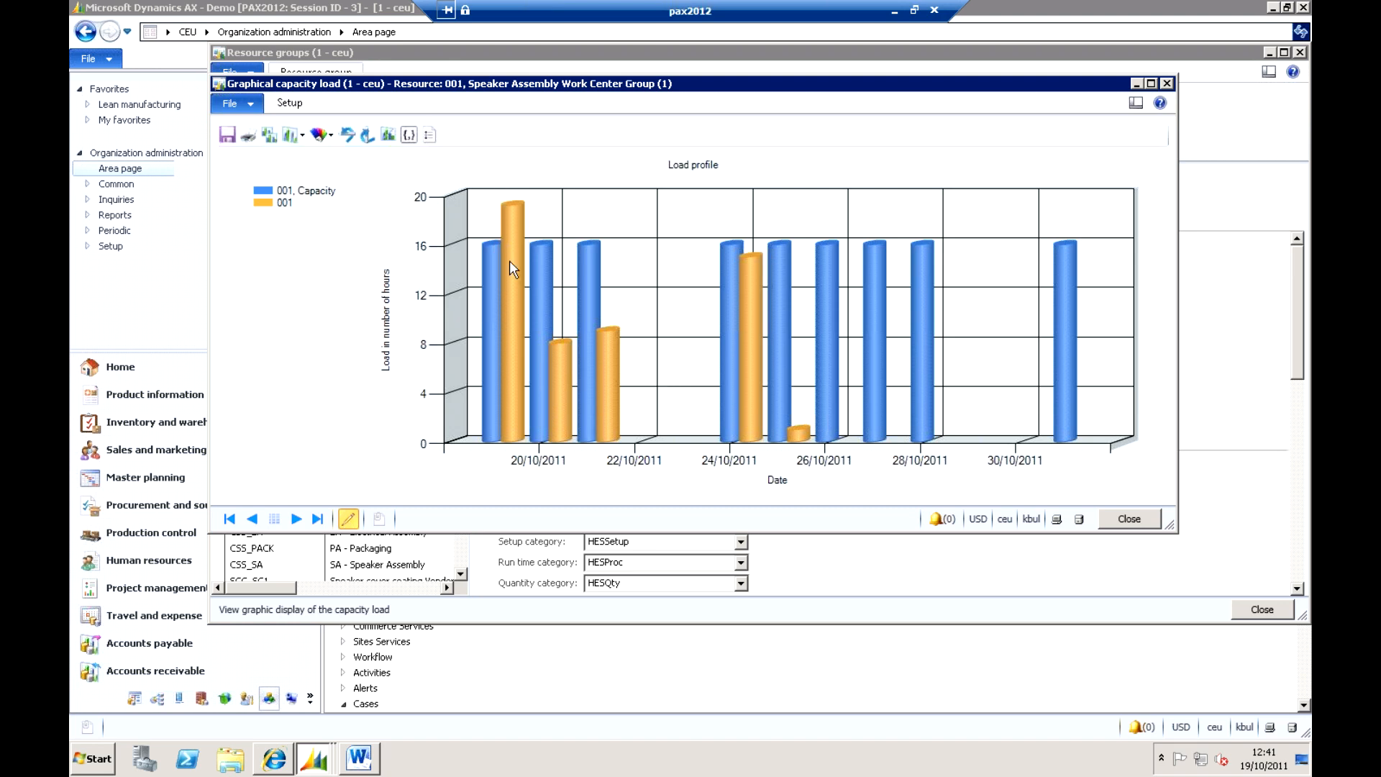
{"action": "mouse_move", "coordinate": [791, 250]}
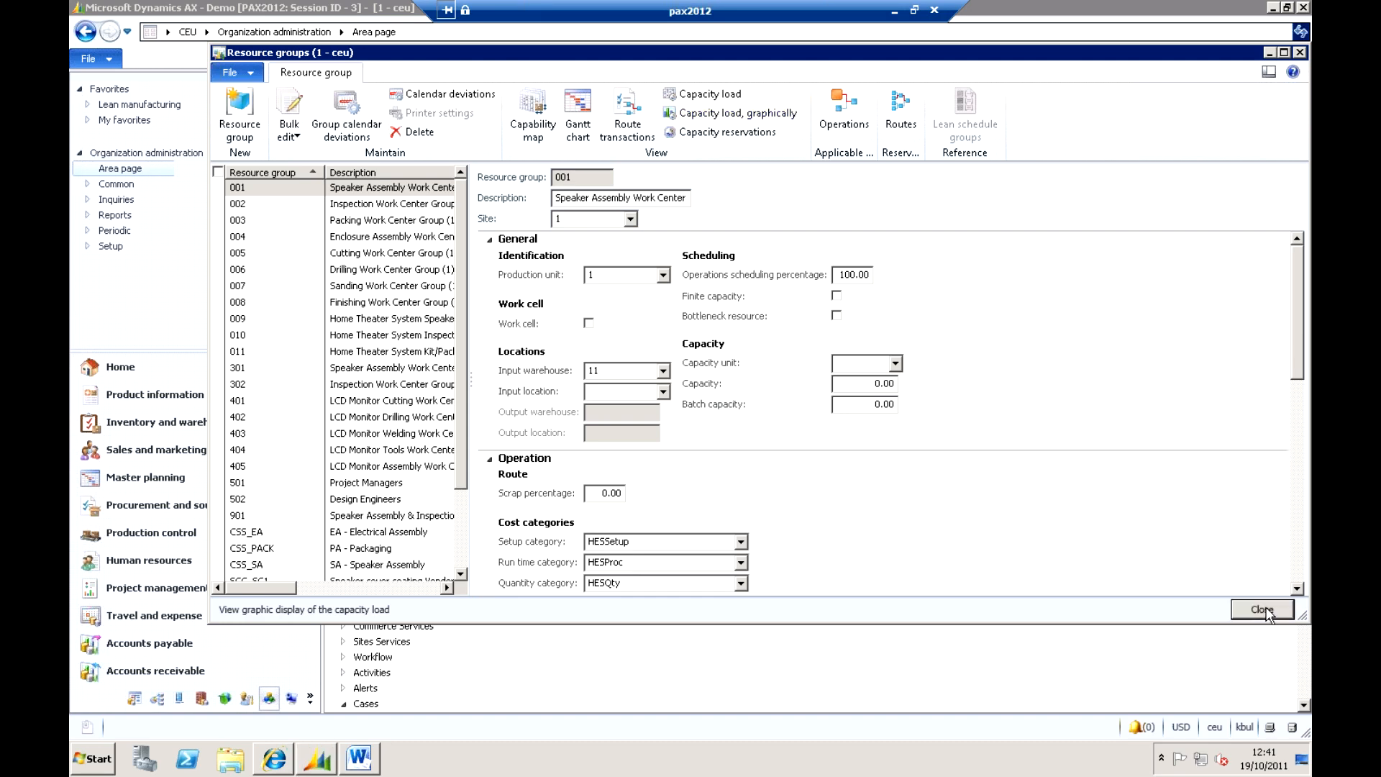
- Close the Resource groups form and go to the Production control area page
{"action": "left_click", "coordinate": [1263, 610]}
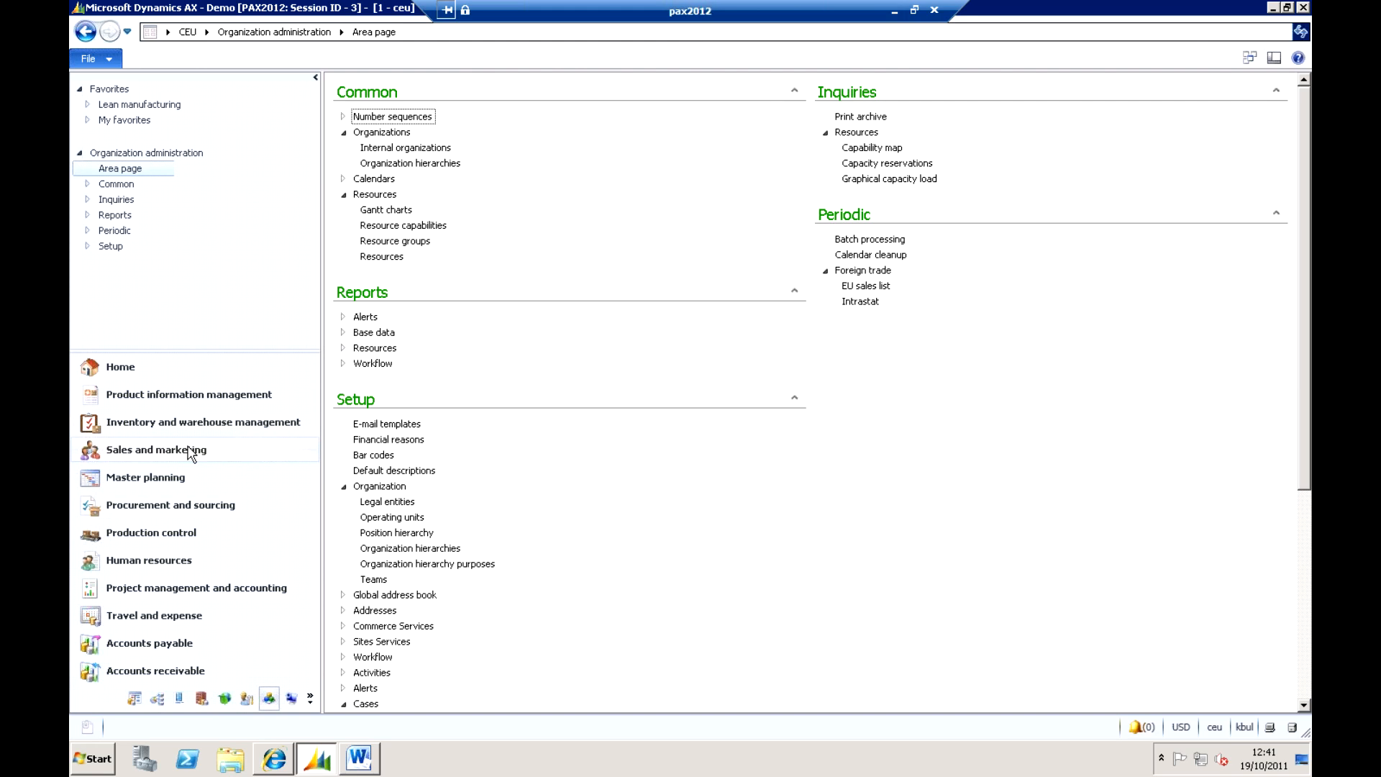
{"action": "mouse_move", "coordinate": [180, 558]}
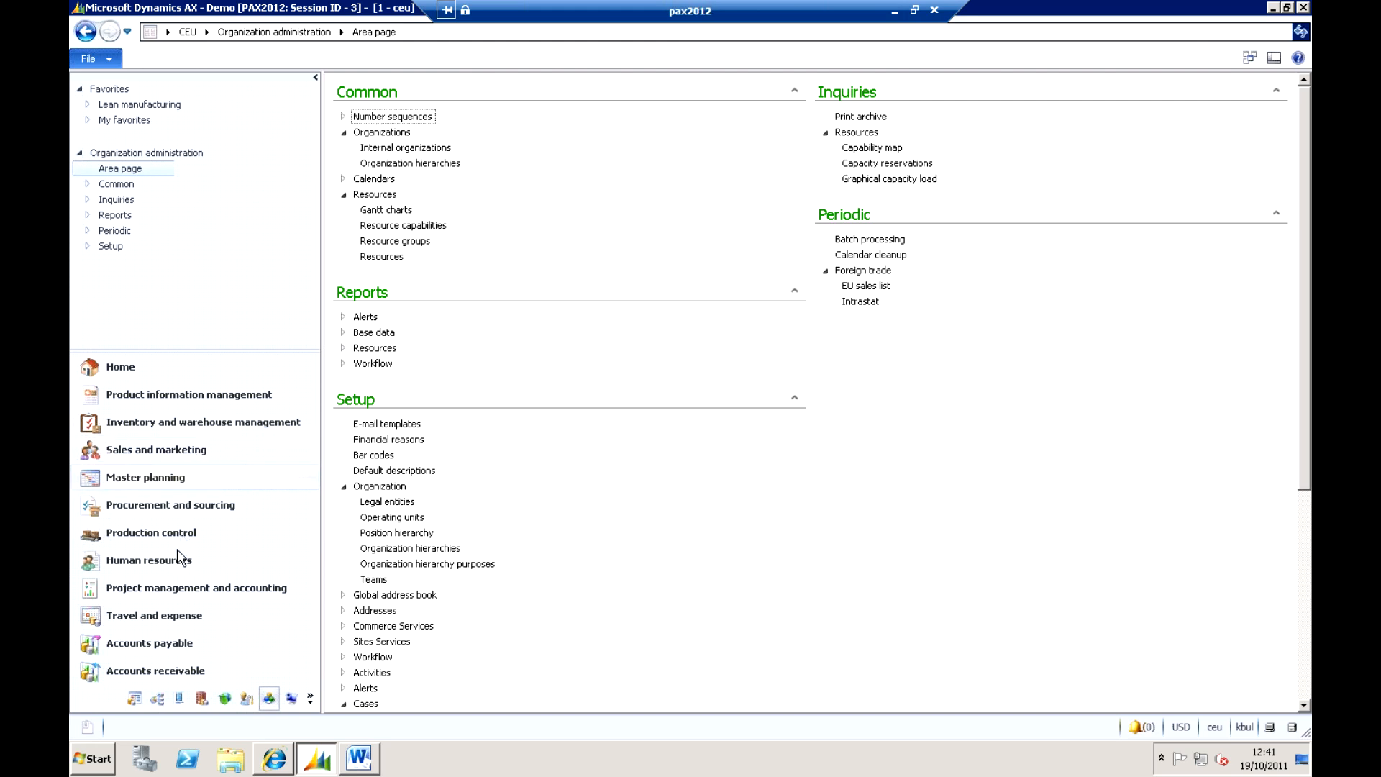
{"action": "left_click", "coordinate": [151, 532]}
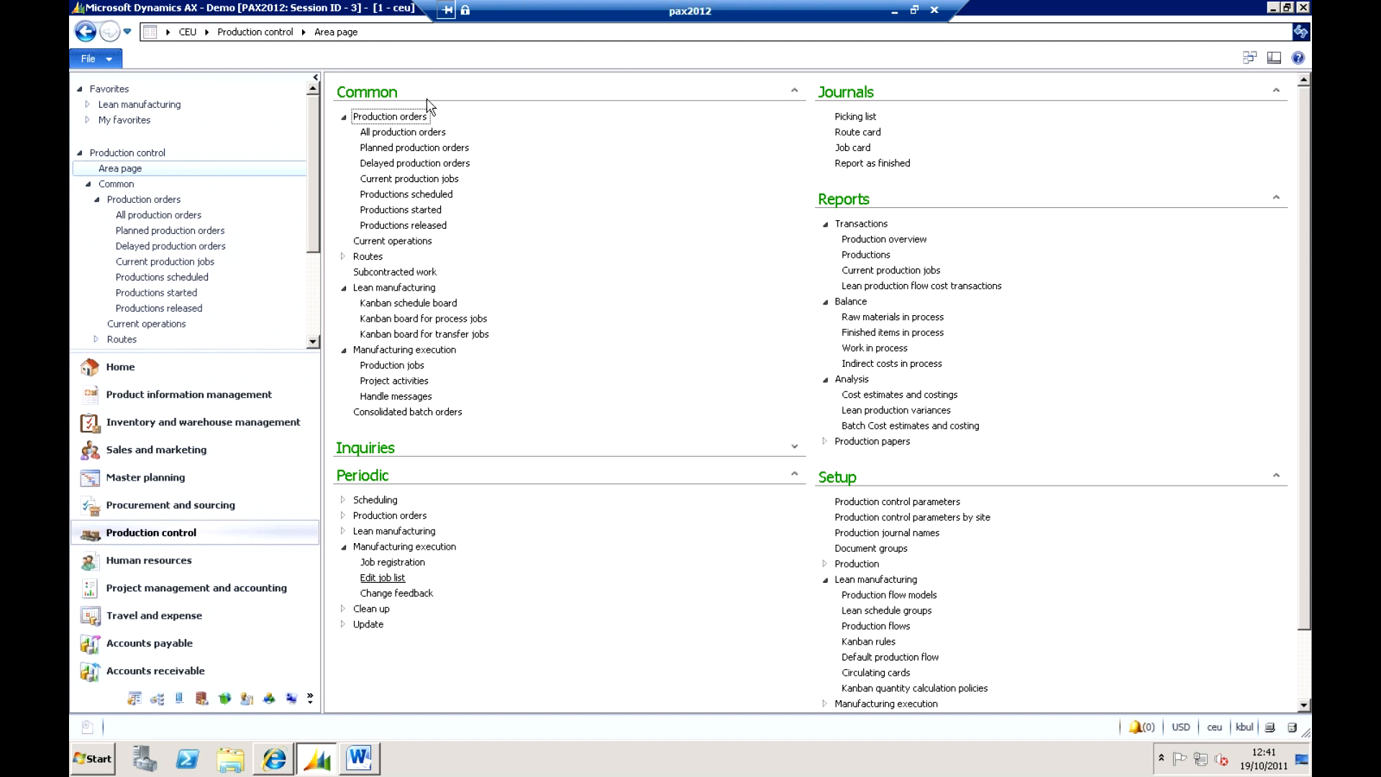
{"action": "mouse_move", "coordinate": [397, 553]}
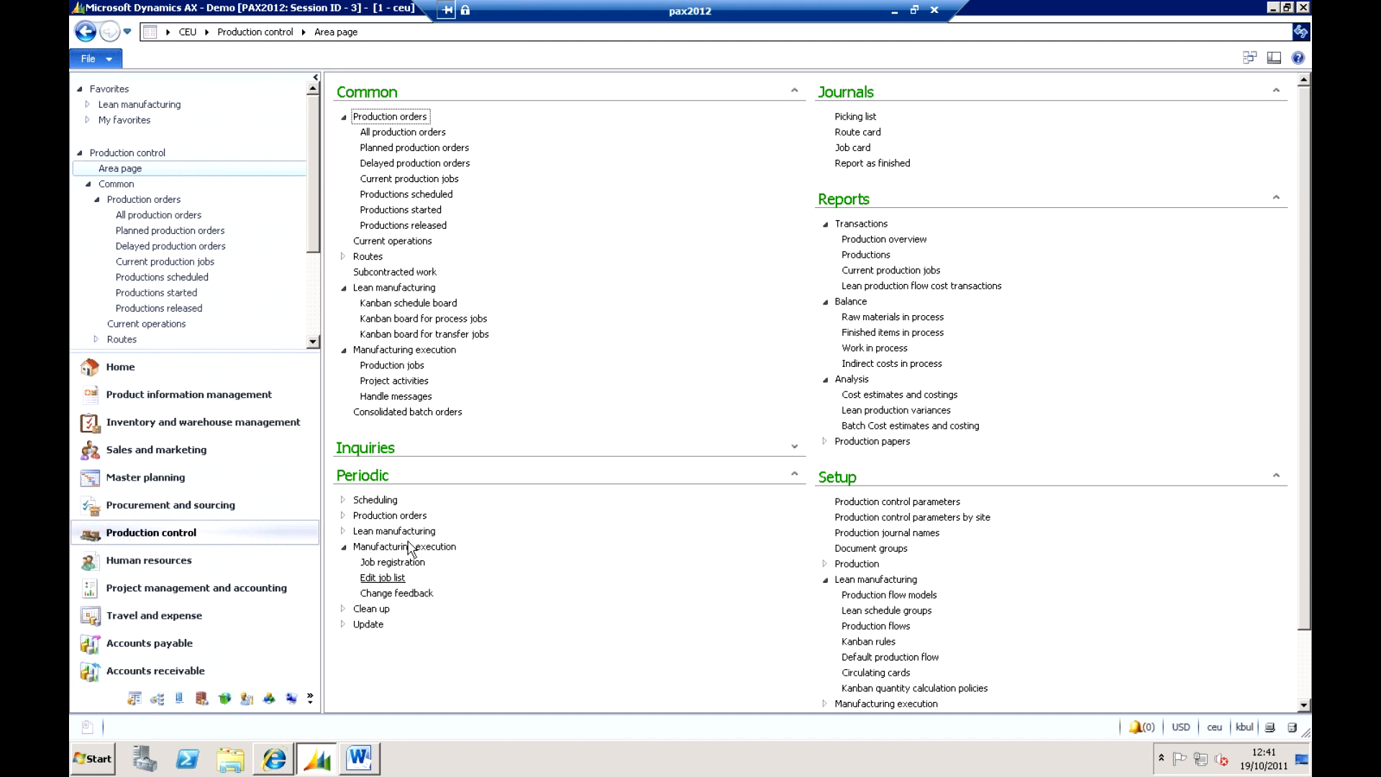
{"action": "mouse_move", "coordinate": [389, 582]}
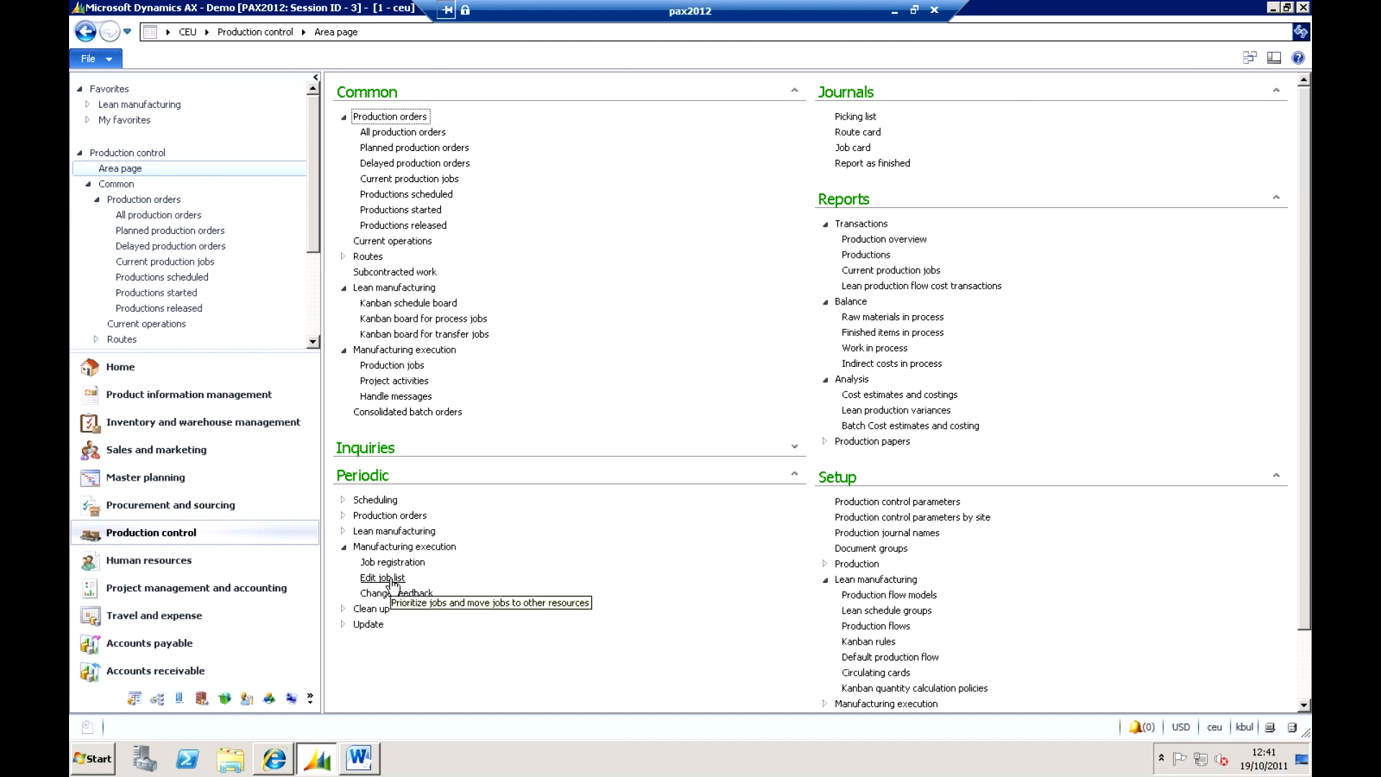
- Open Edit job list for the Speaker Assembly Work Center Group with its two not-started jobs
{"action": "left_click", "coordinate": [382, 578]}
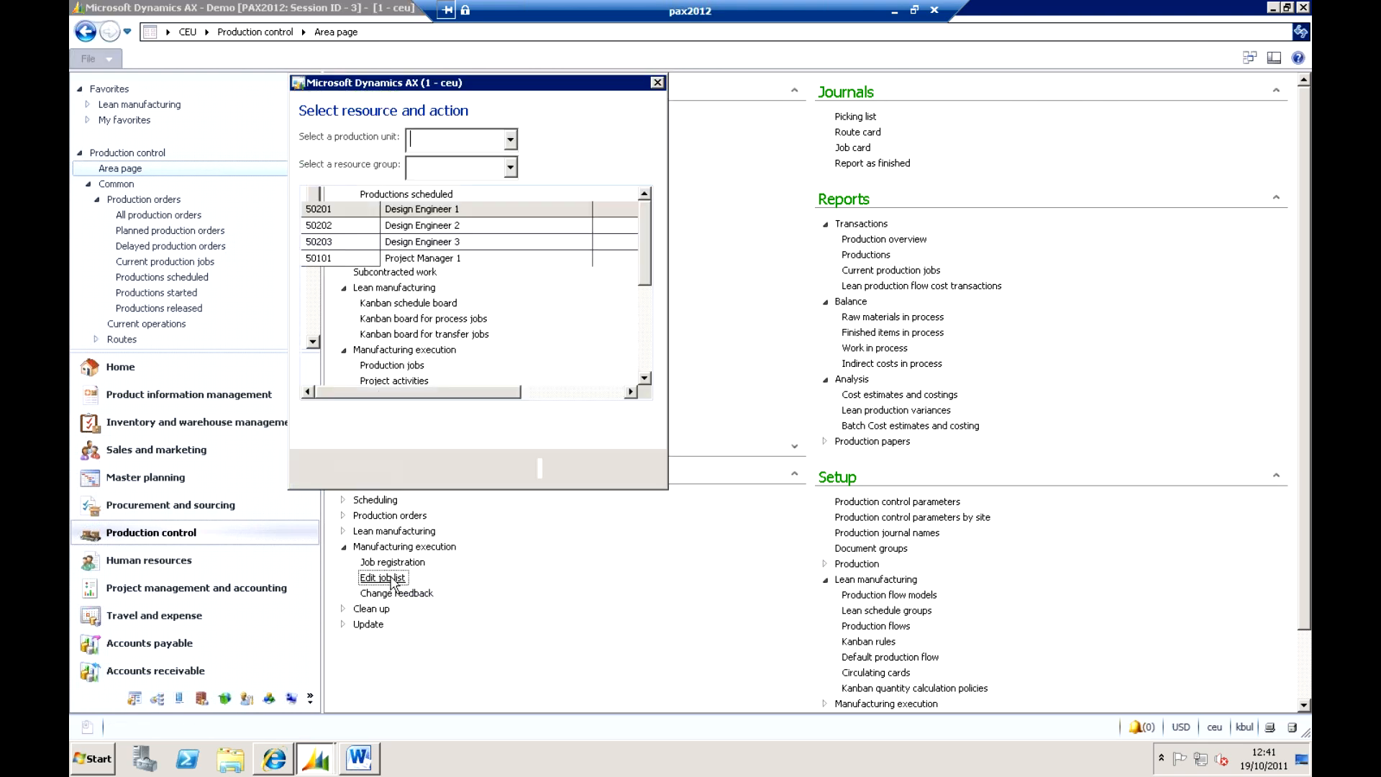
{"action": "left_click", "coordinate": [509, 141]}
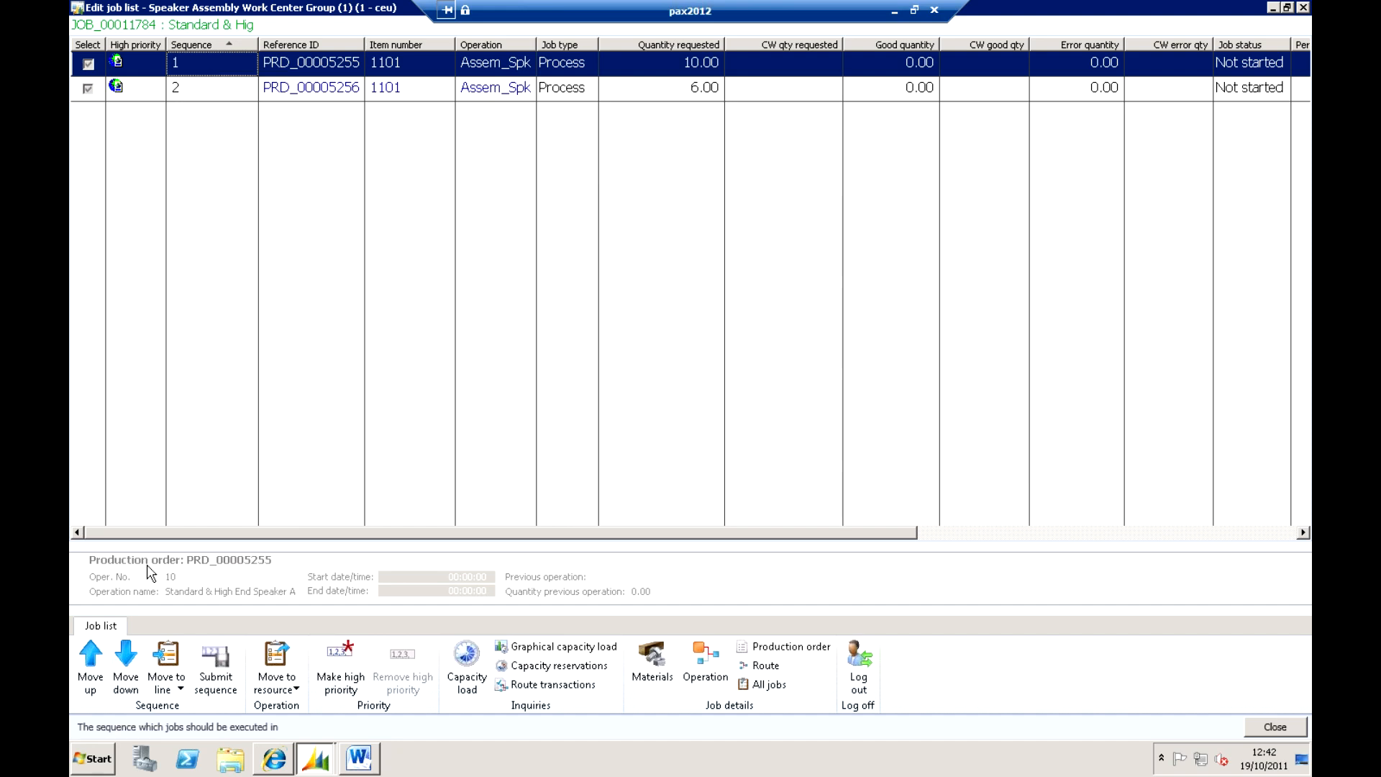
{"action": "mouse_move", "coordinate": [127, 659]}
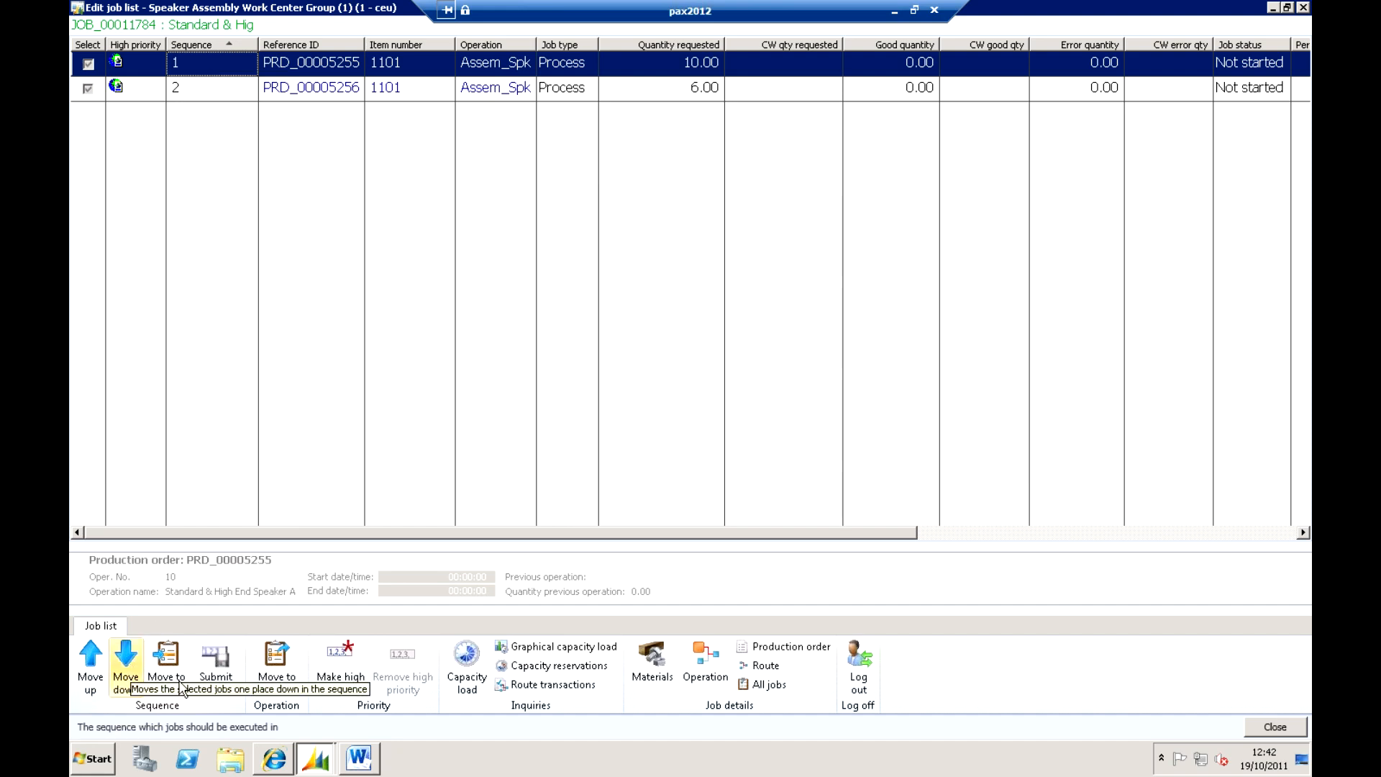
- Dismiss the line-number prompt, then view and close the materials for production job PRD_00005255
{"action": "left_click", "coordinate": [167, 658]}
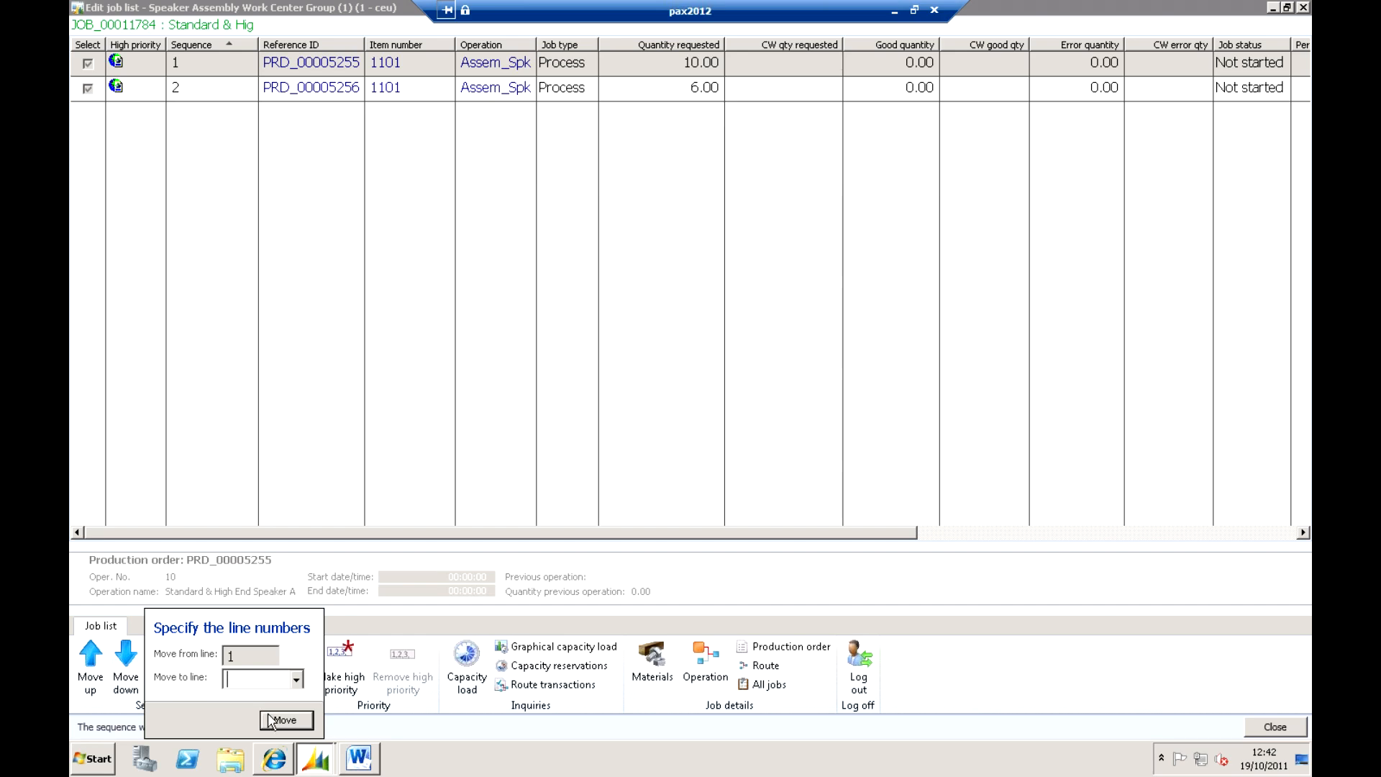
{"action": "left_click", "coordinate": [285, 720]}
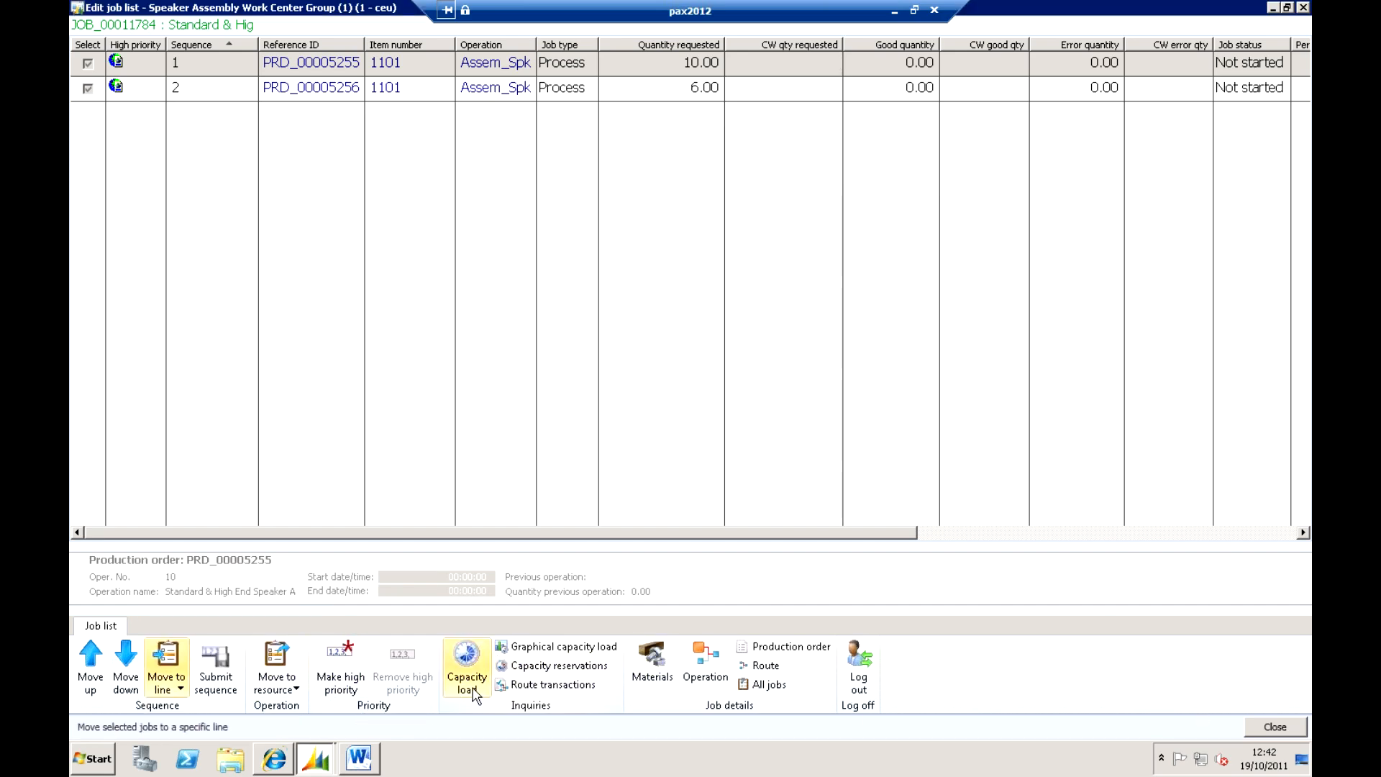
{"action": "mouse_move", "coordinate": [645, 664]}
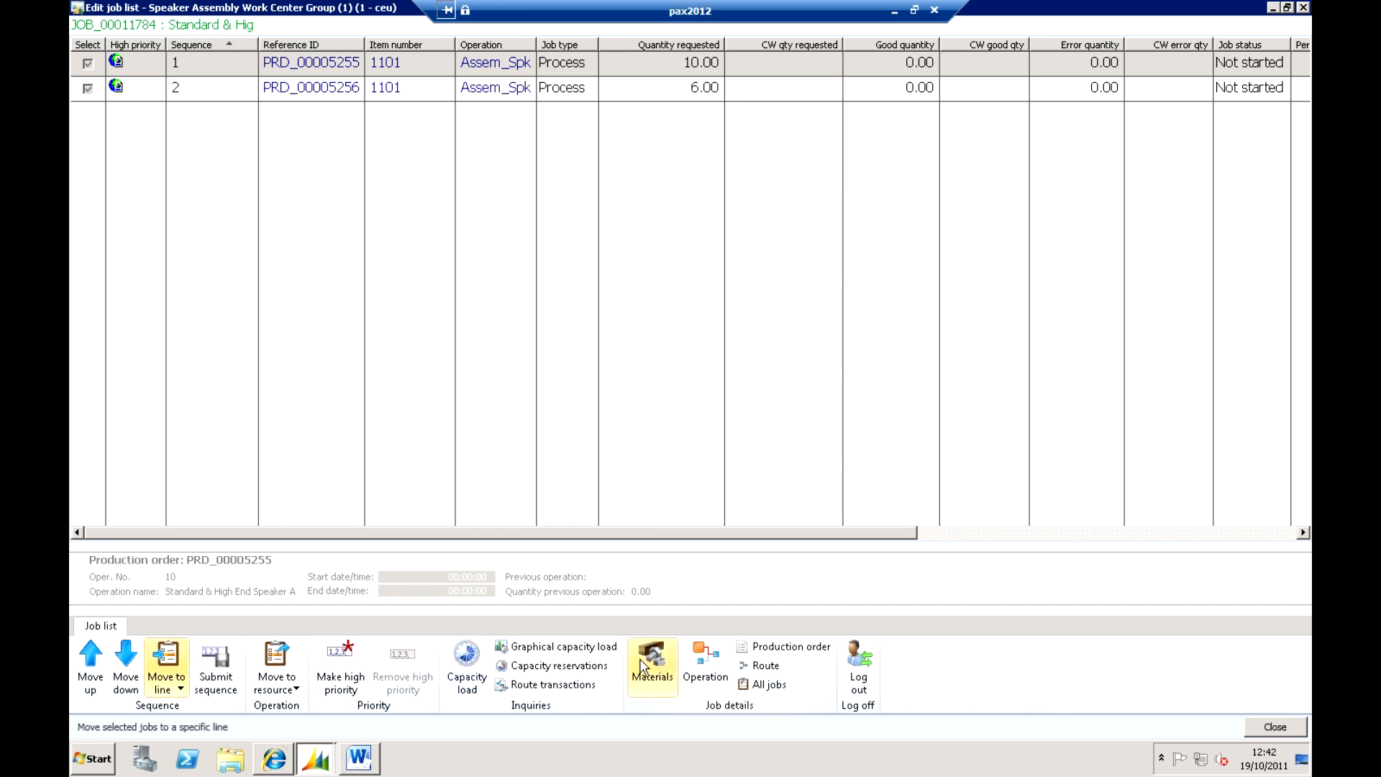
{"action": "left_click", "coordinate": [651, 666]}
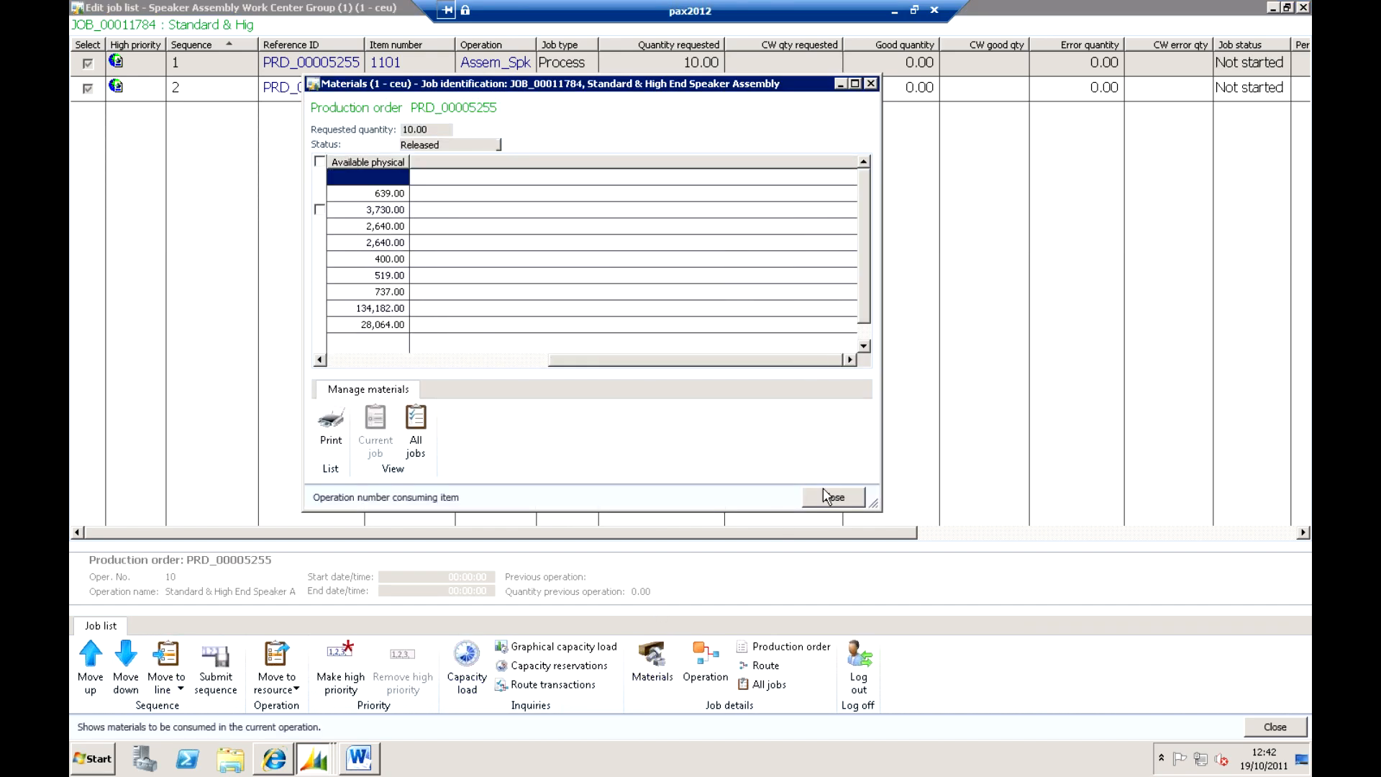
{"action": "left_click", "coordinate": [834, 497]}
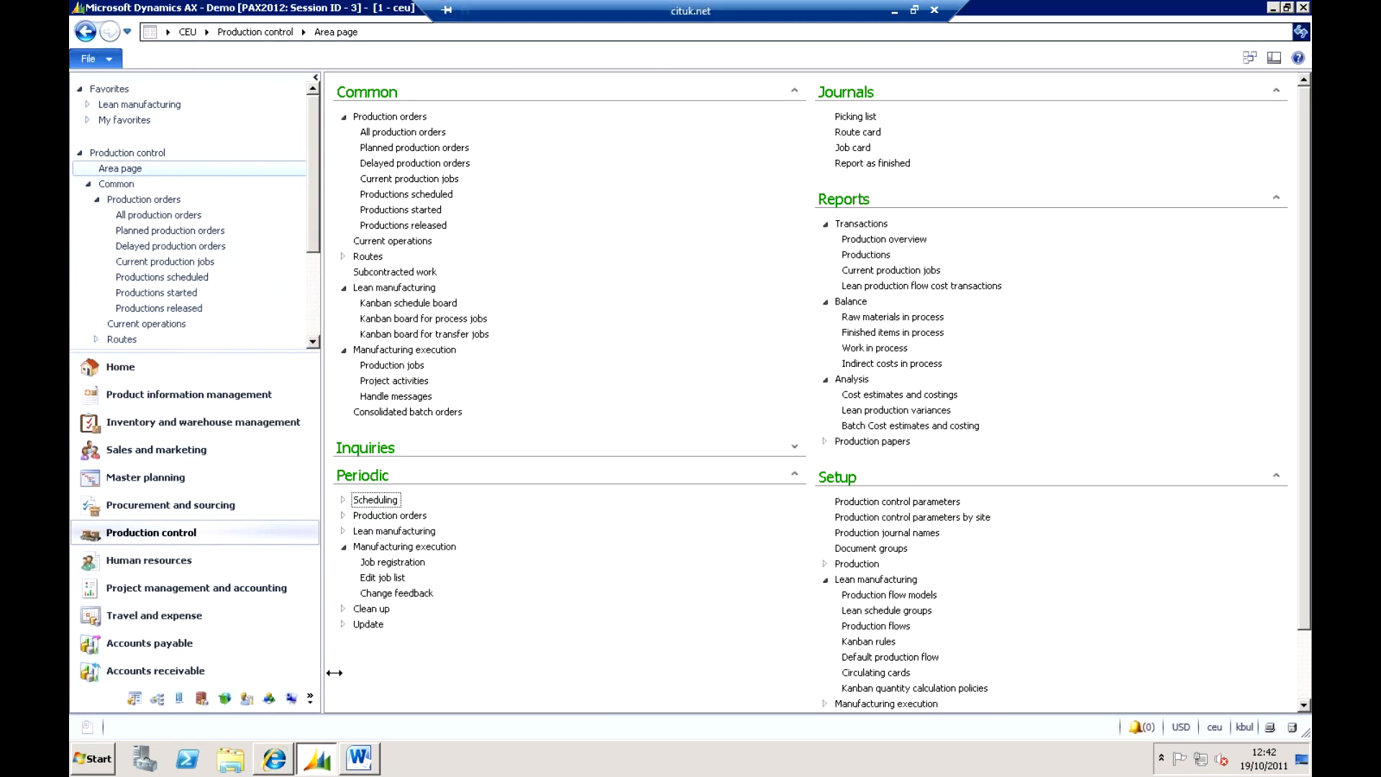
- Launch Job registration for resource group 001, reaching the badge ID login screen
{"action": "left_click", "coordinate": [391, 561]}
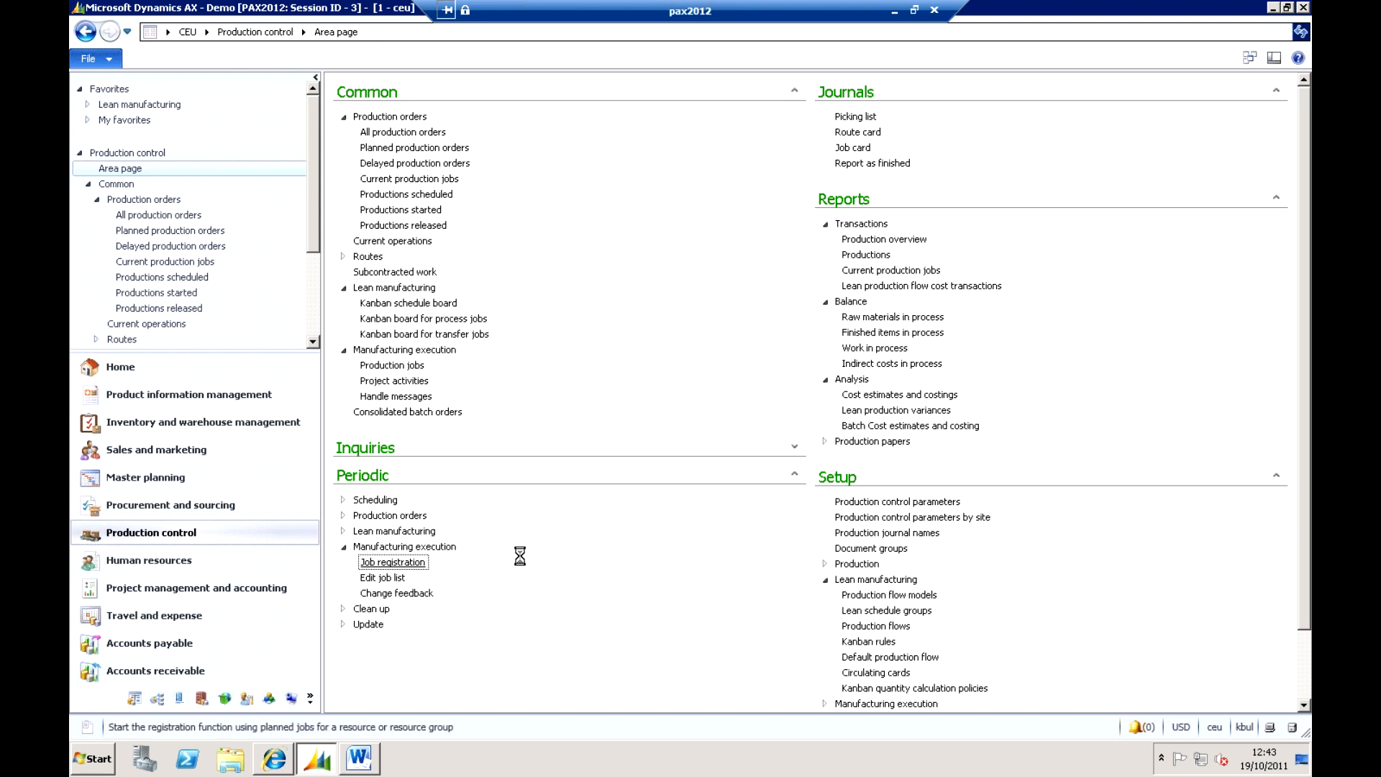
{"action": "left_click", "coordinate": [393, 561]}
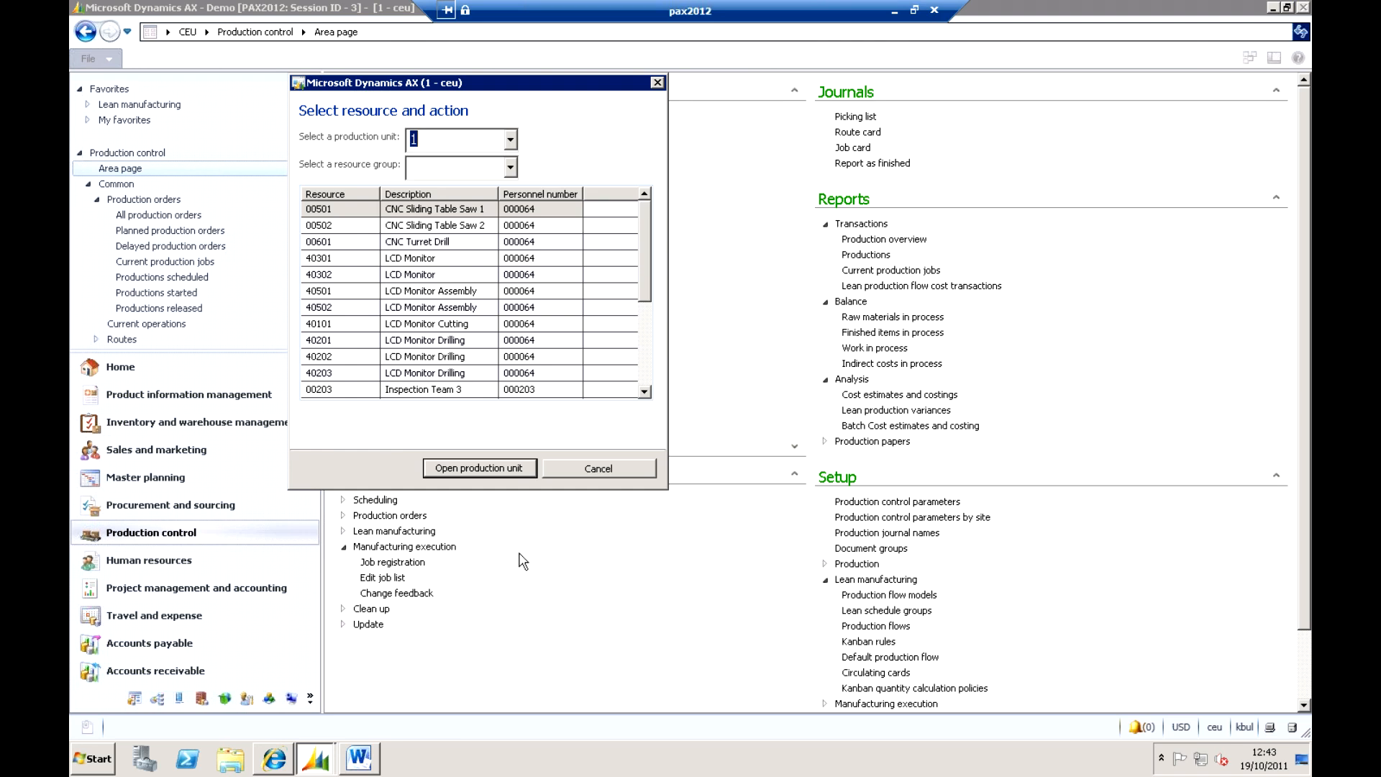
{"action": "left_click", "coordinate": [509, 167]}
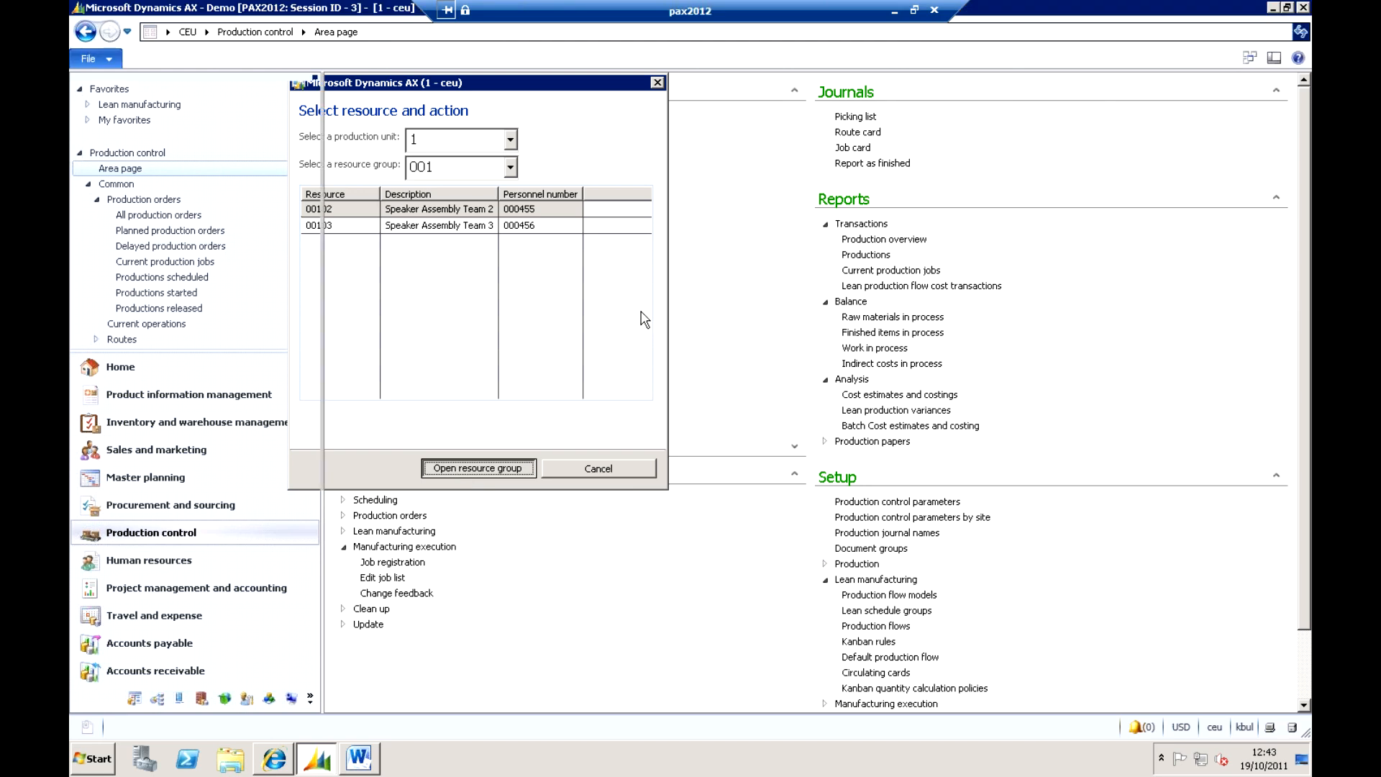
{"action": "left_click", "coordinate": [477, 469]}
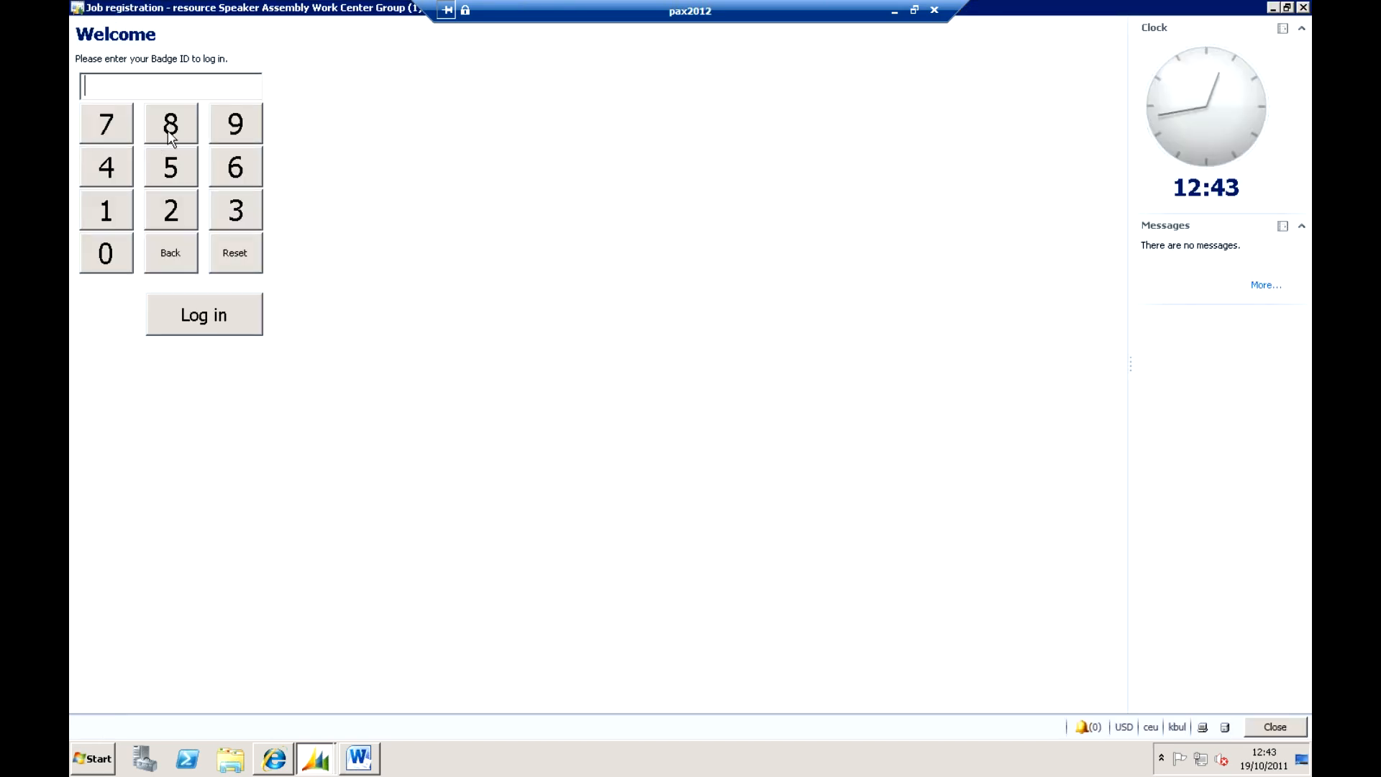
{"action": "mouse_move", "coordinate": [170, 138]}
{"action": "type", "text": "0001"}
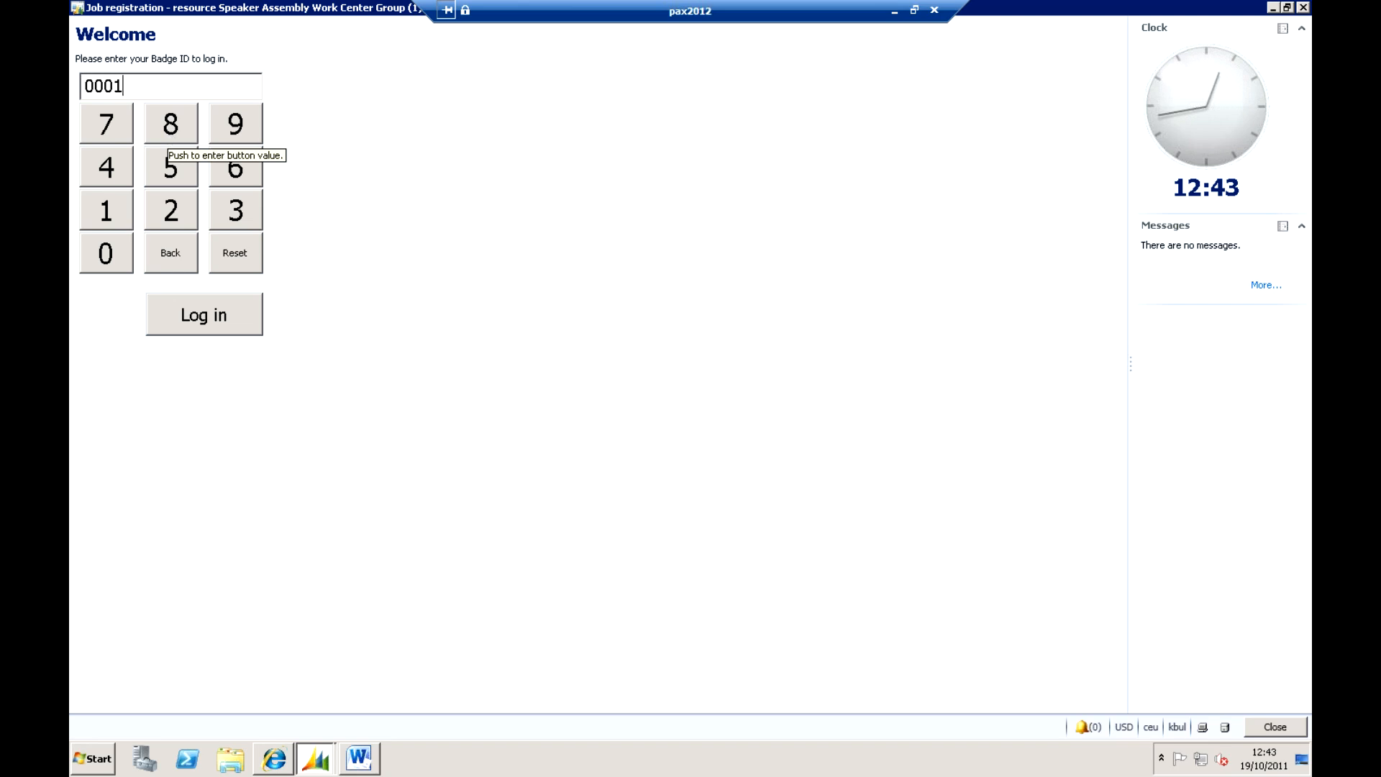
- Log in with badge ID 0001 and show the View (F11) job list options
{"action": "left_click", "coordinate": [204, 313]}
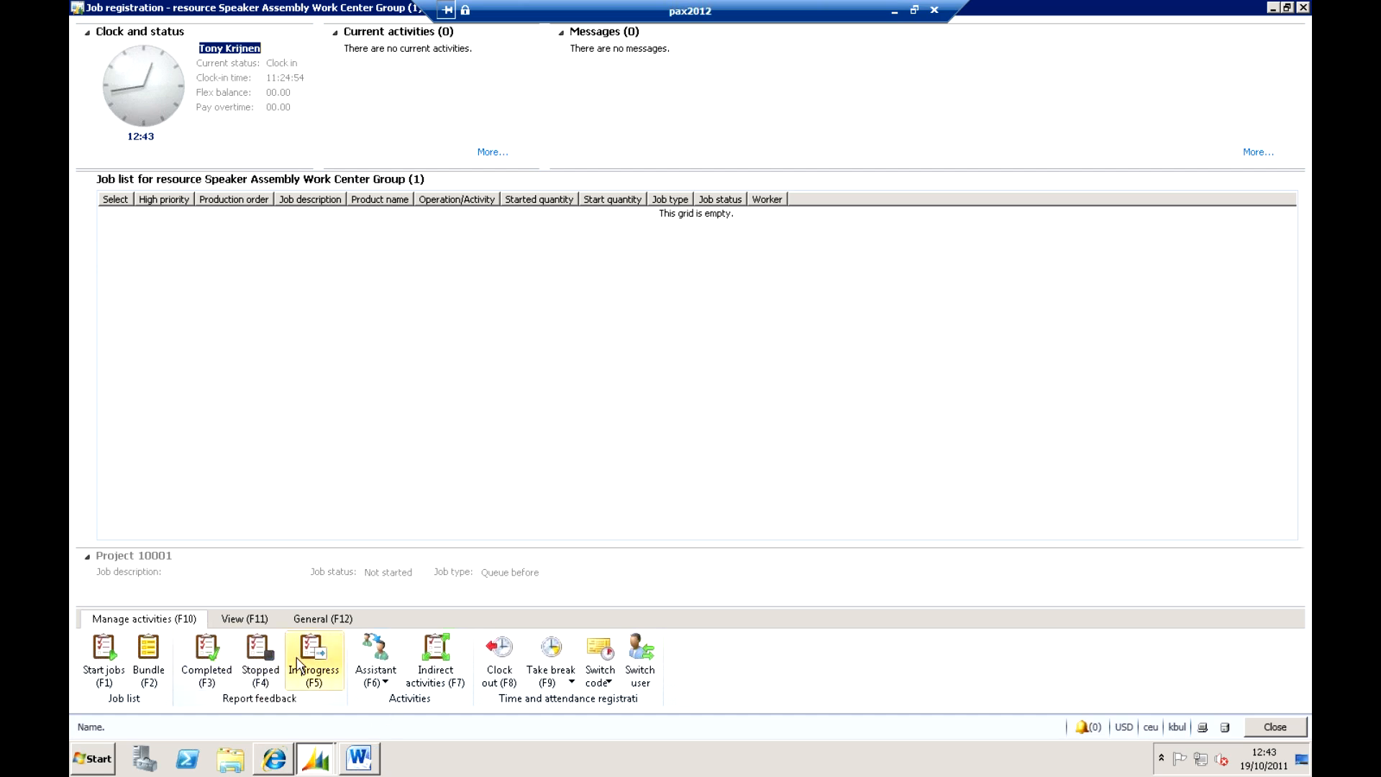
{"action": "left_click", "coordinate": [243, 619]}
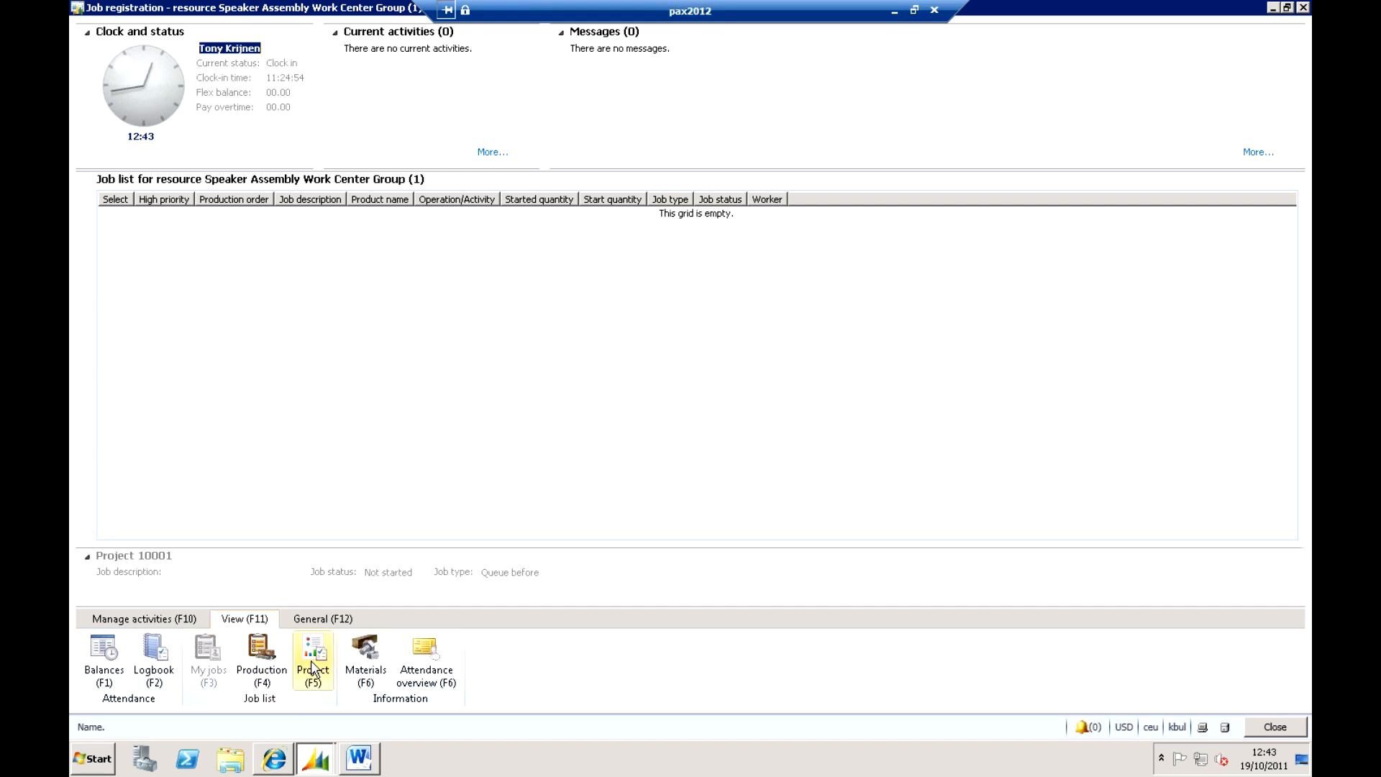
- Show the Production (F4) jobs for the resource group and return to Manage activities (F10)
{"action": "left_click", "coordinate": [262, 654]}
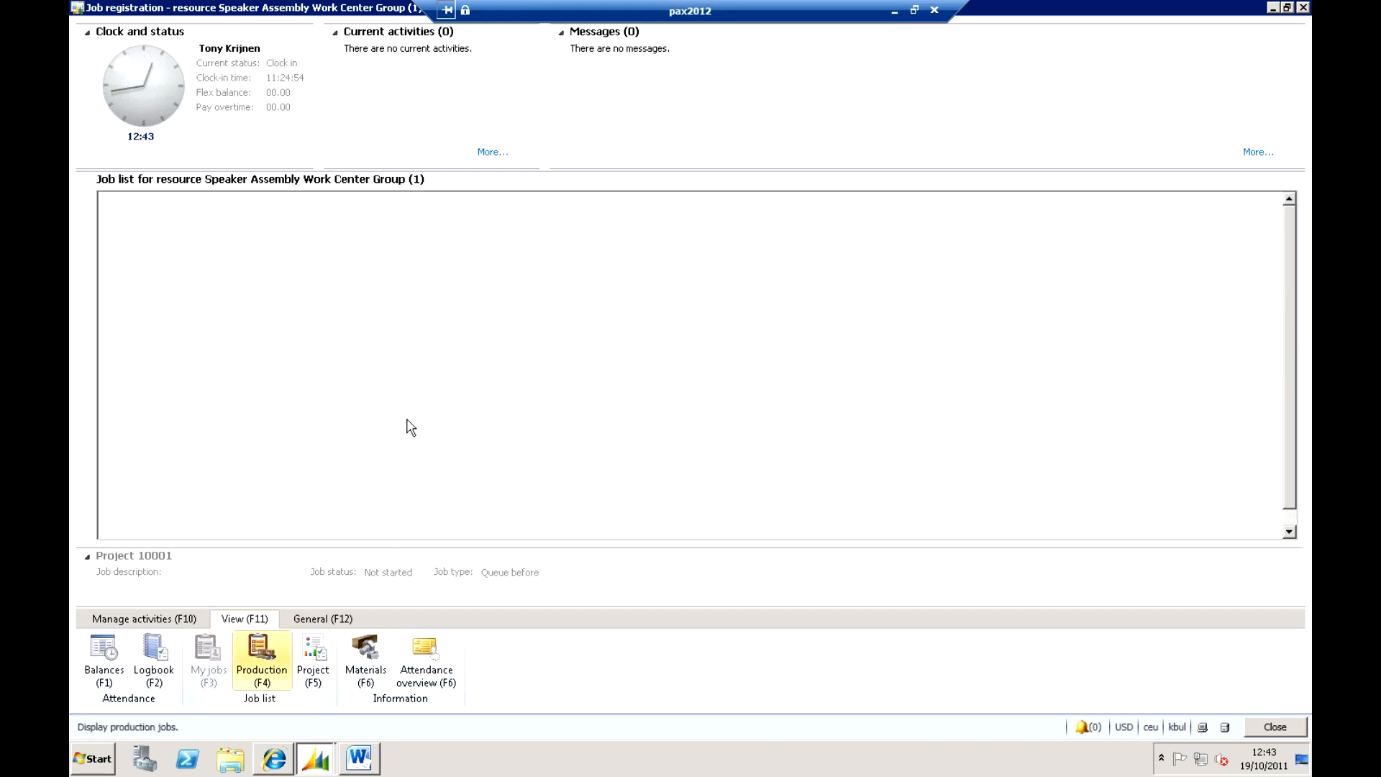
{"action": "left_click", "coordinate": [314, 655]}
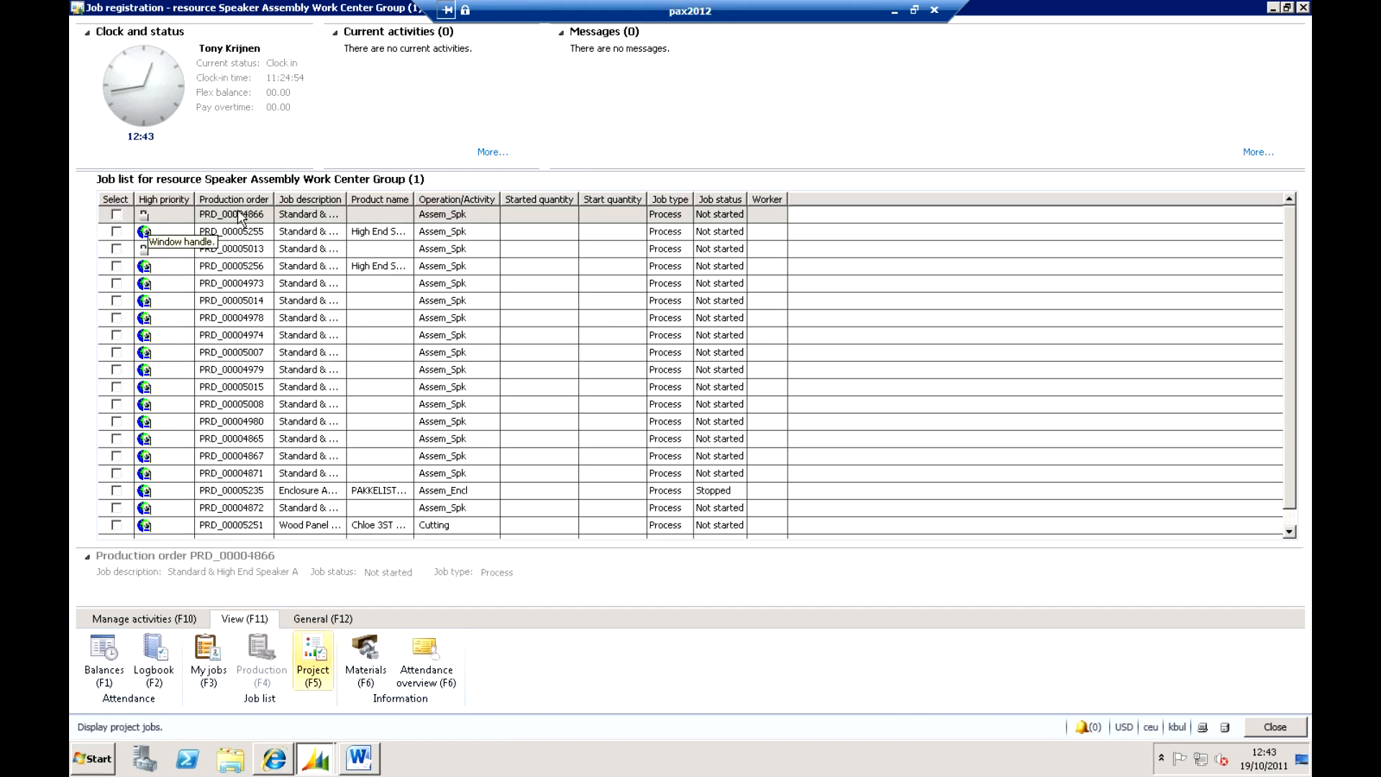
{"action": "left_click", "coordinate": [144, 619]}
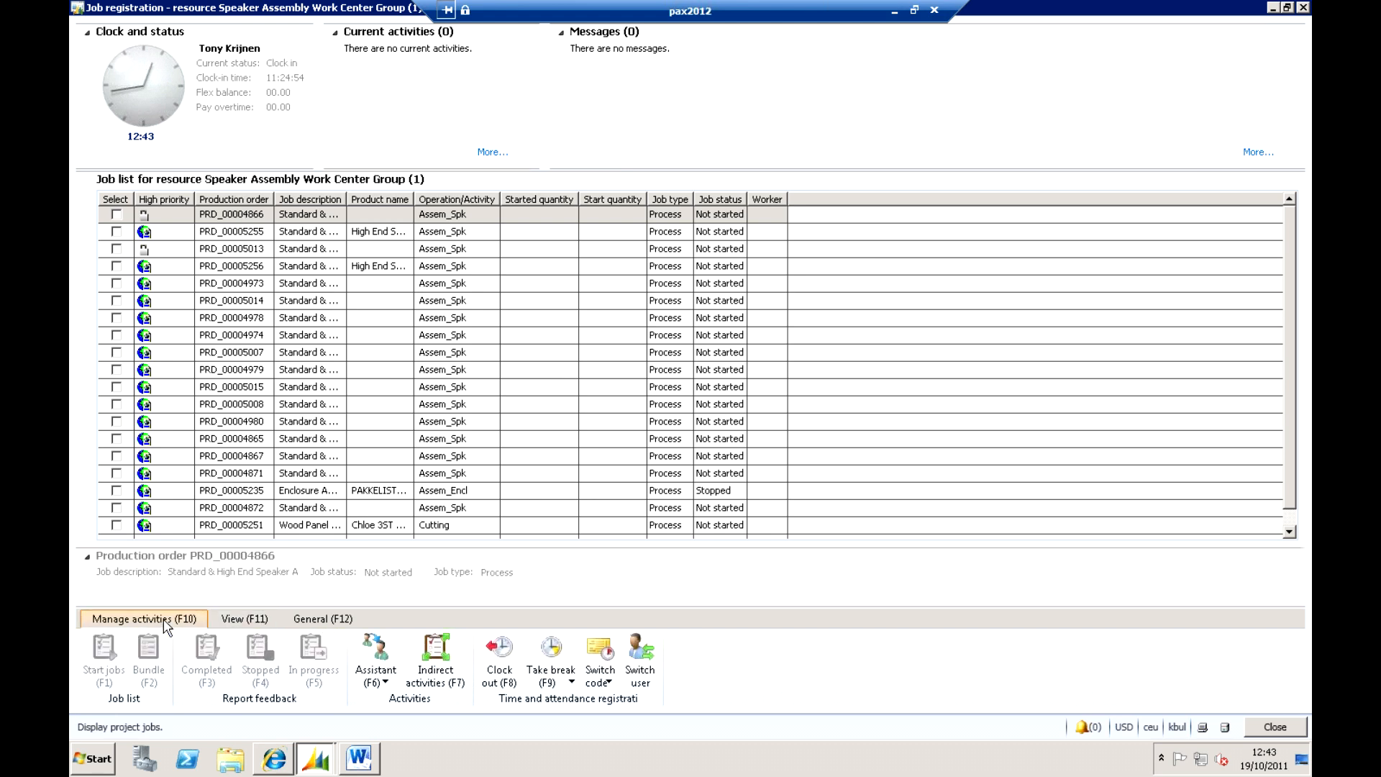
{"action": "mouse_move", "coordinate": [80, 669]}
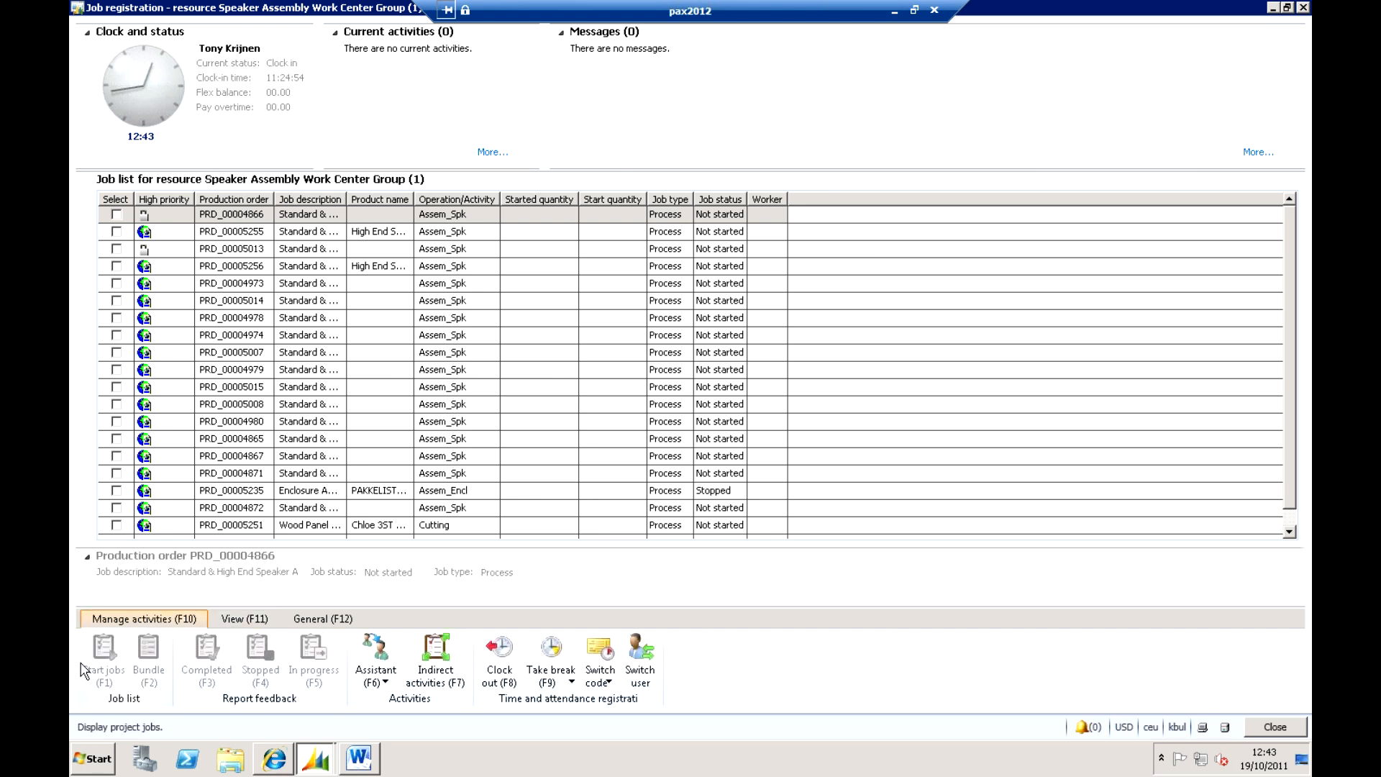
{"action": "mouse_move", "coordinate": [139, 672]}
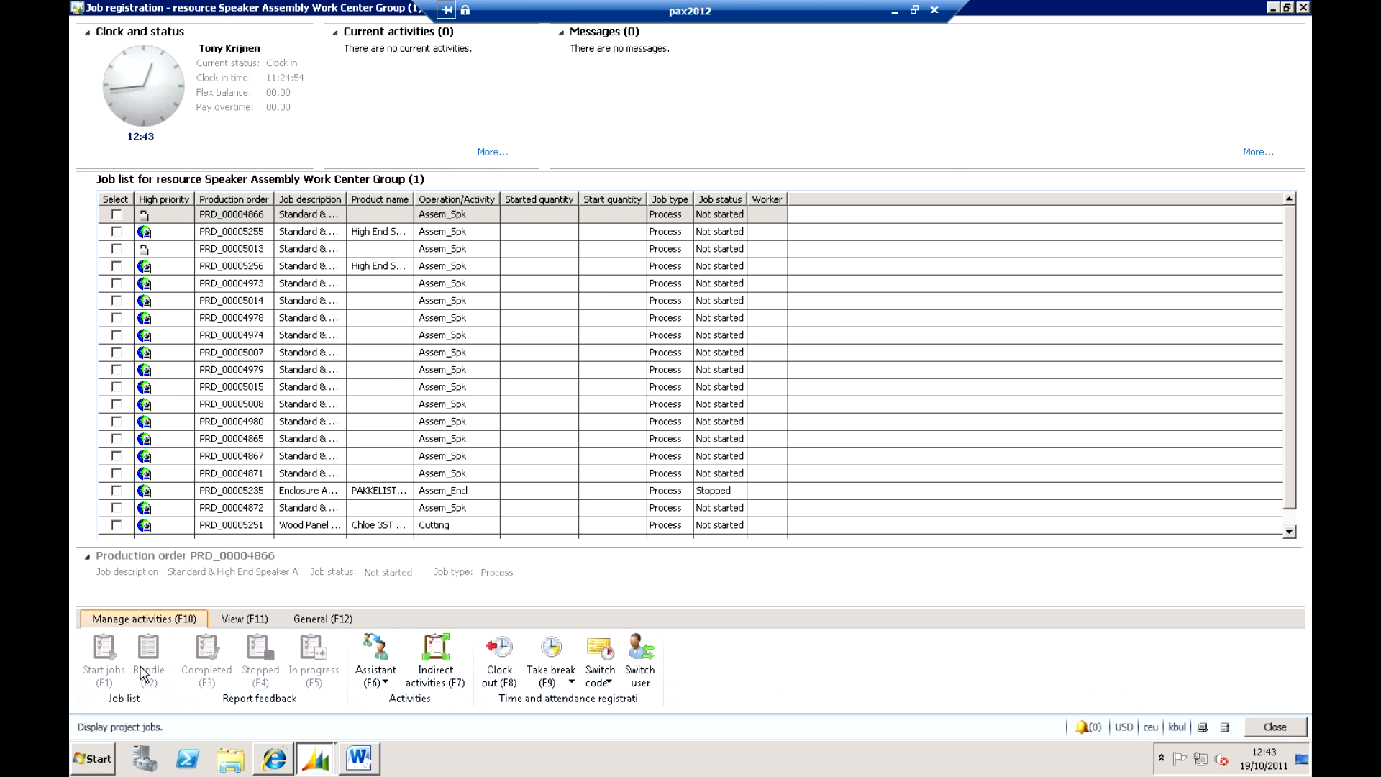
{"action": "mouse_move", "coordinate": [521, 318]}
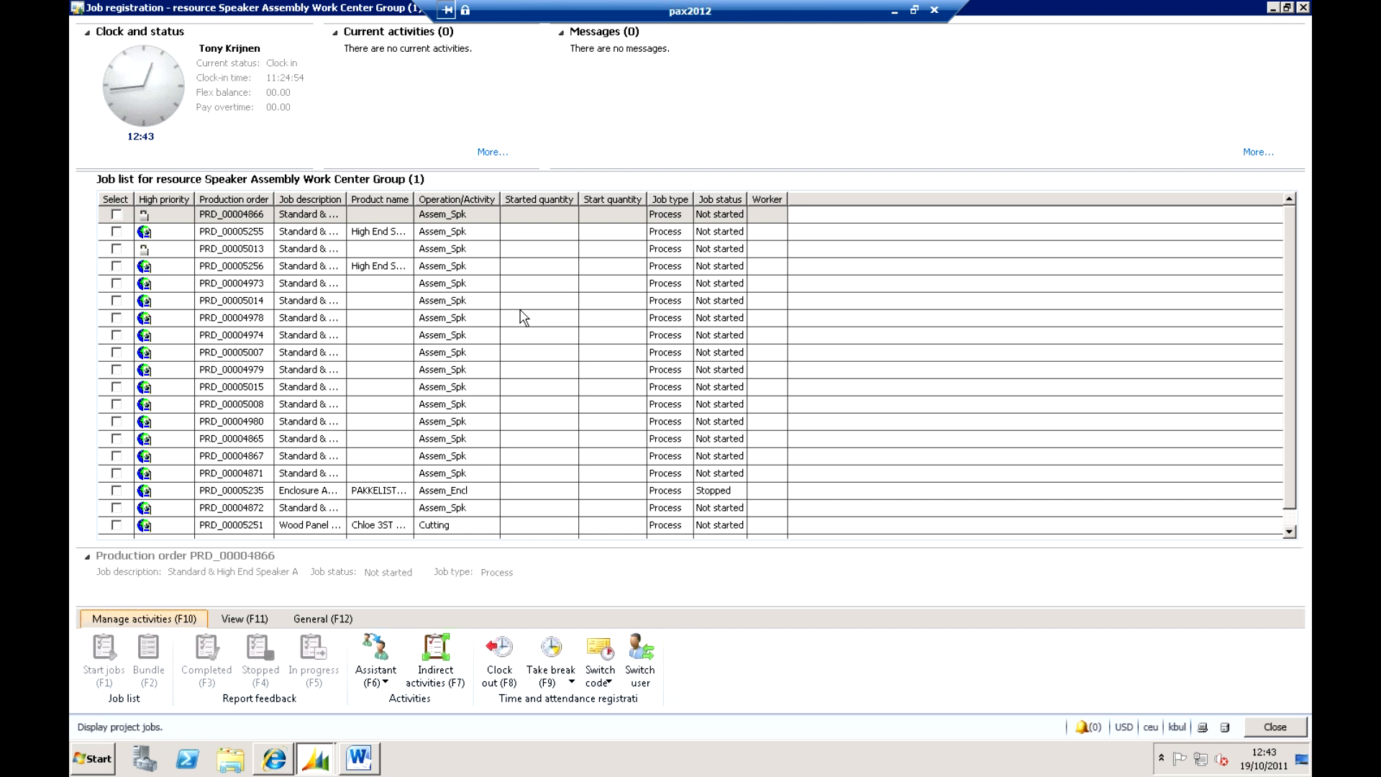
{"action": "mouse_move", "coordinate": [86, 429]}
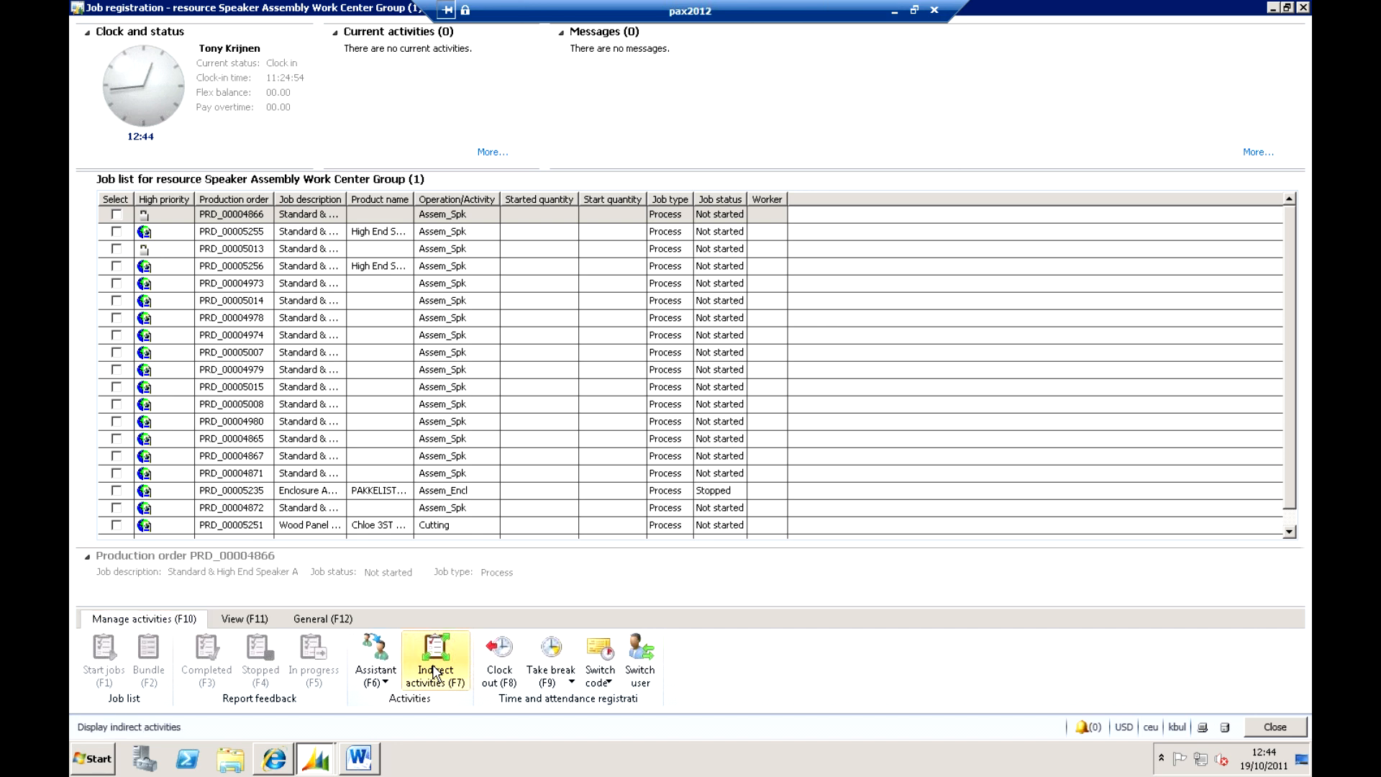
- Show the Indirect activities (F7) list of cleanup, meetings and calls workers can register
{"action": "left_click", "coordinate": [435, 659]}
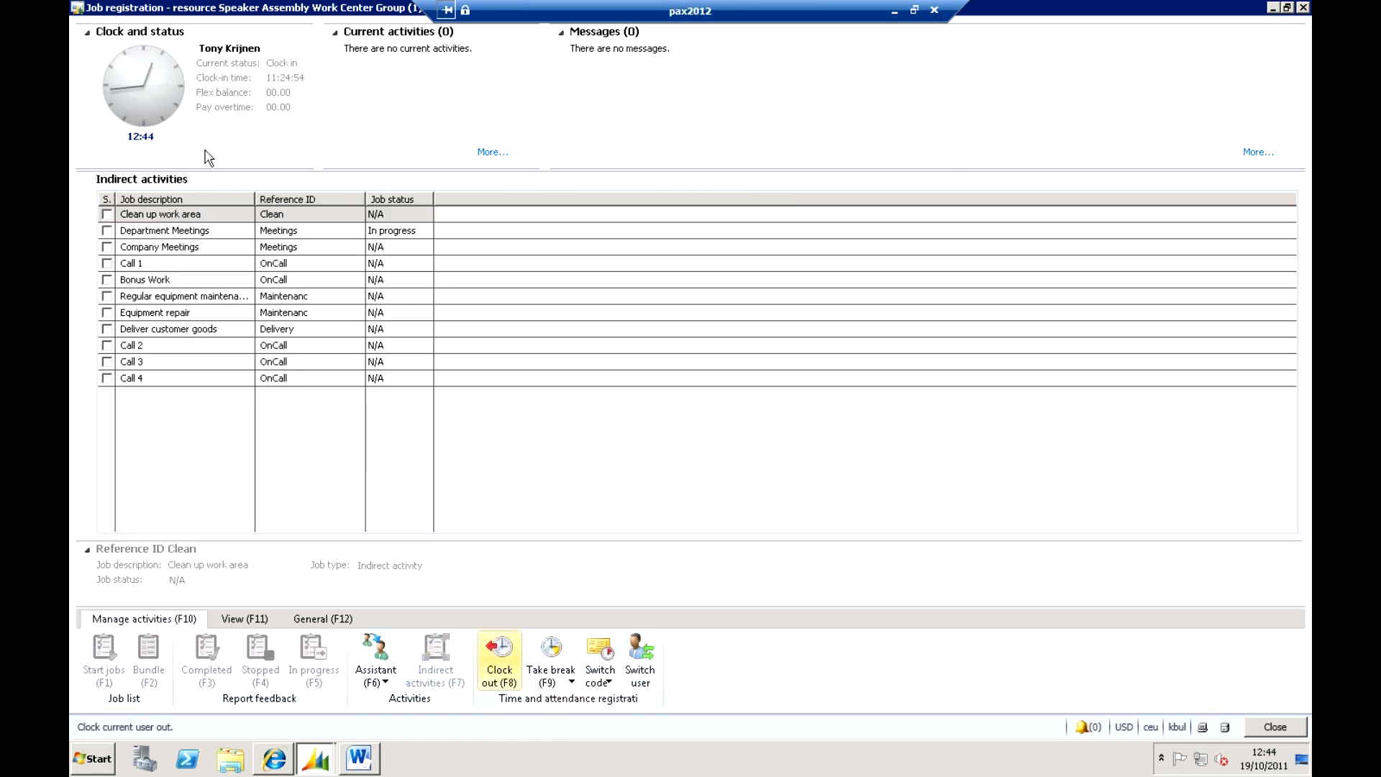
{"action": "mouse_move", "coordinate": [172, 241]}
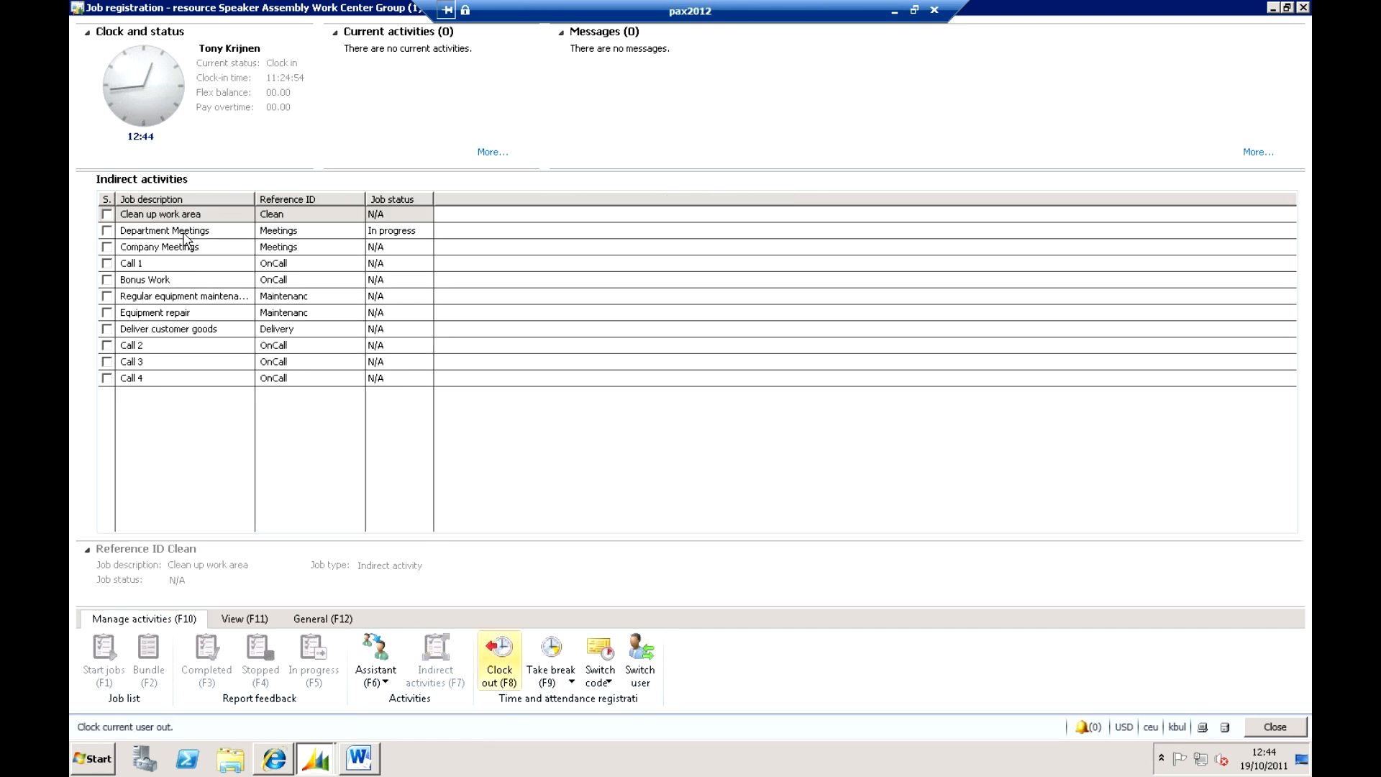
{"action": "mouse_move", "coordinate": [213, 236]}
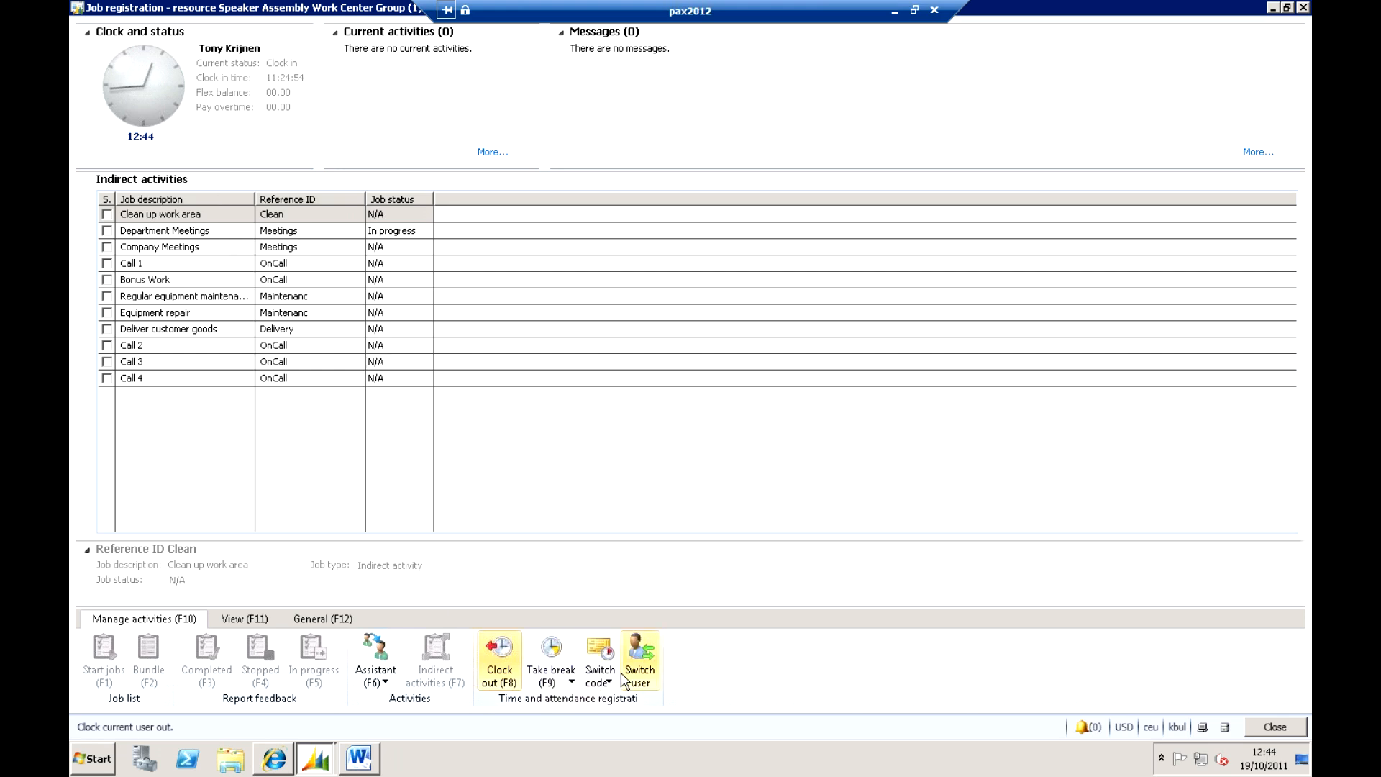
{"action": "left_click", "coordinate": [600, 652]}
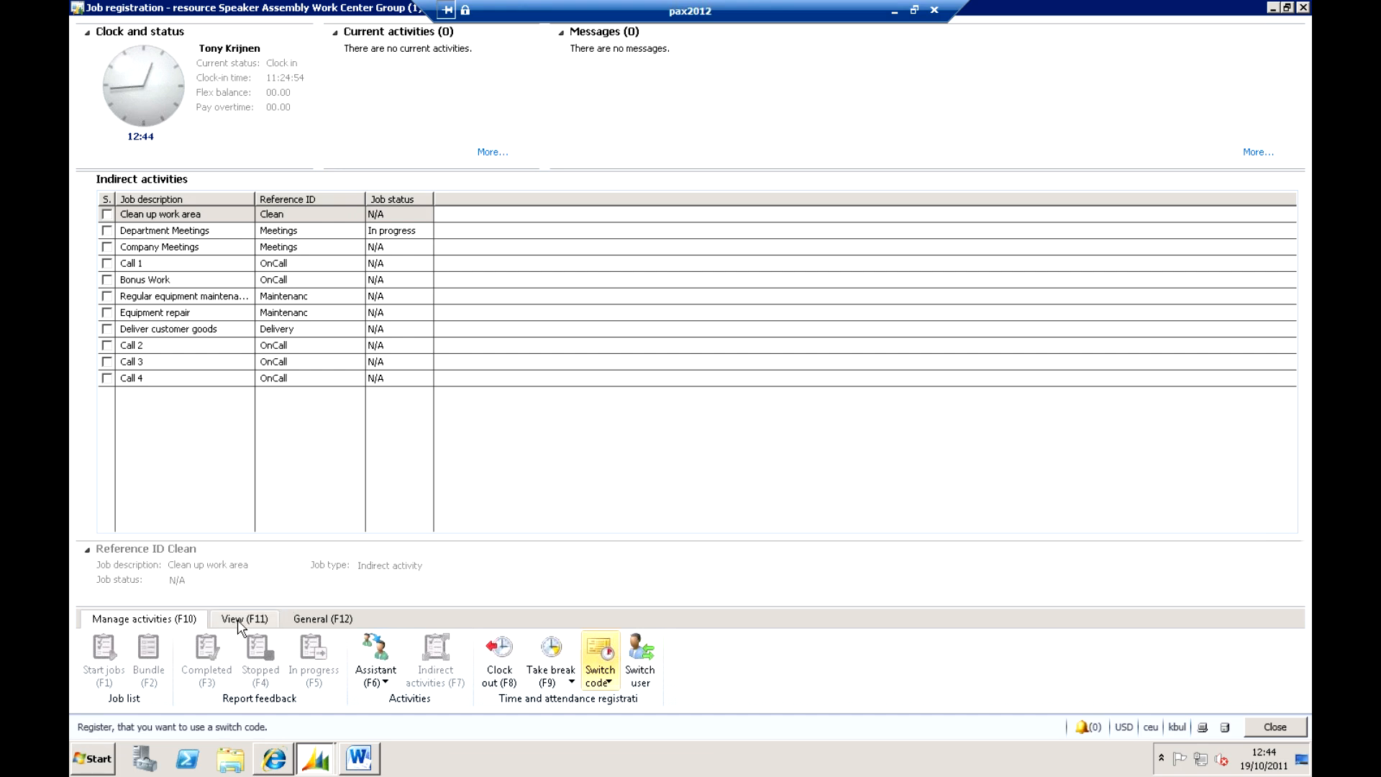
- View the worker Attendance overview (F6) and return to Manage activities (F10)
{"action": "left_click", "coordinate": [243, 619]}
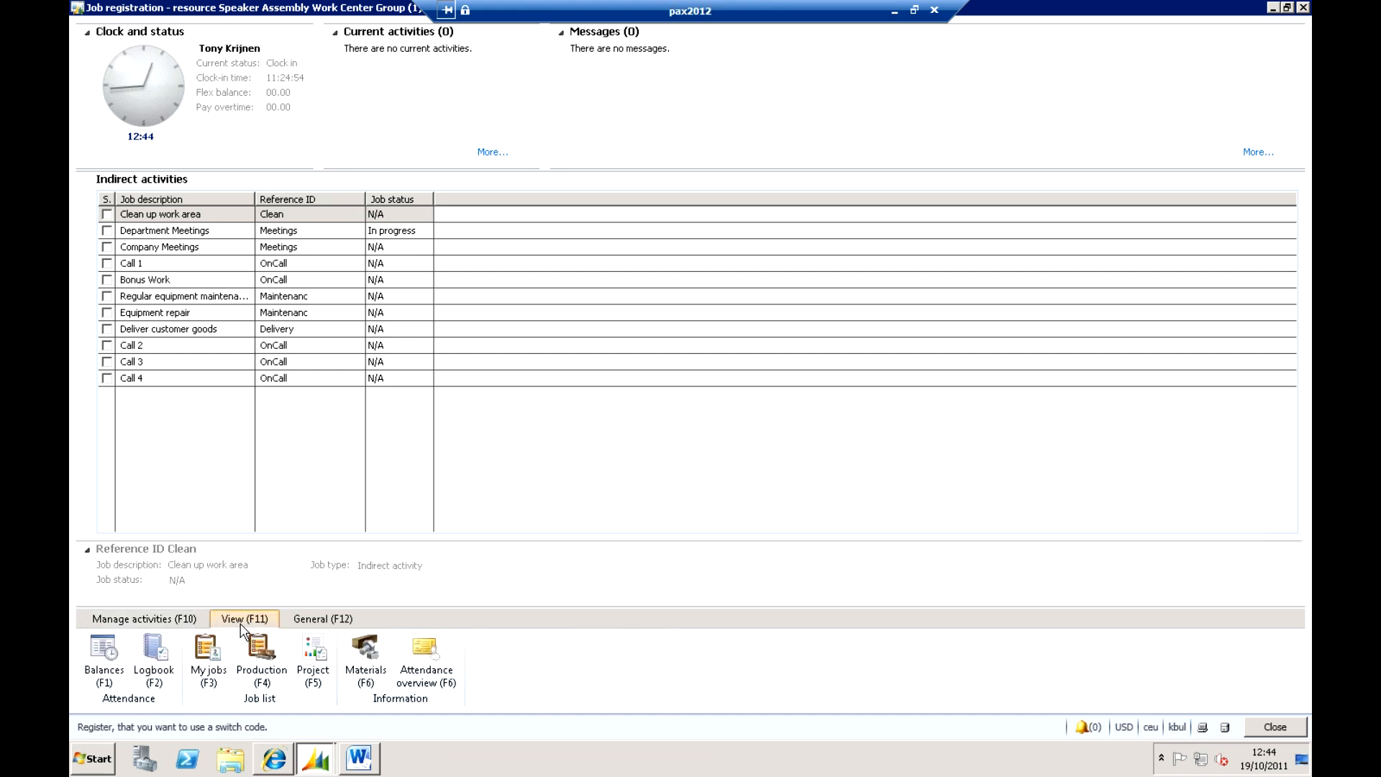
{"action": "left_click", "coordinate": [426, 660]}
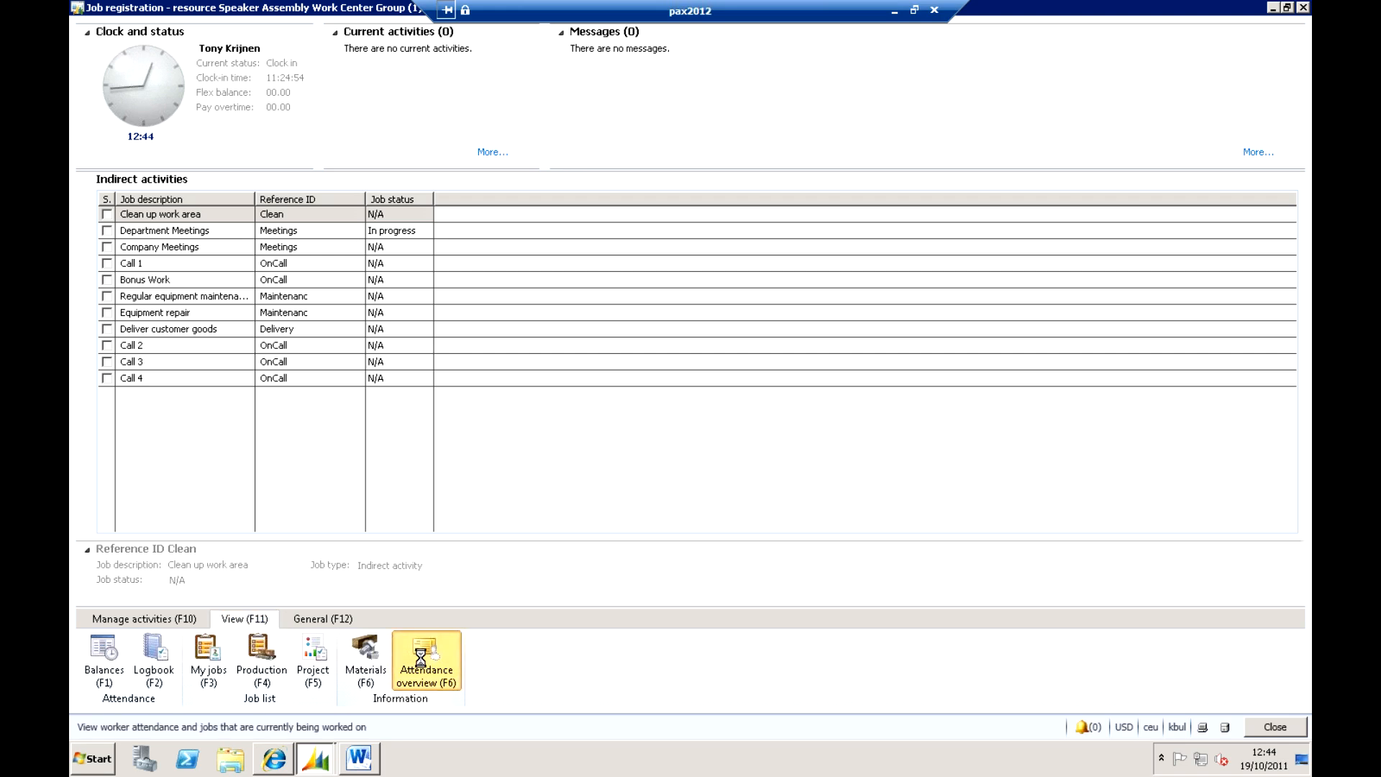
{"action": "left_click", "coordinate": [426, 658]}
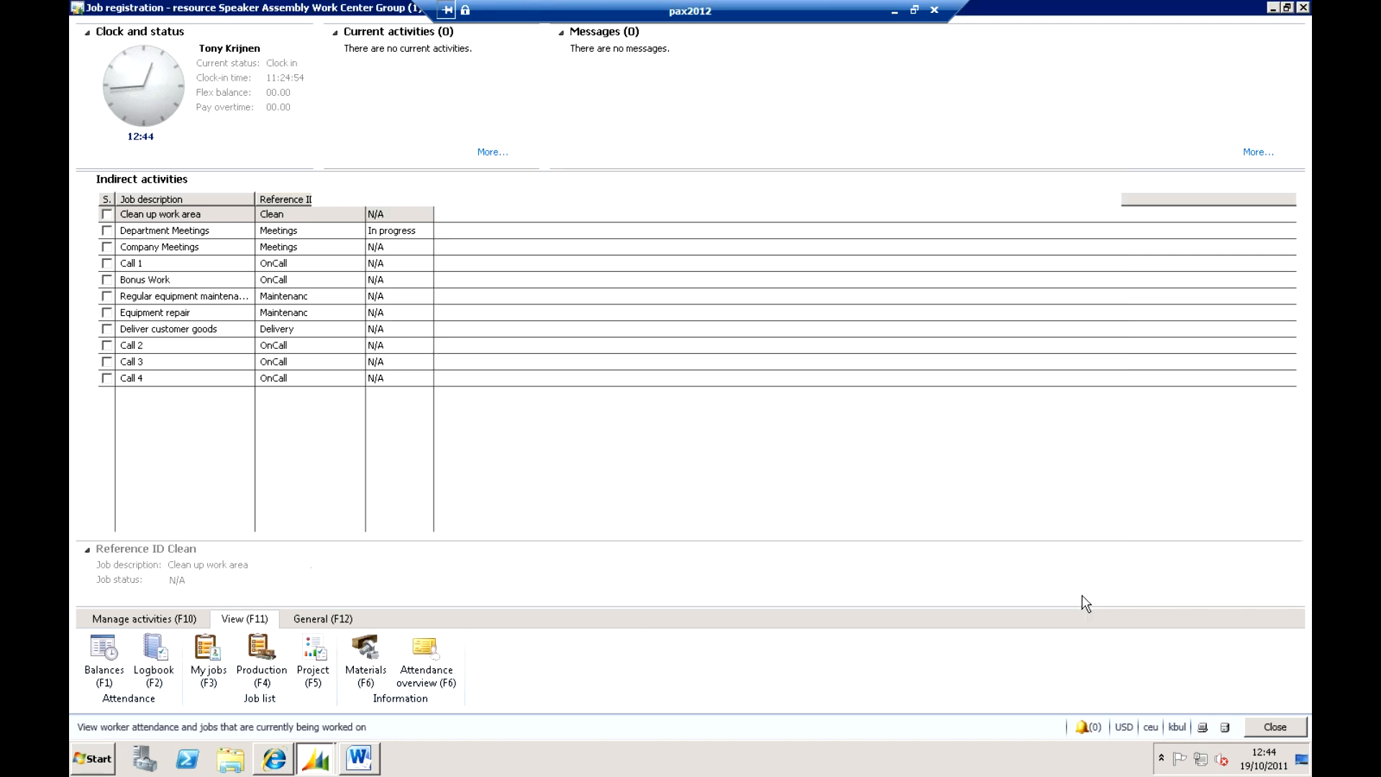
{"action": "left_click", "coordinate": [141, 619]}
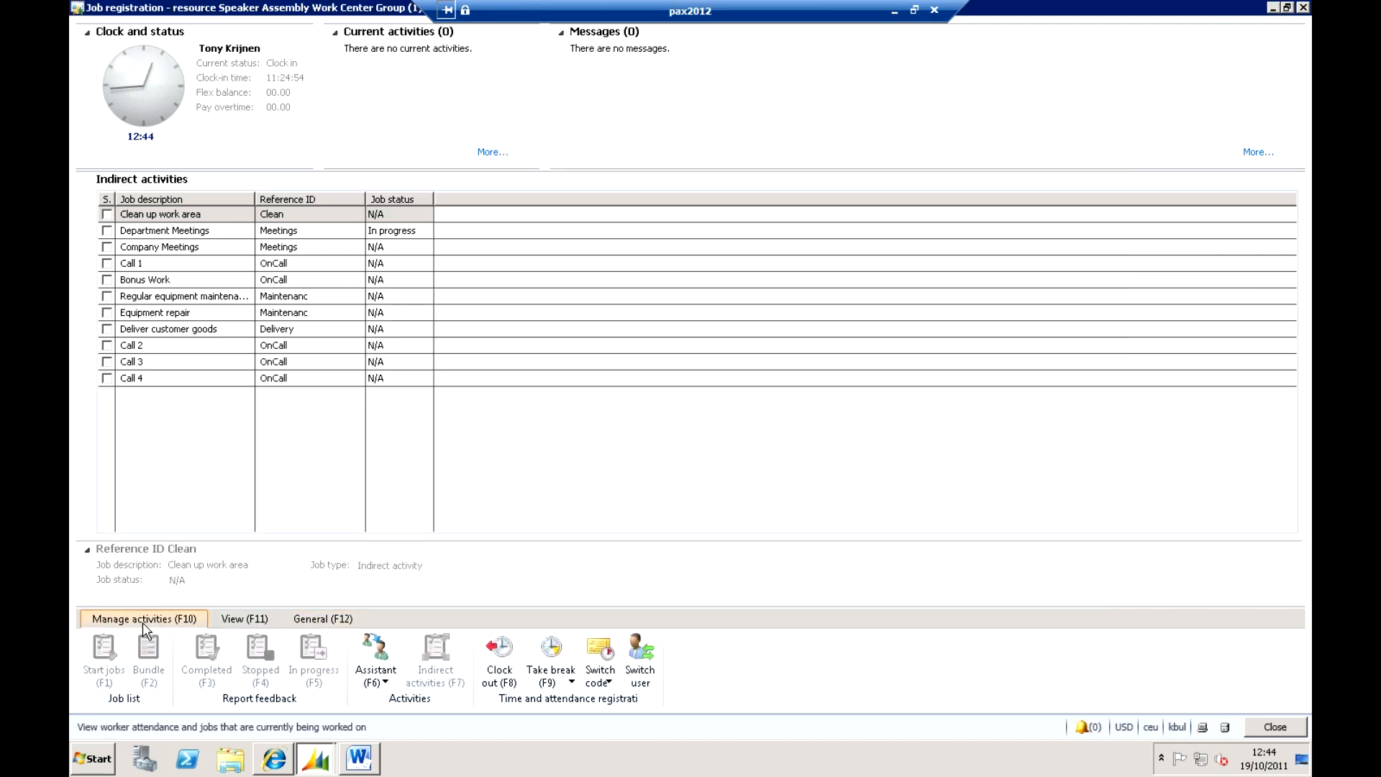
{"action": "mouse_move", "coordinate": [795, 712]}
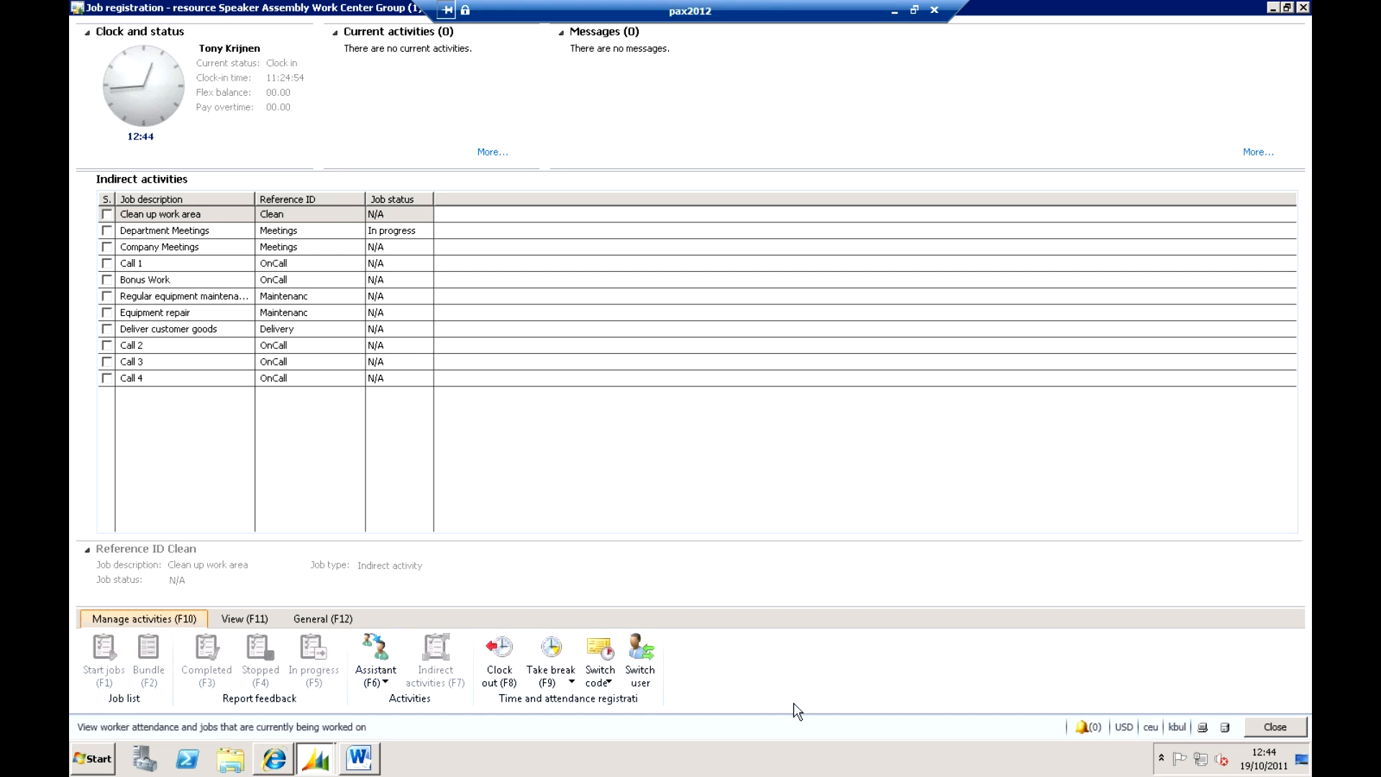
{"action": "mouse_move", "coordinate": [1245, 5]}
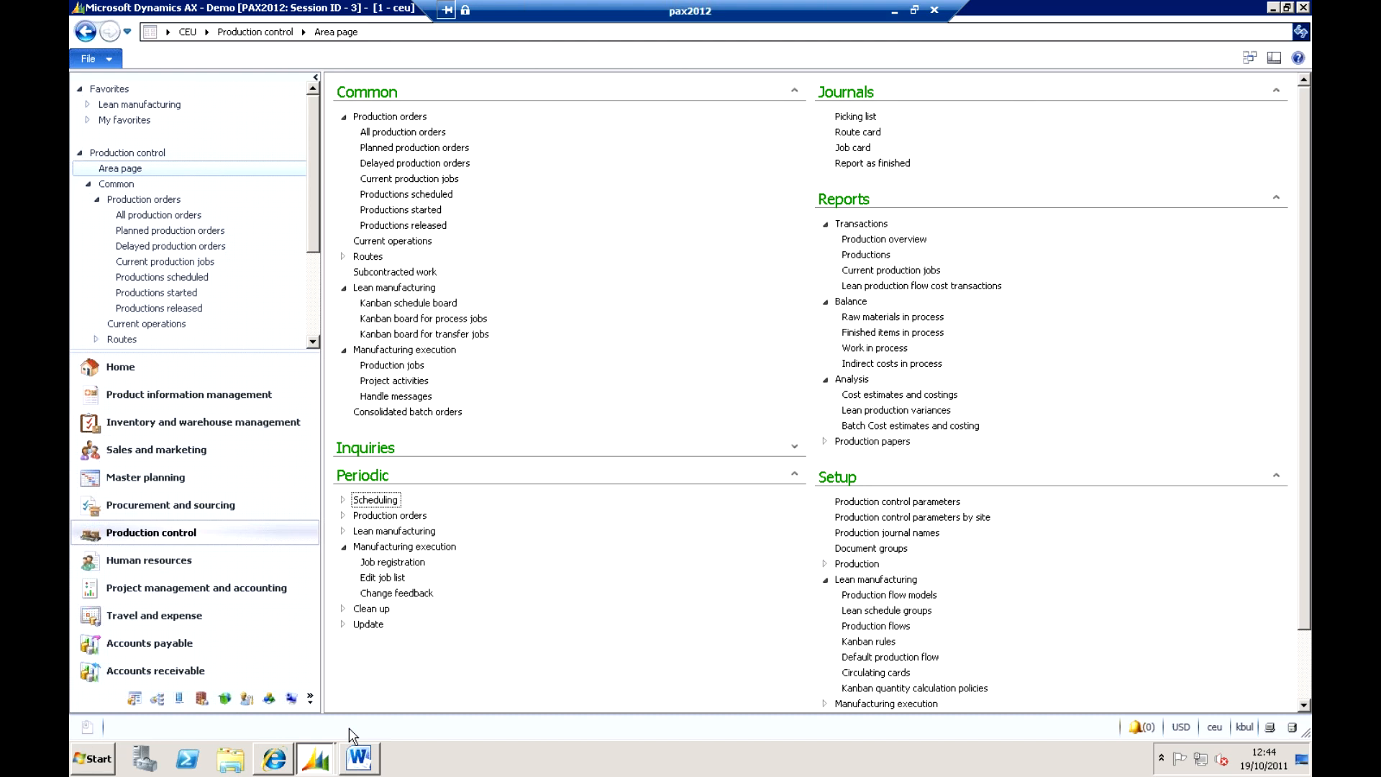
{"action": "mouse_move", "coordinate": [522, 106]}
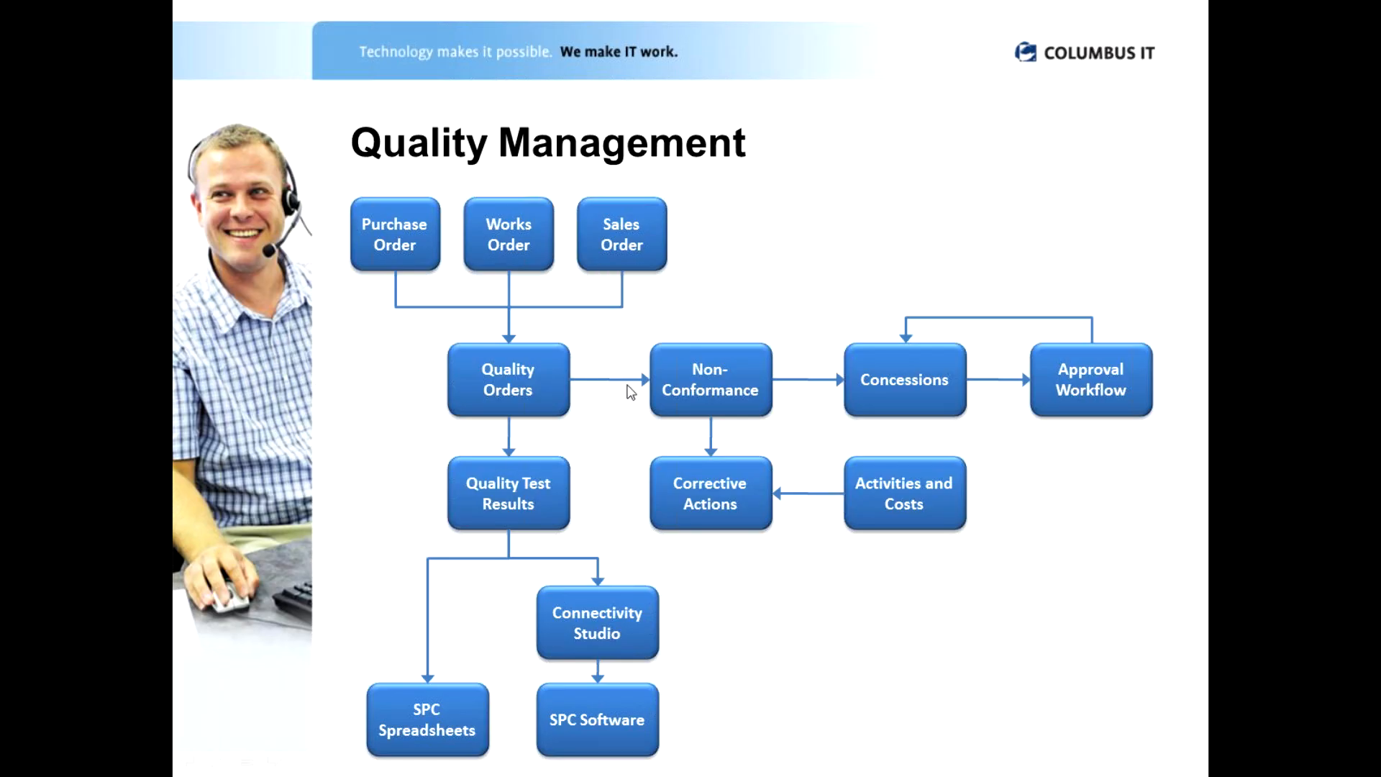
{"action": "mouse_move", "coordinate": [558, 419]}
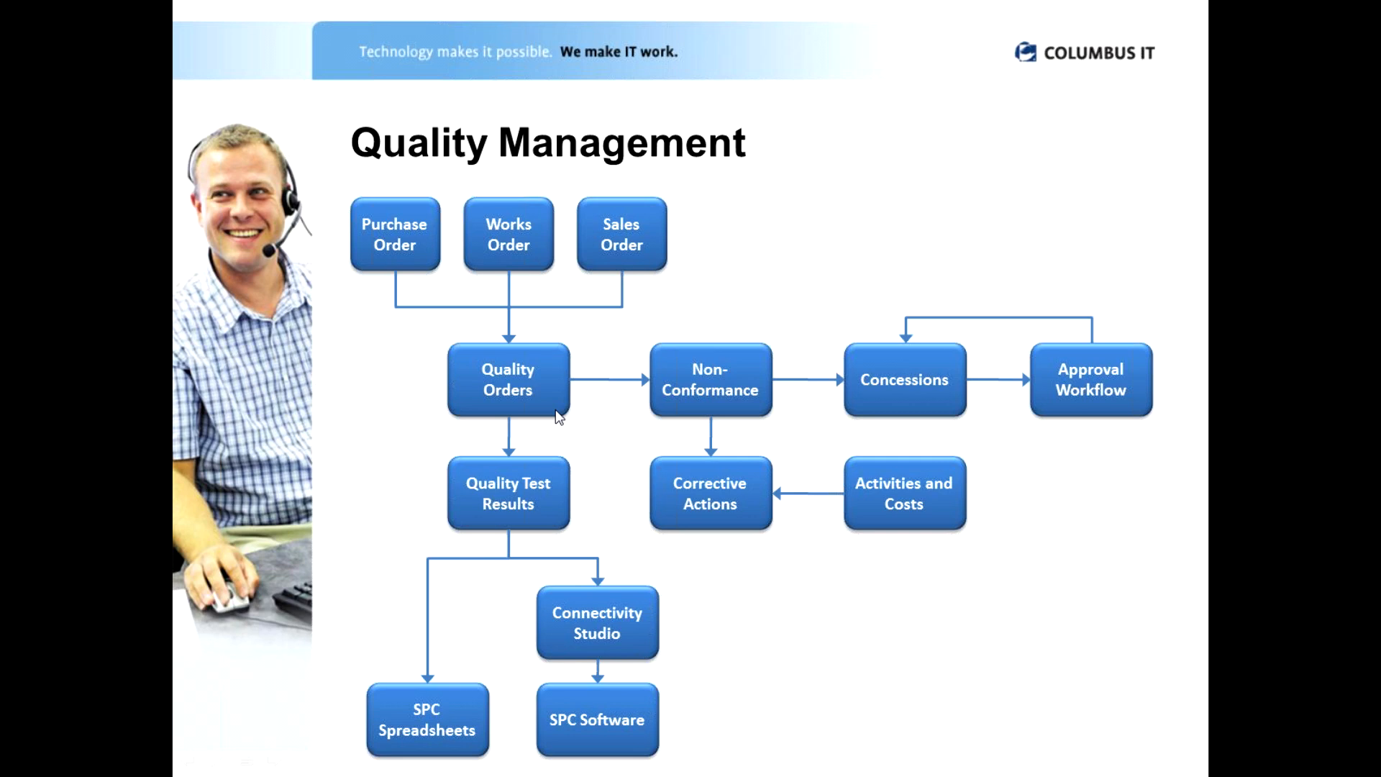
{"action": "mouse_move", "coordinate": [417, 250]}
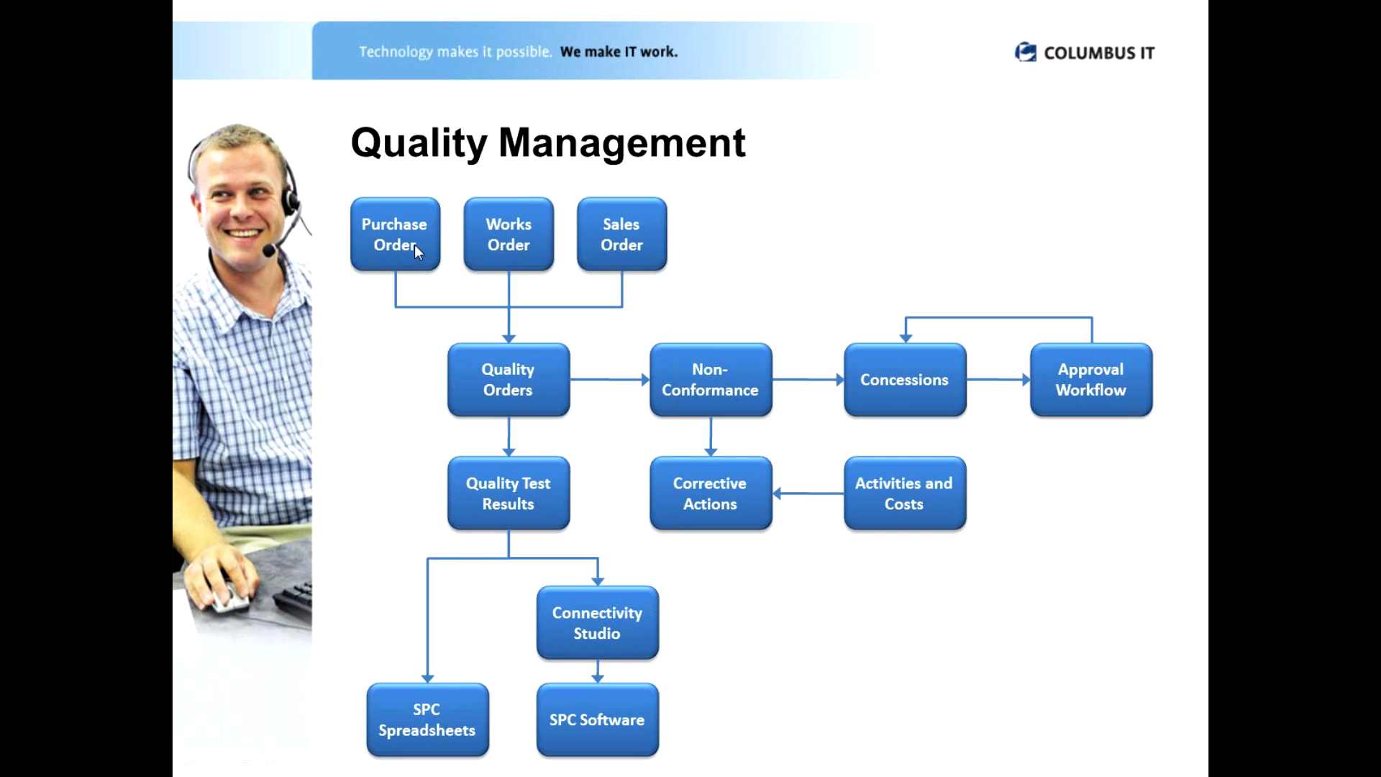
{"action": "mouse_move", "coordinate": [595, 288]}
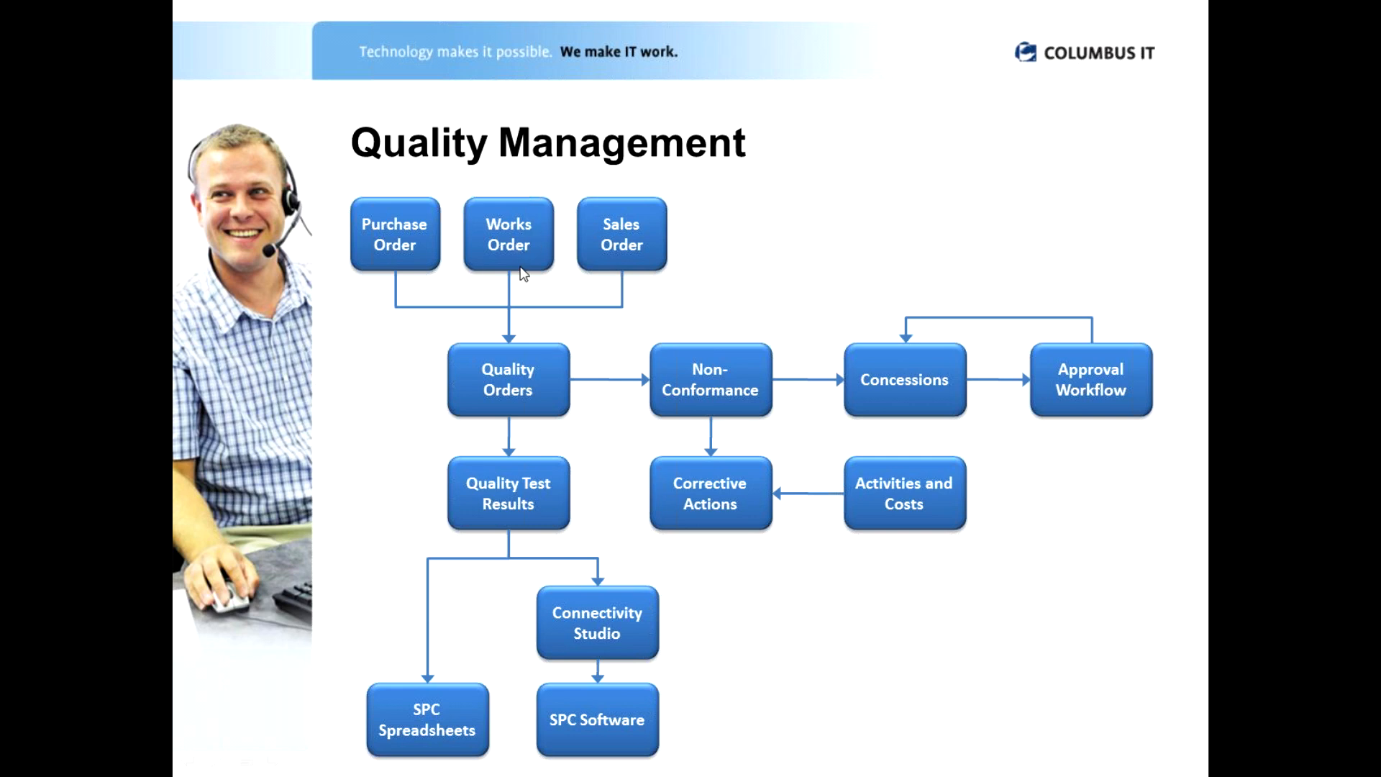
{"action": "mouse_move", "coordinate": [513, 265]}
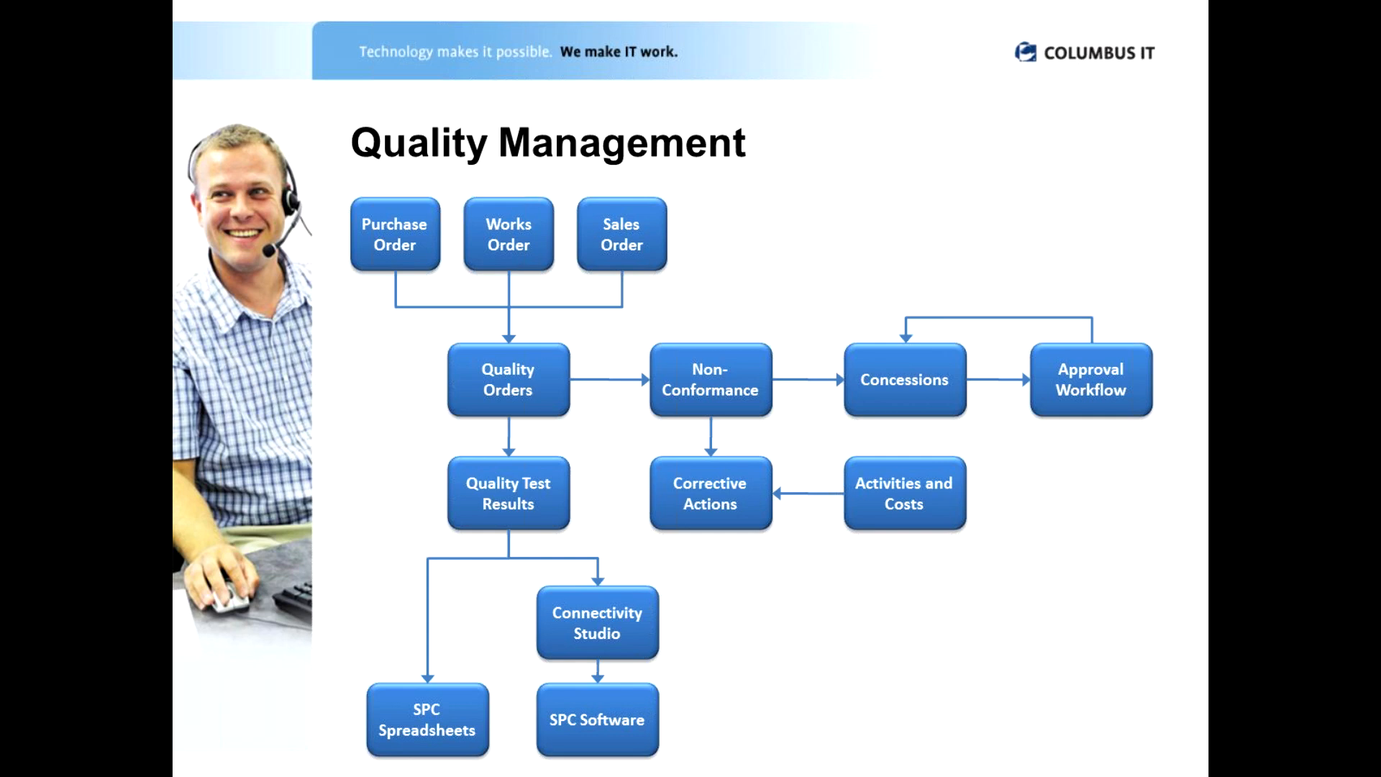
{"action": "mouse_move", "coordinate": [445, 258]}
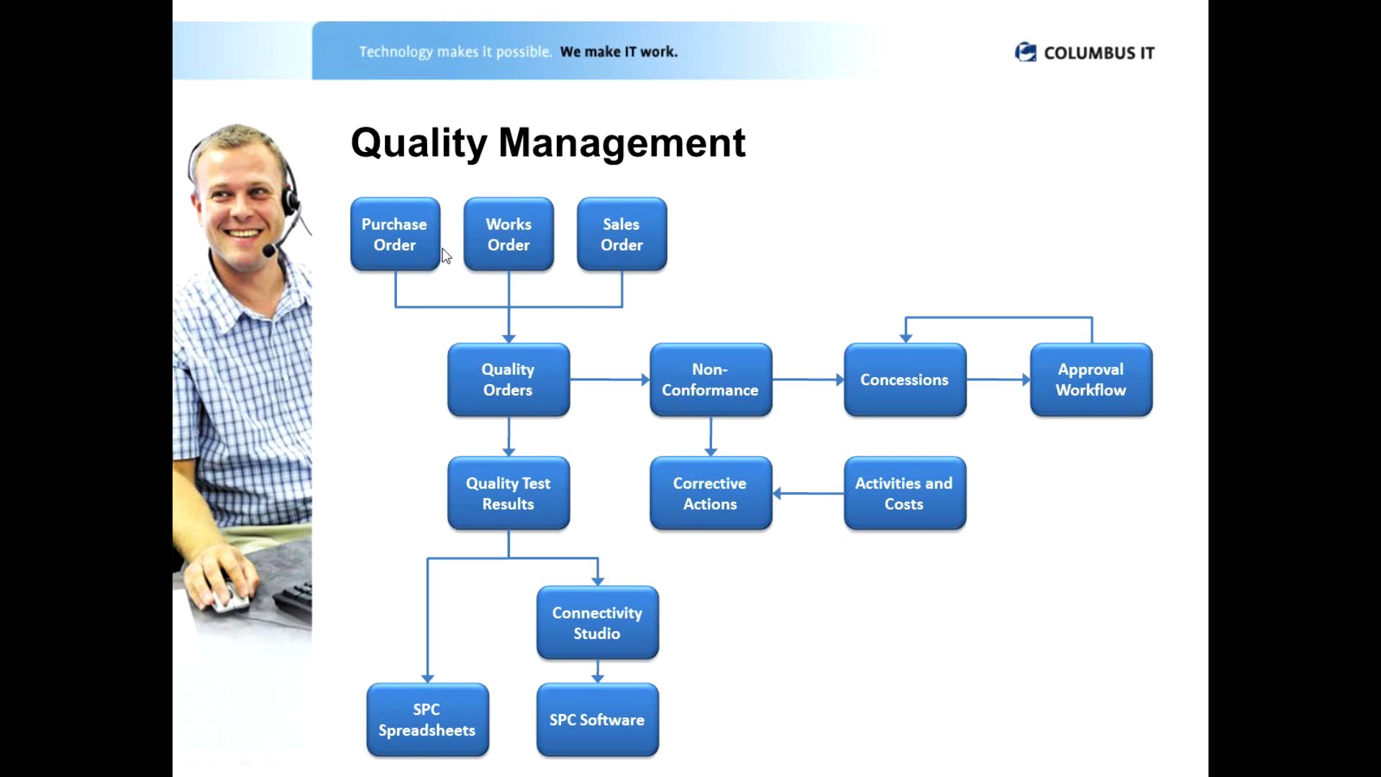
{"action": "mouse_move", "coordinate": [397, 274]}
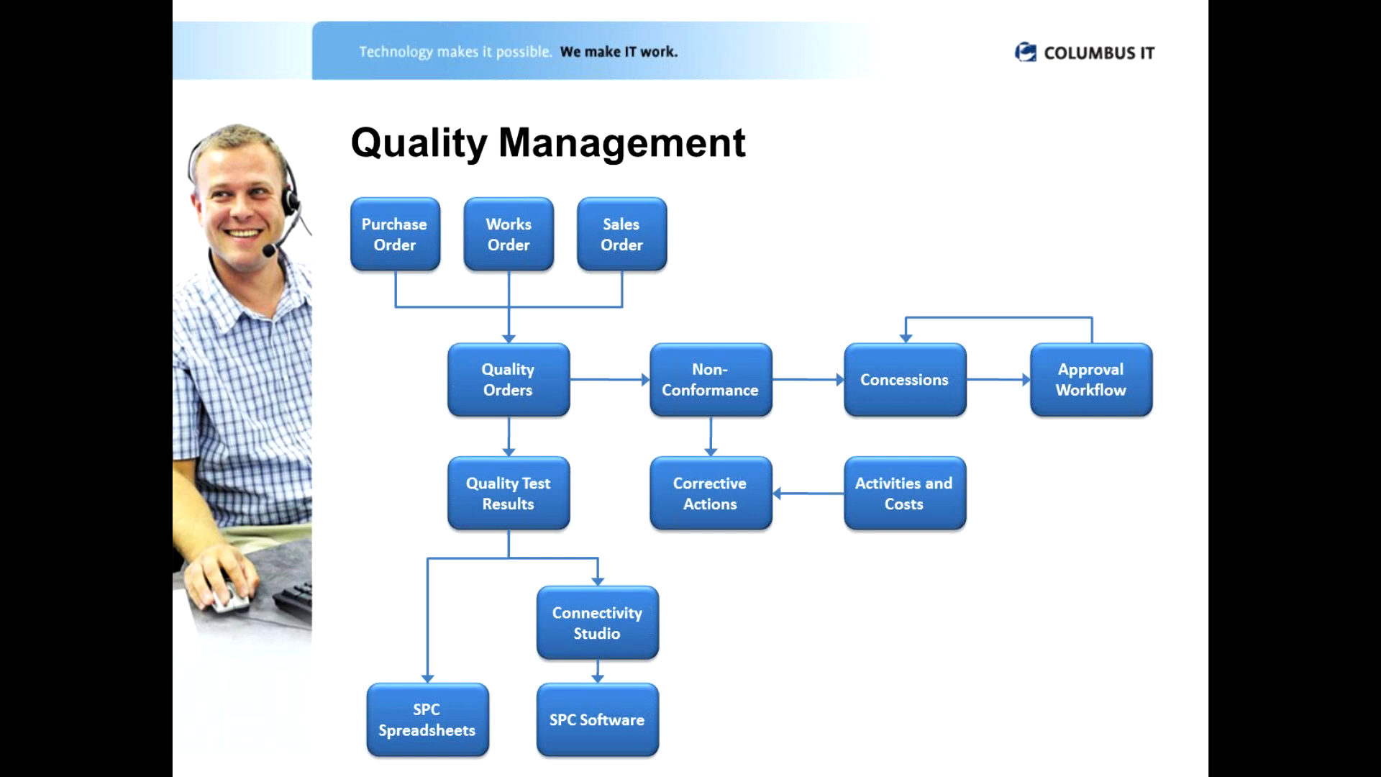
{"action": "mouse_move", "coordinate": [433, 444]}
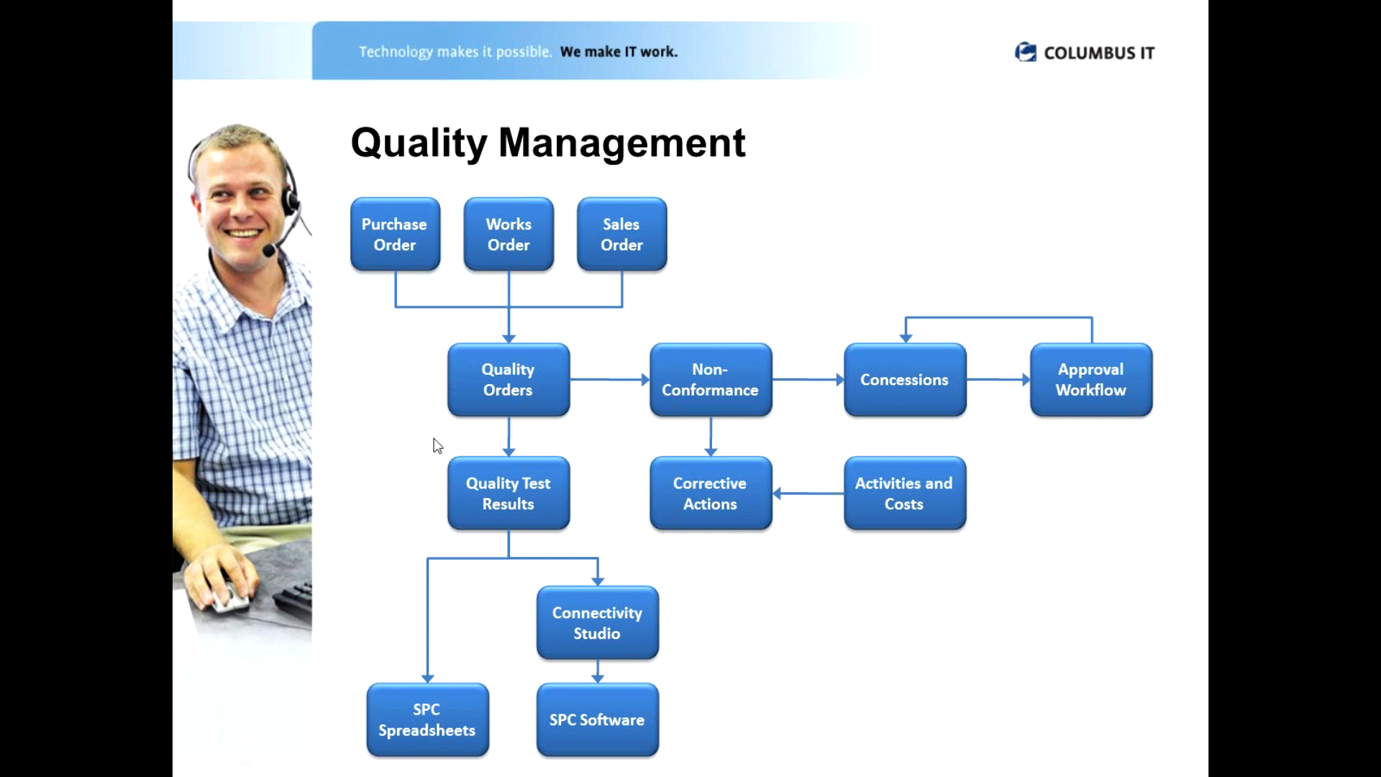
{"action": "mouse_move", "coordinate": [562, 371]}
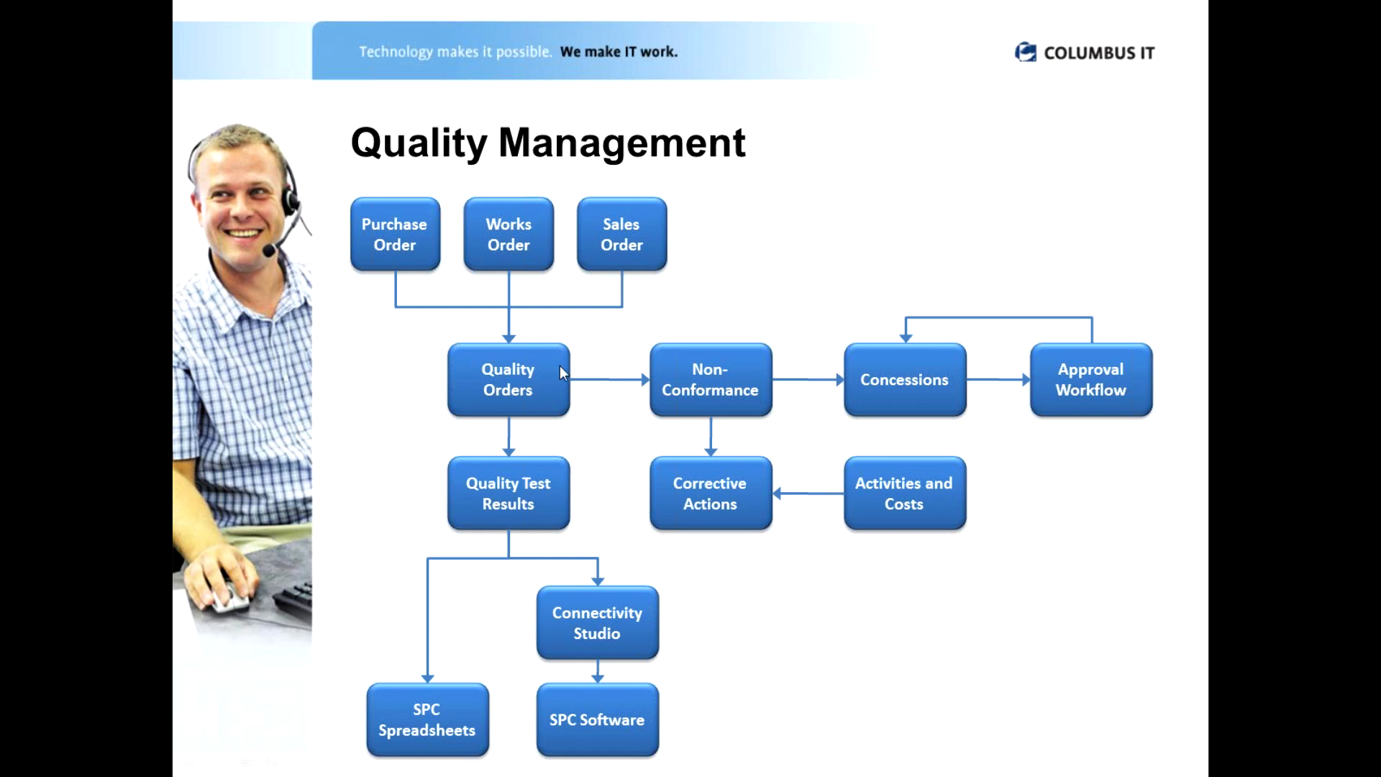
{"action": "mouse_move", "coordinate": [593, 371]}
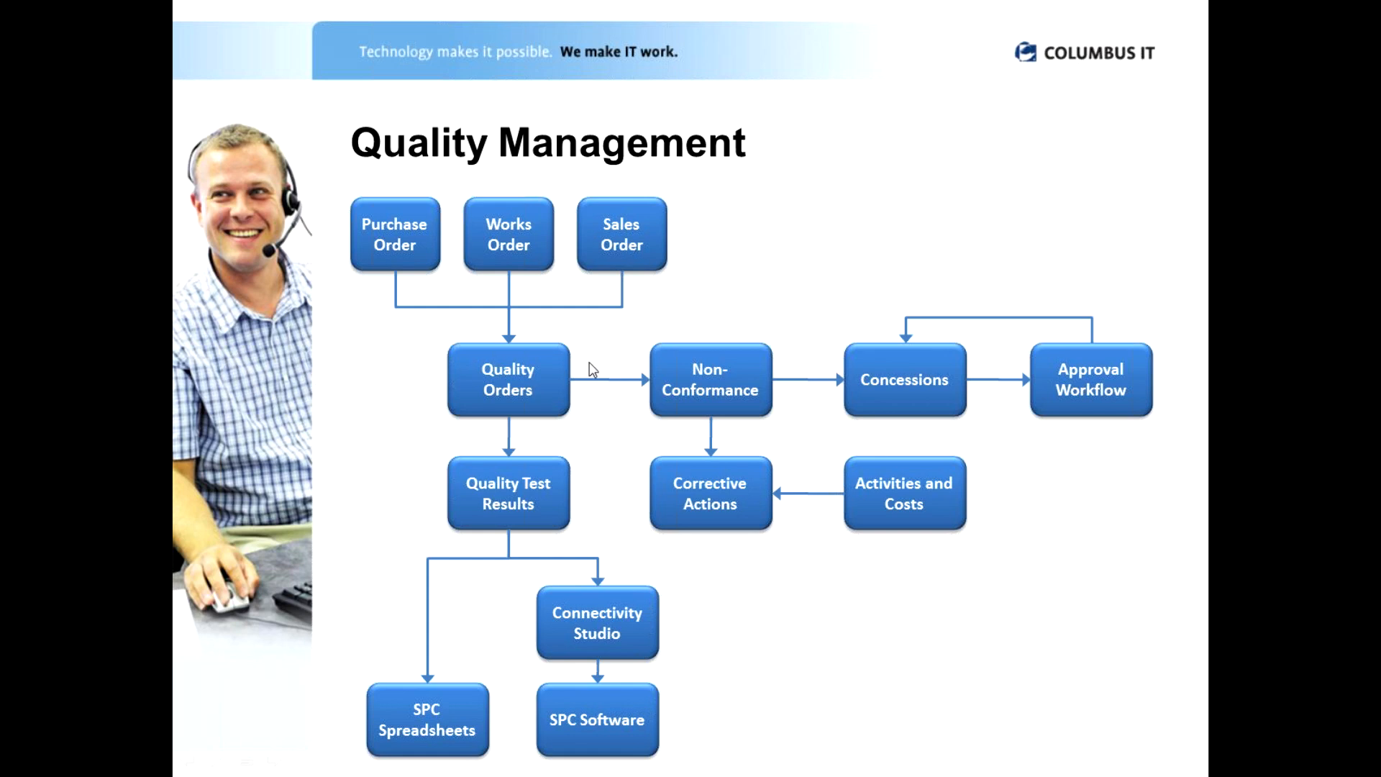
{"action": "mouse_move", "coordinate": [443, 359]}
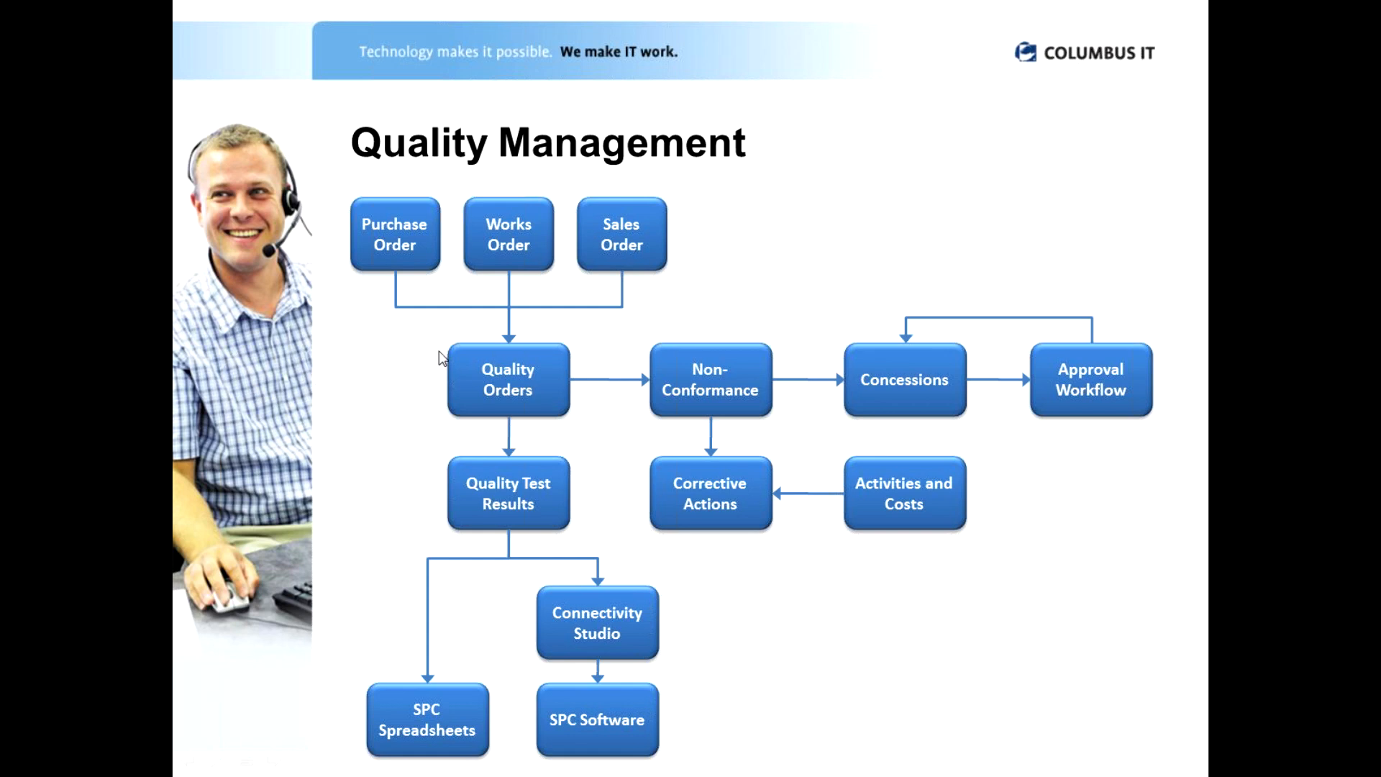
{"action": "mouse_move", "coordinate": [537, 526]}
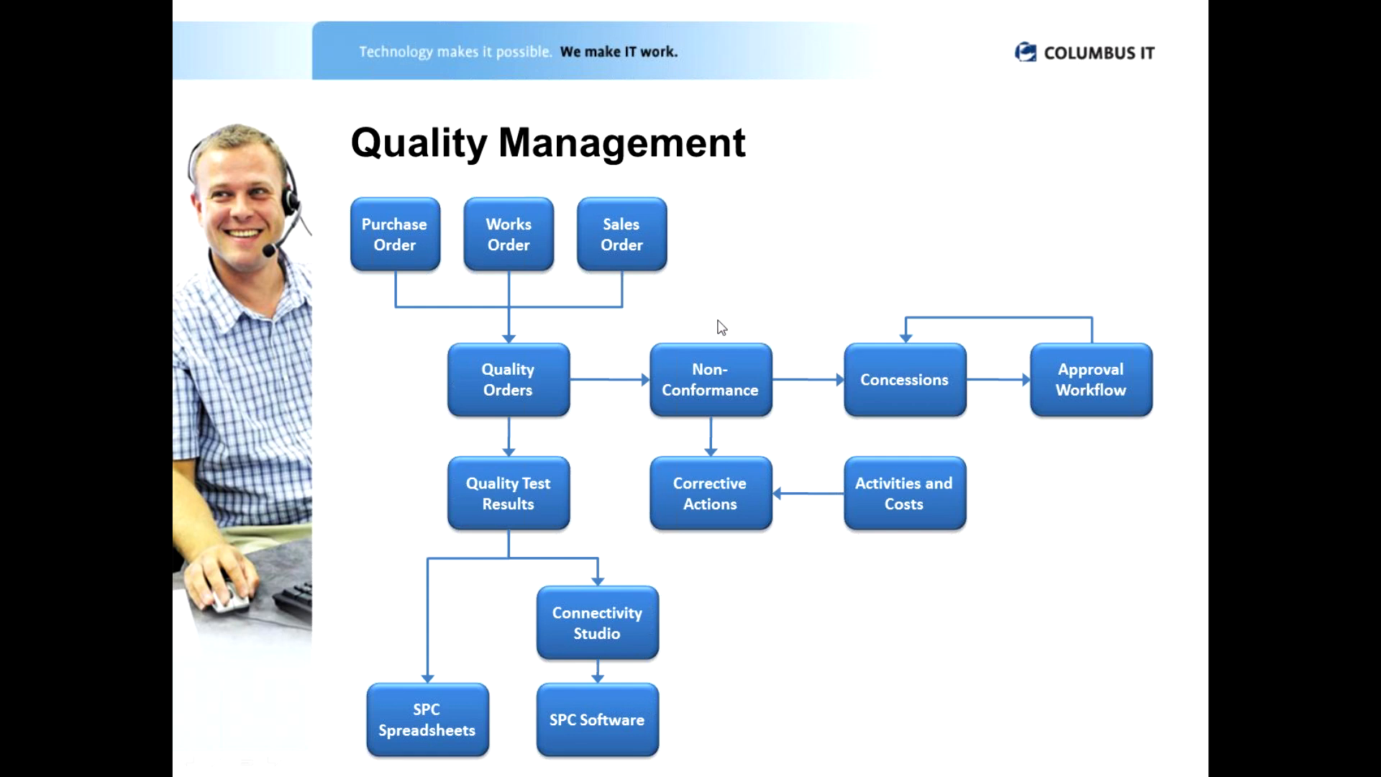
{"action": "mouse_move", "coordinate": [694, 357]}
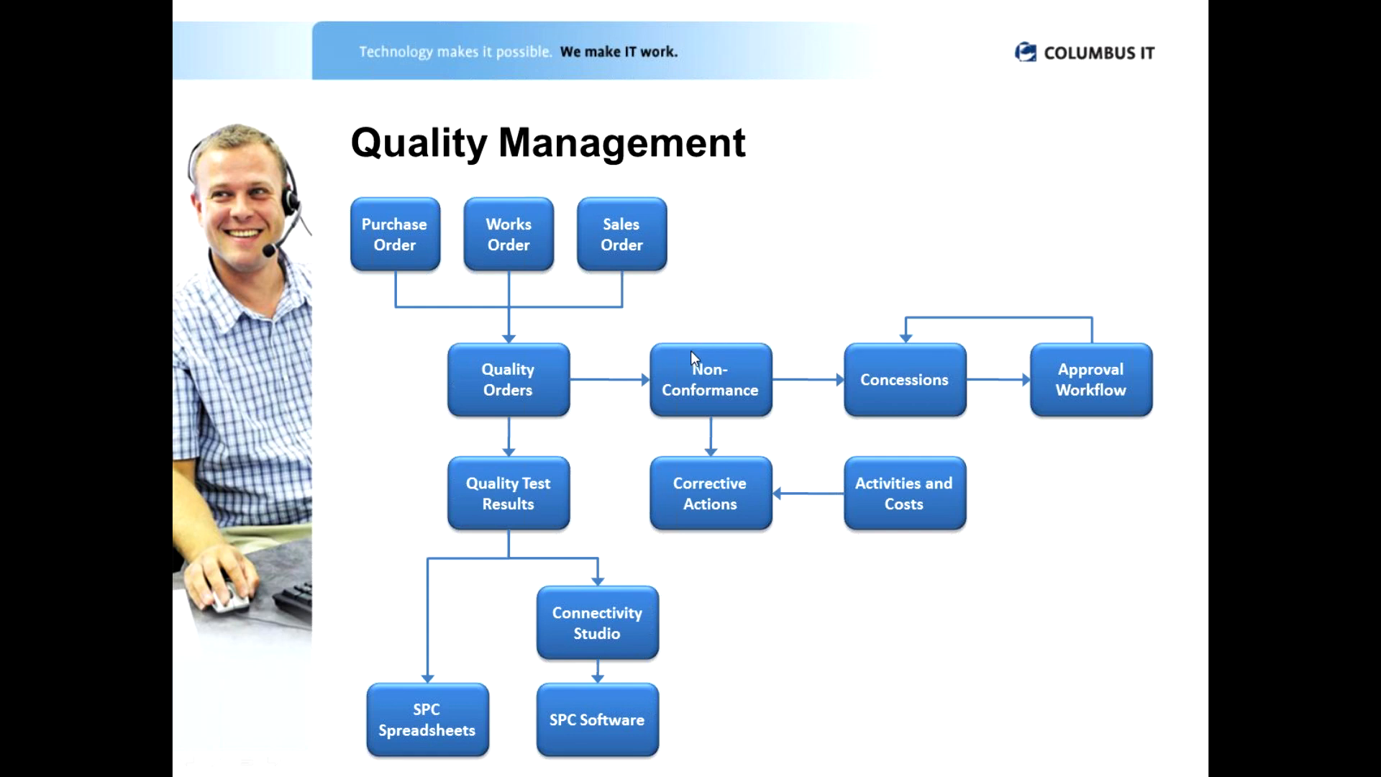
{"action": "mouse_move", "coordinate": [1150, 430]}
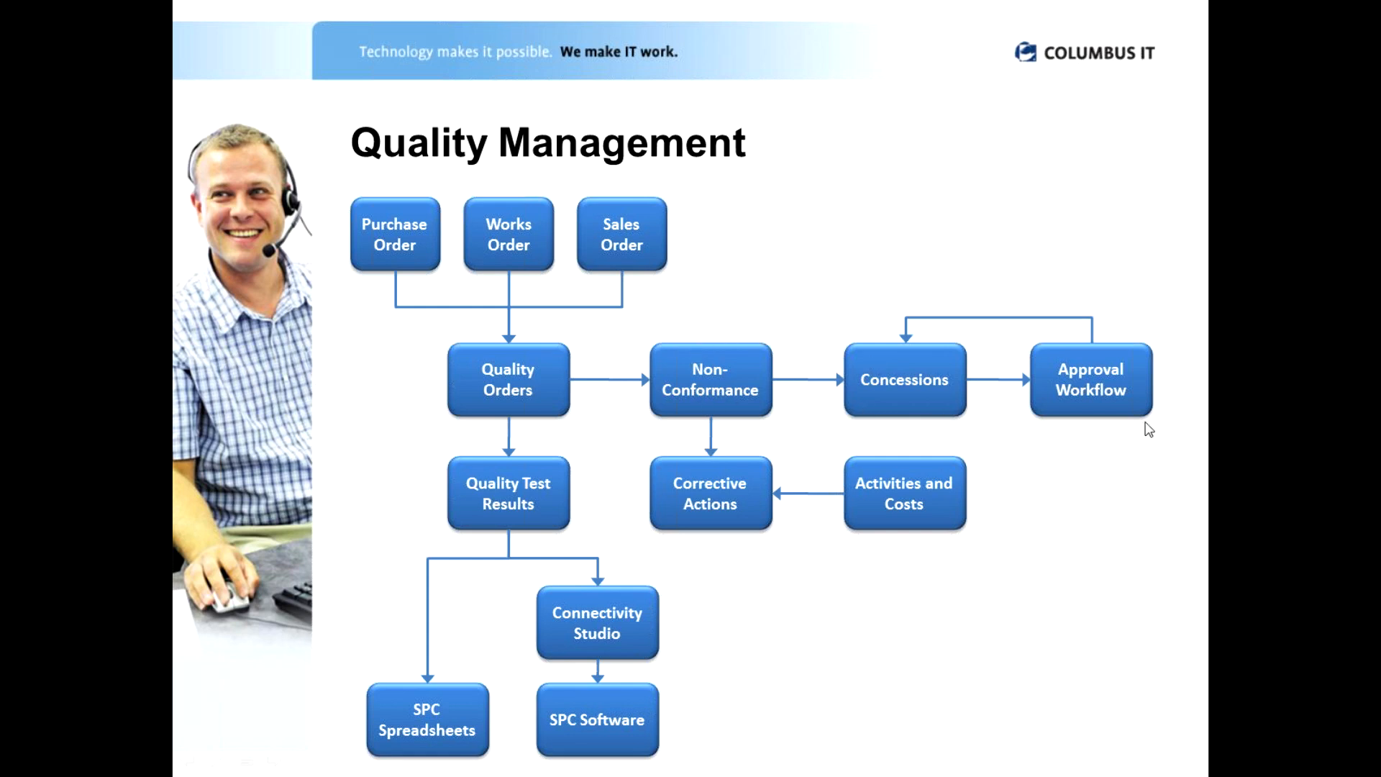
{"action": "mouse_move", "coordinate": [886, 417]}
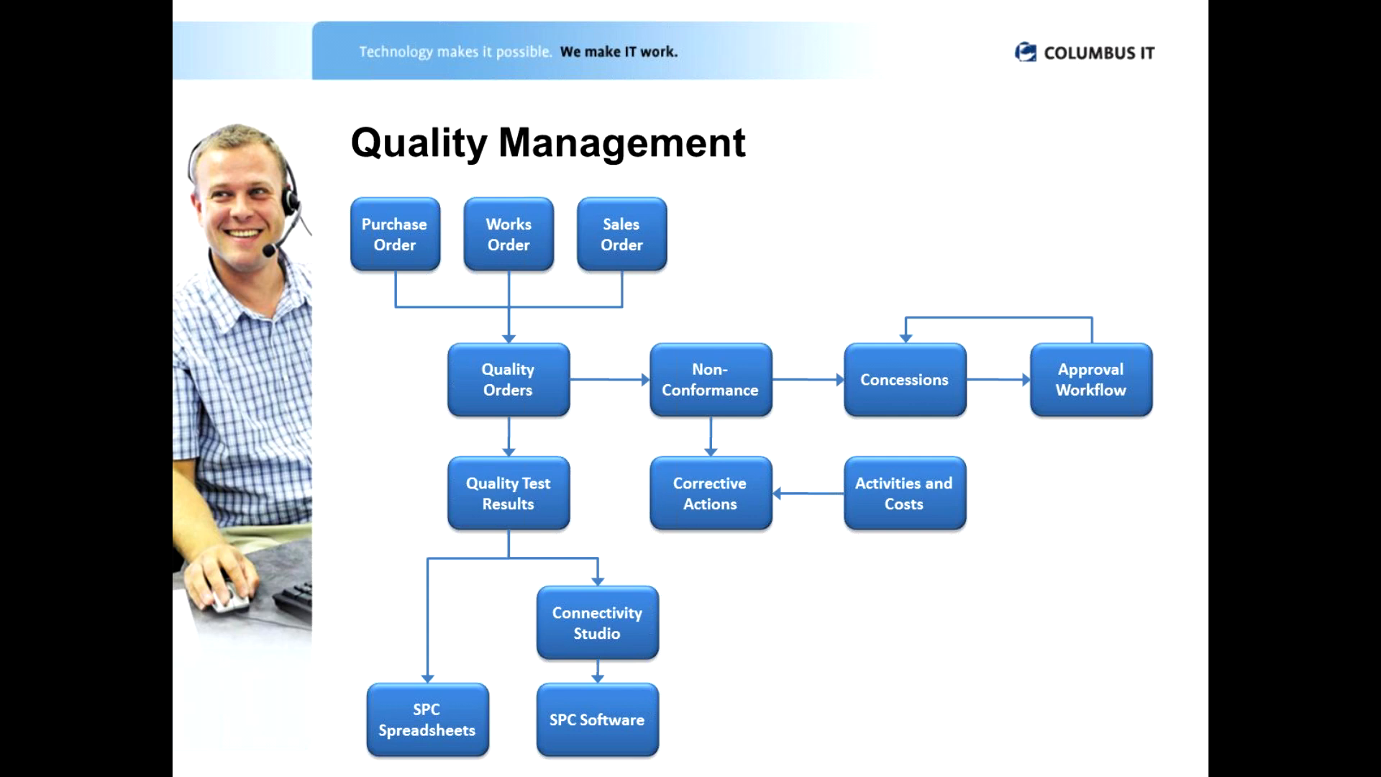
{"action": "mouse_move", "coordinate": [655, 415]}
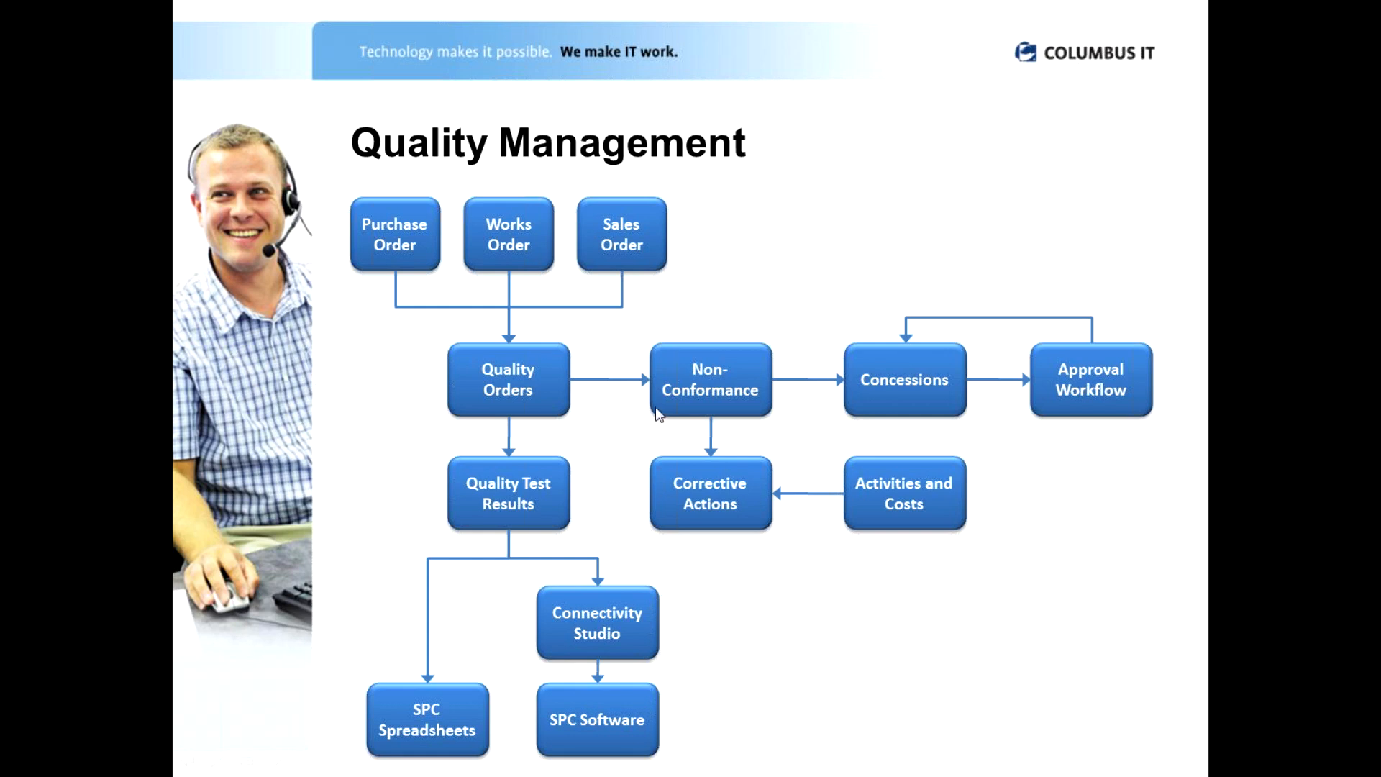
{"action": "mouse_move", "coordinate": [716, 431]}
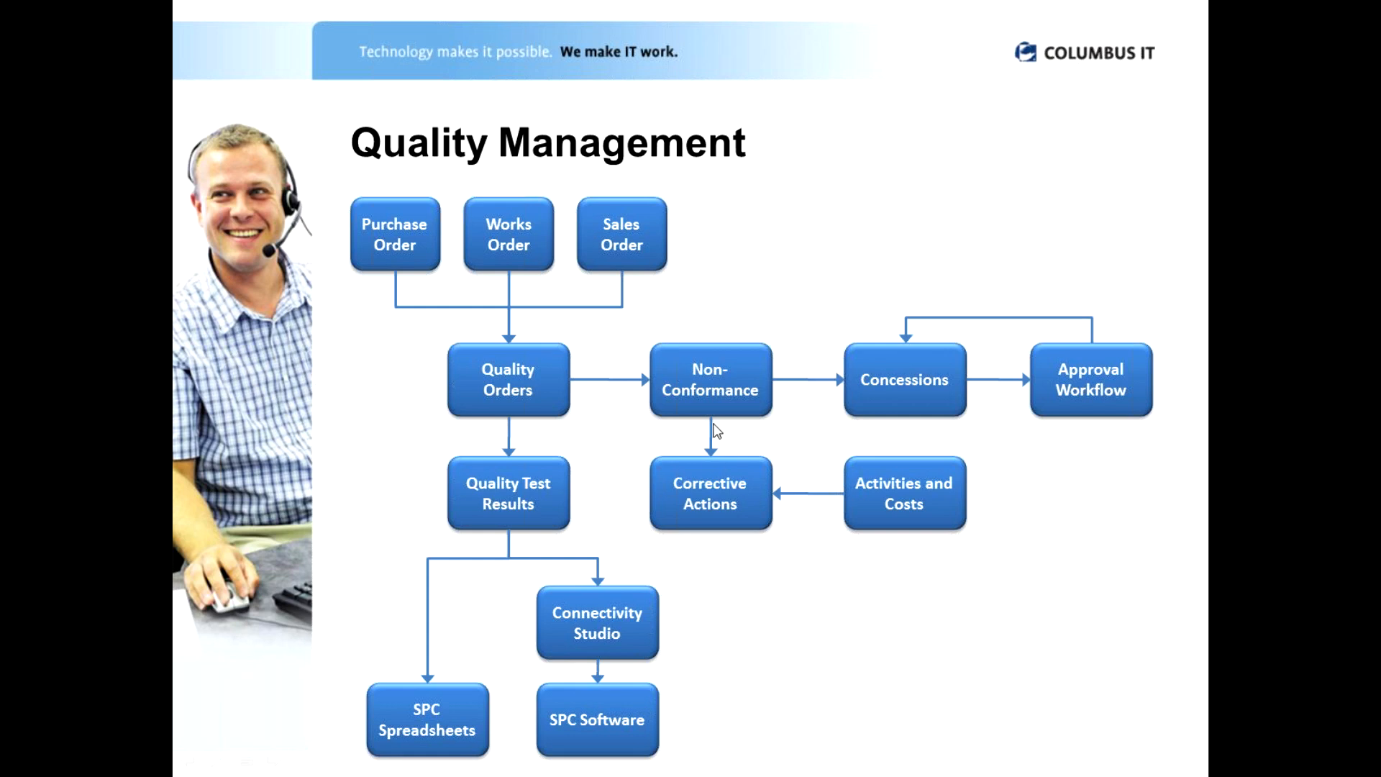
{"action": "mouse_move", "coordinate": [670, 533]}
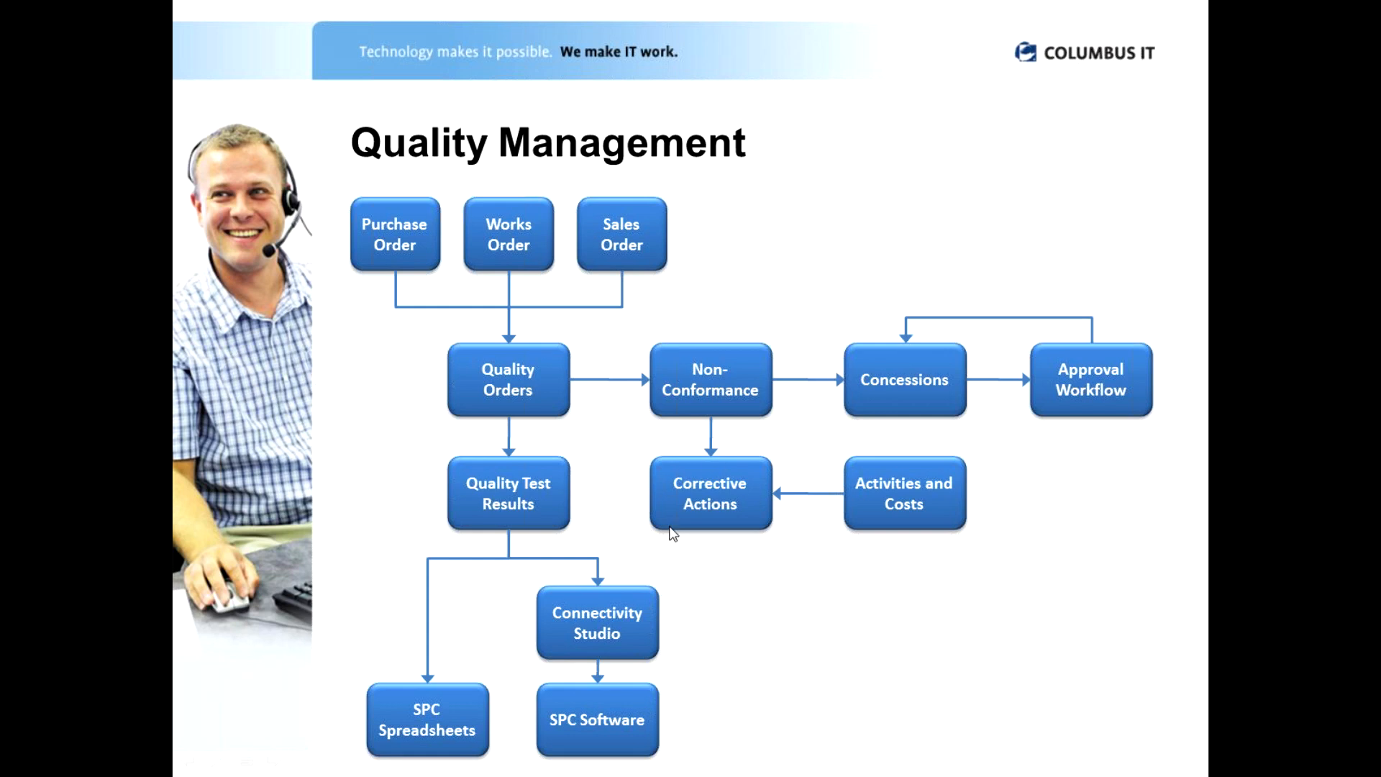
{"action": "mouse_move", "coordinate": [712, 400]}
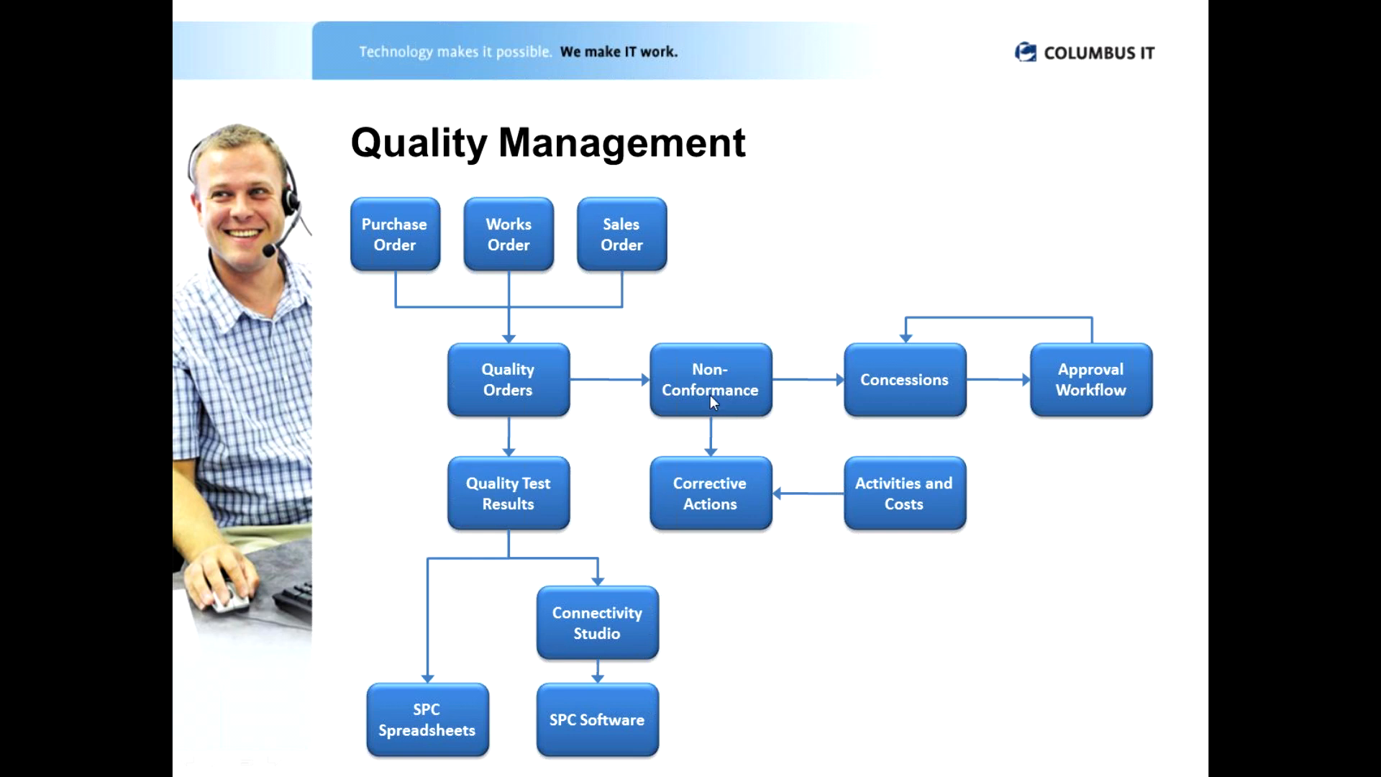
{"action": "mouse_move", "coordinate": [798, 524]}
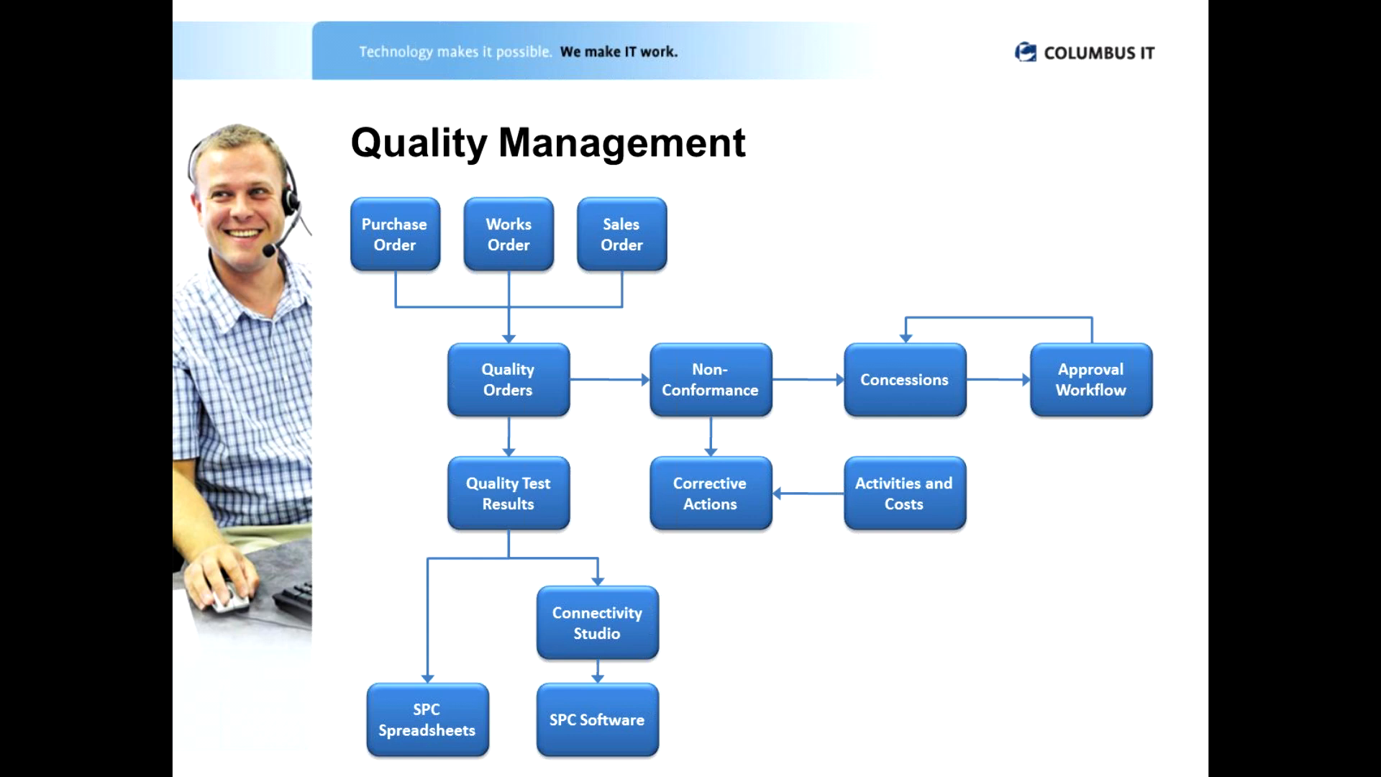
{"action": "mouse_move", "coordinate": [912, 489]}
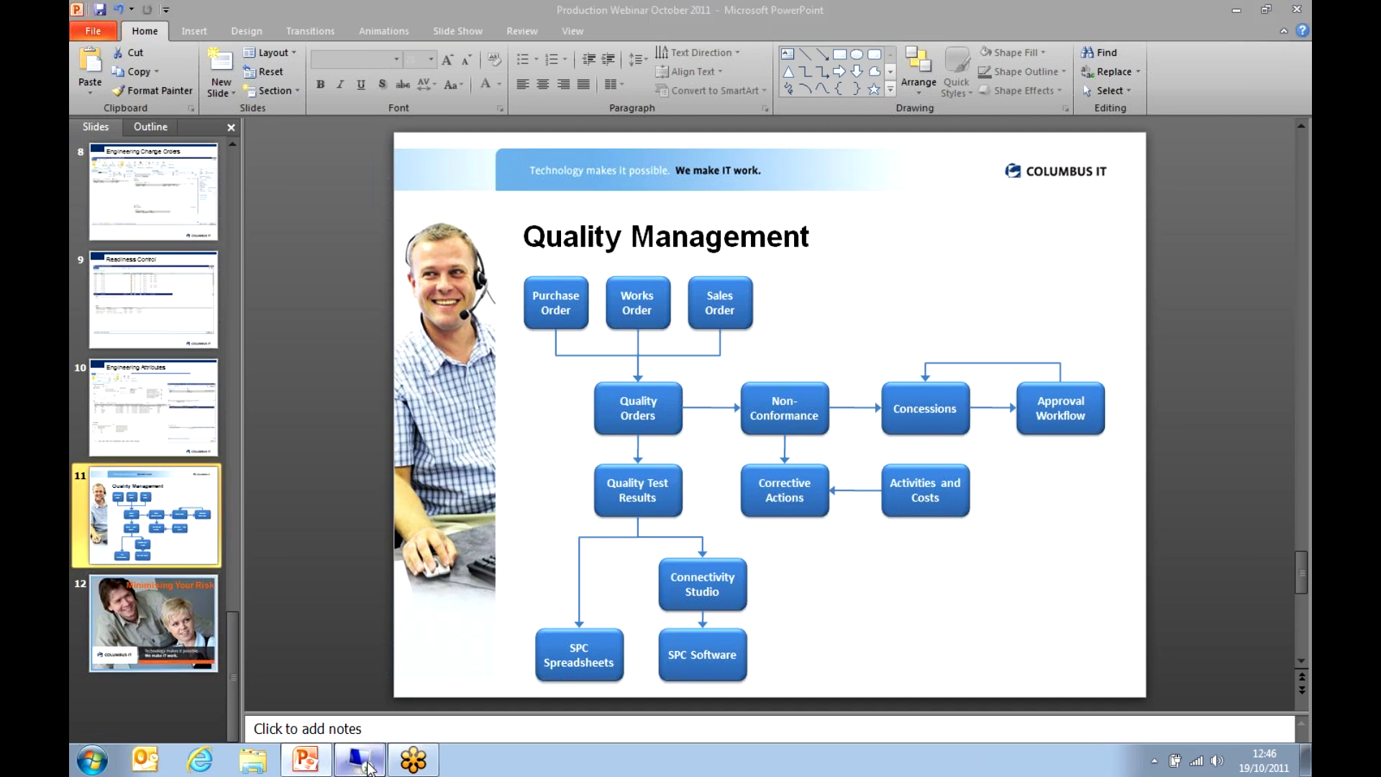
- Switch back to Dynamics AX and go to Inventory and warehouse management toward Quality orders
{"action": "left_click", "coordinate": [354, 759]}
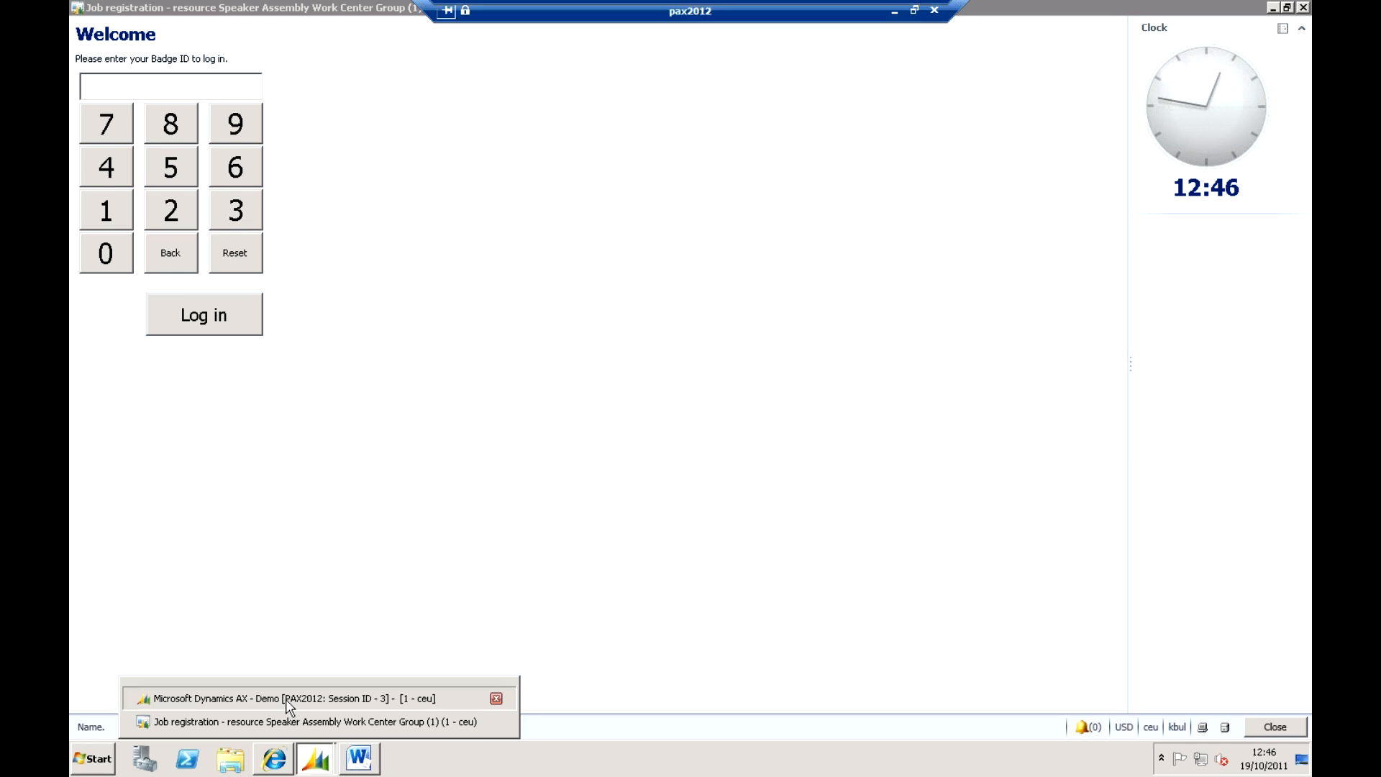
{"action": "left_click", "coordinate": [291, 697]}
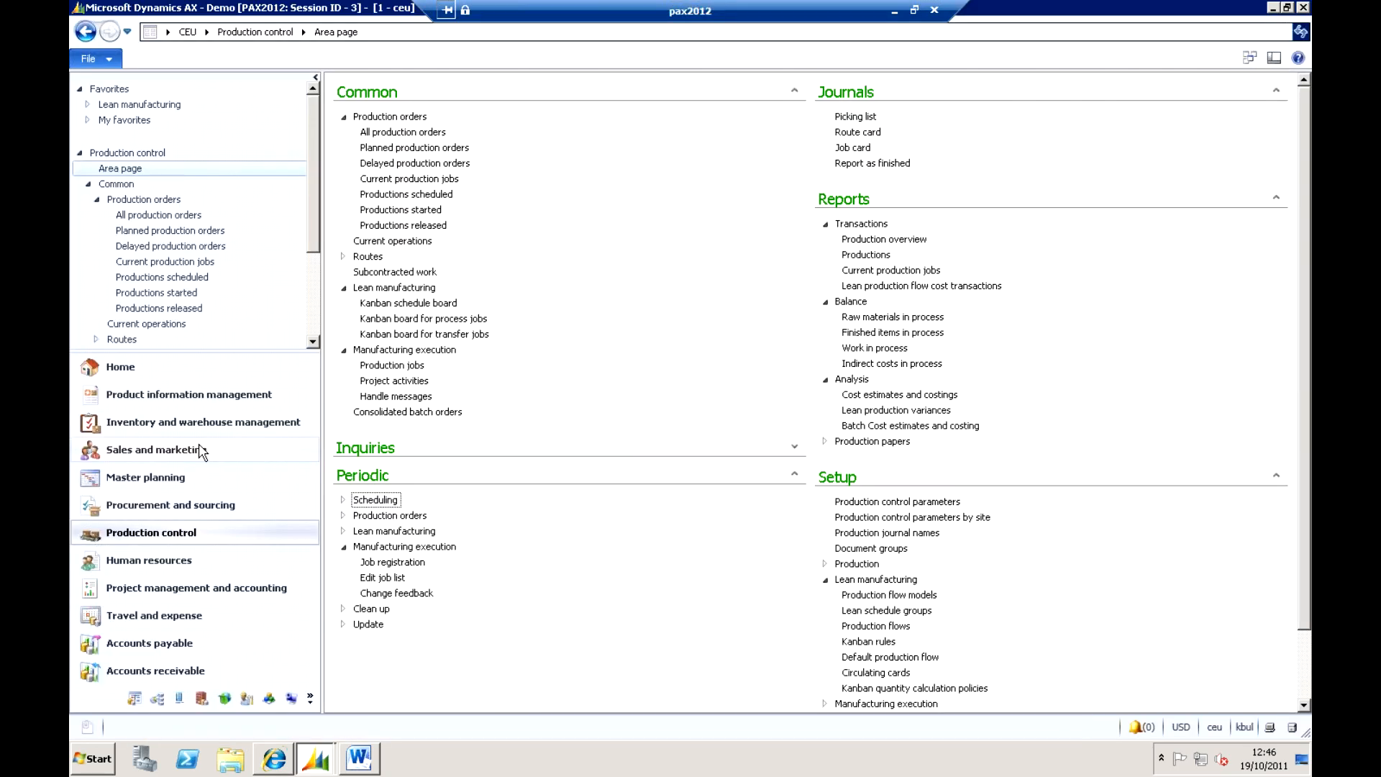
{"action": "left_click", "coordinate": [203, 422]}
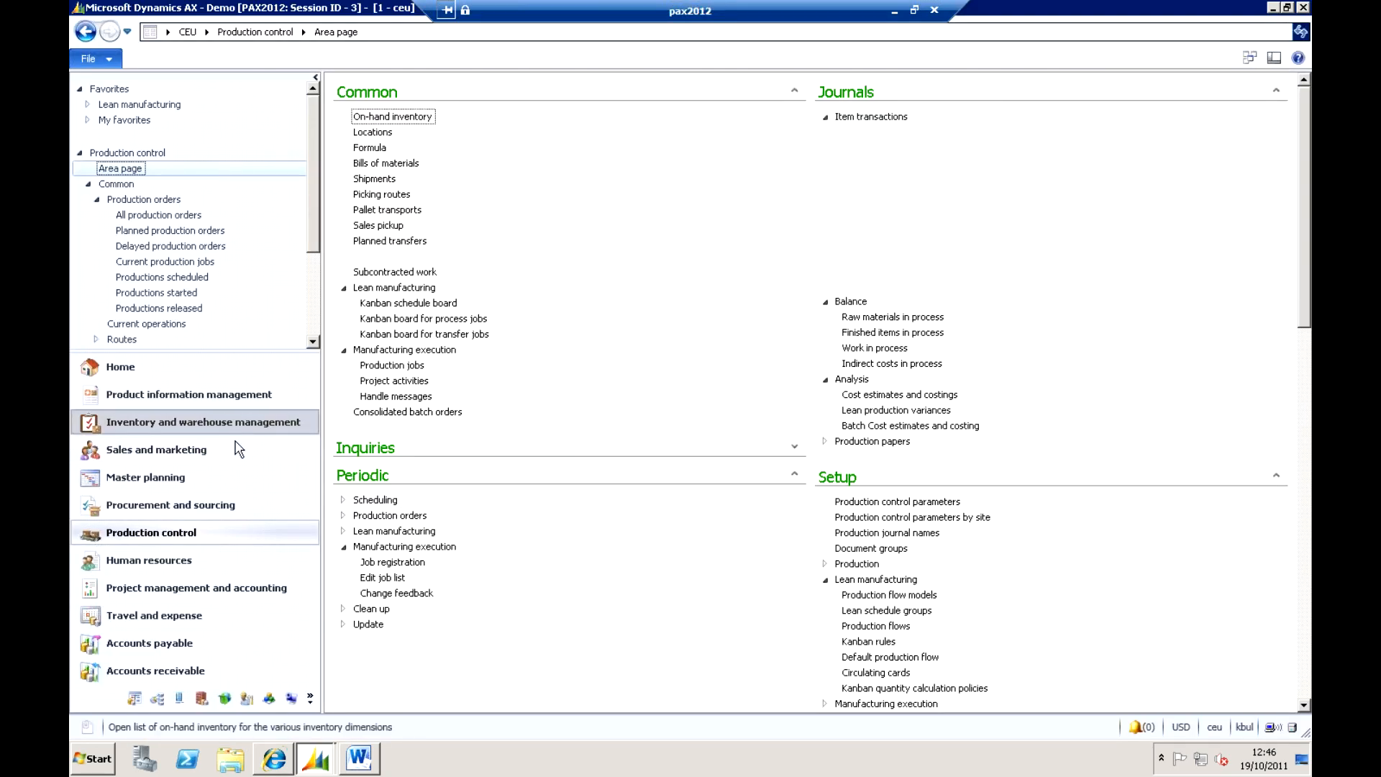
{"action": "left_click", "coordinate": [205, 423]}
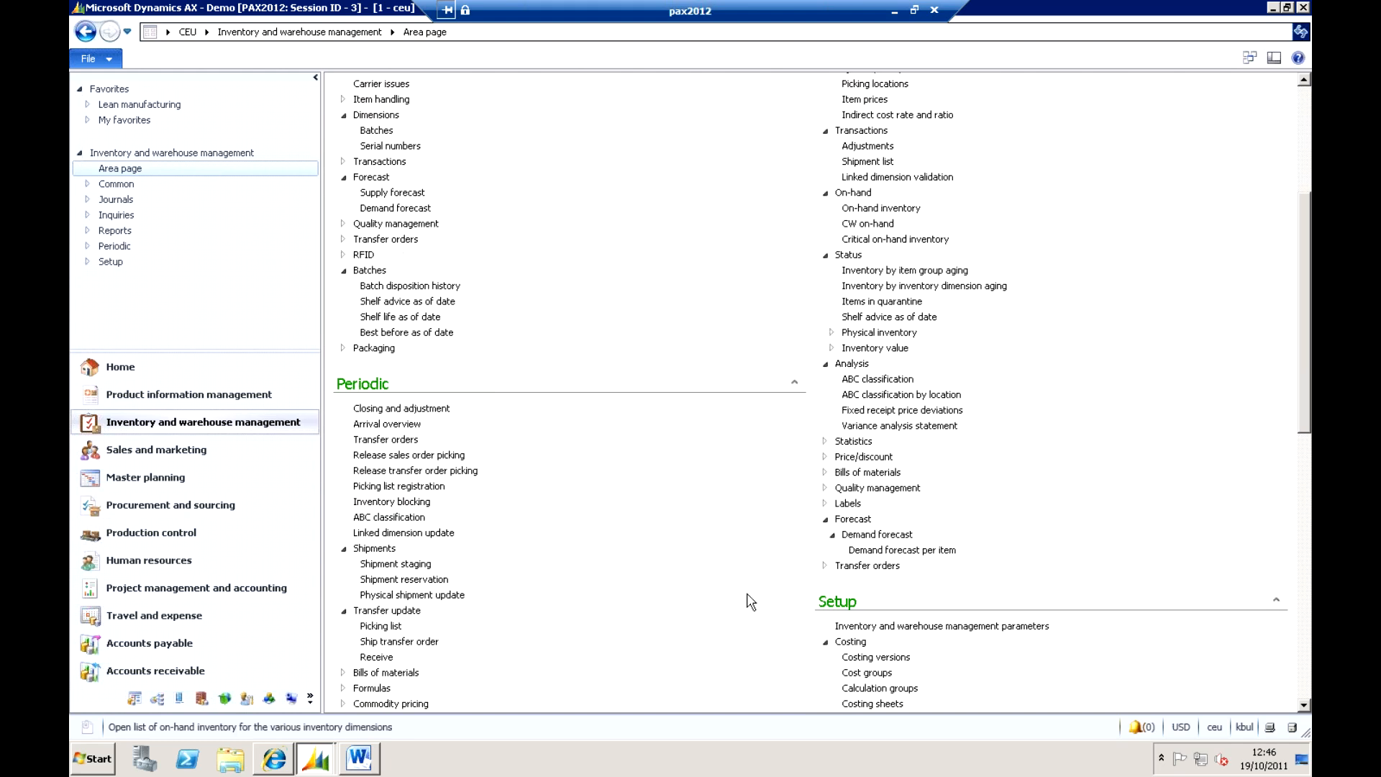
{"action": "scroll", "scroll_direction": "down", "scroll_amount": 3}
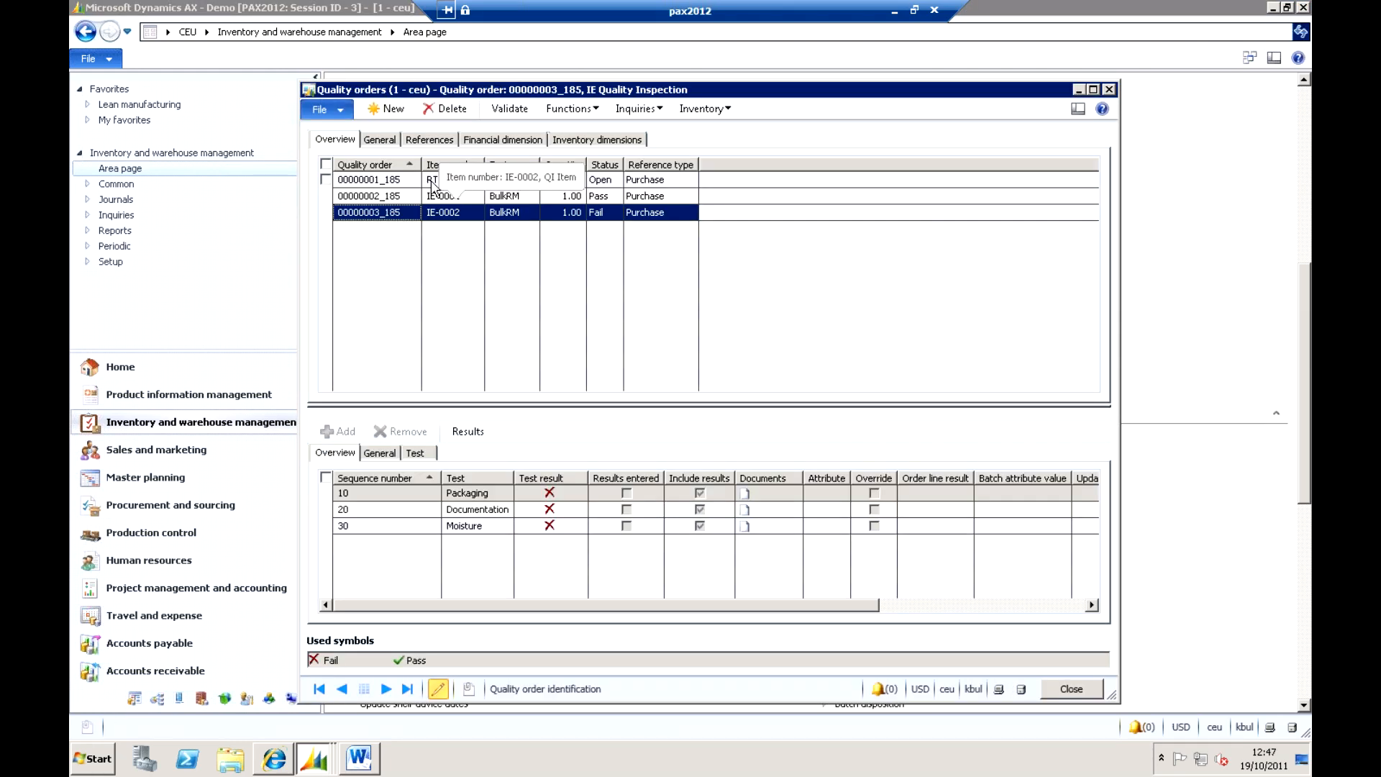
- View quality order 00000001_185's Packaging, Documentation and Moisture results, then close the quality orders
{"action": "left_click", "coordinate": [374, 178]}
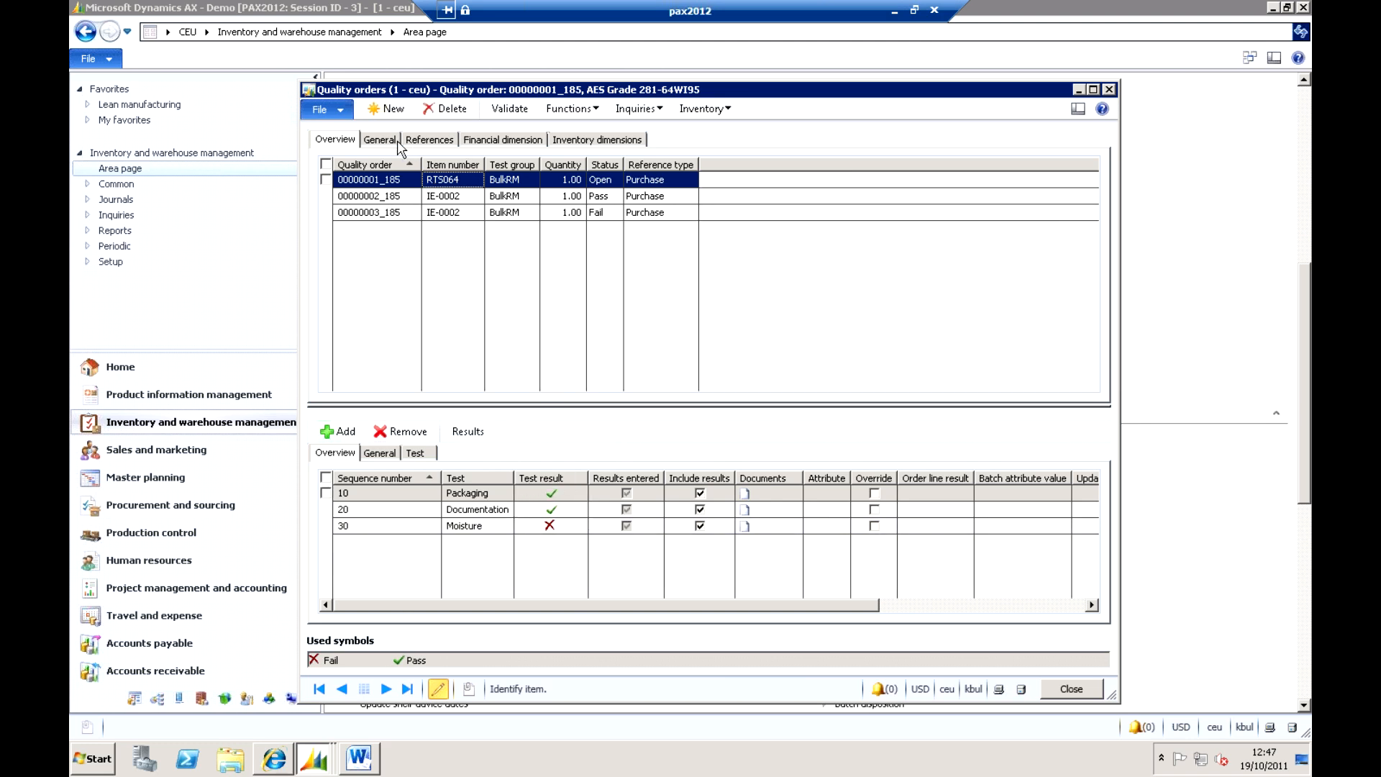
{"action": "mouse_move", "coordinate": [621, 193]}
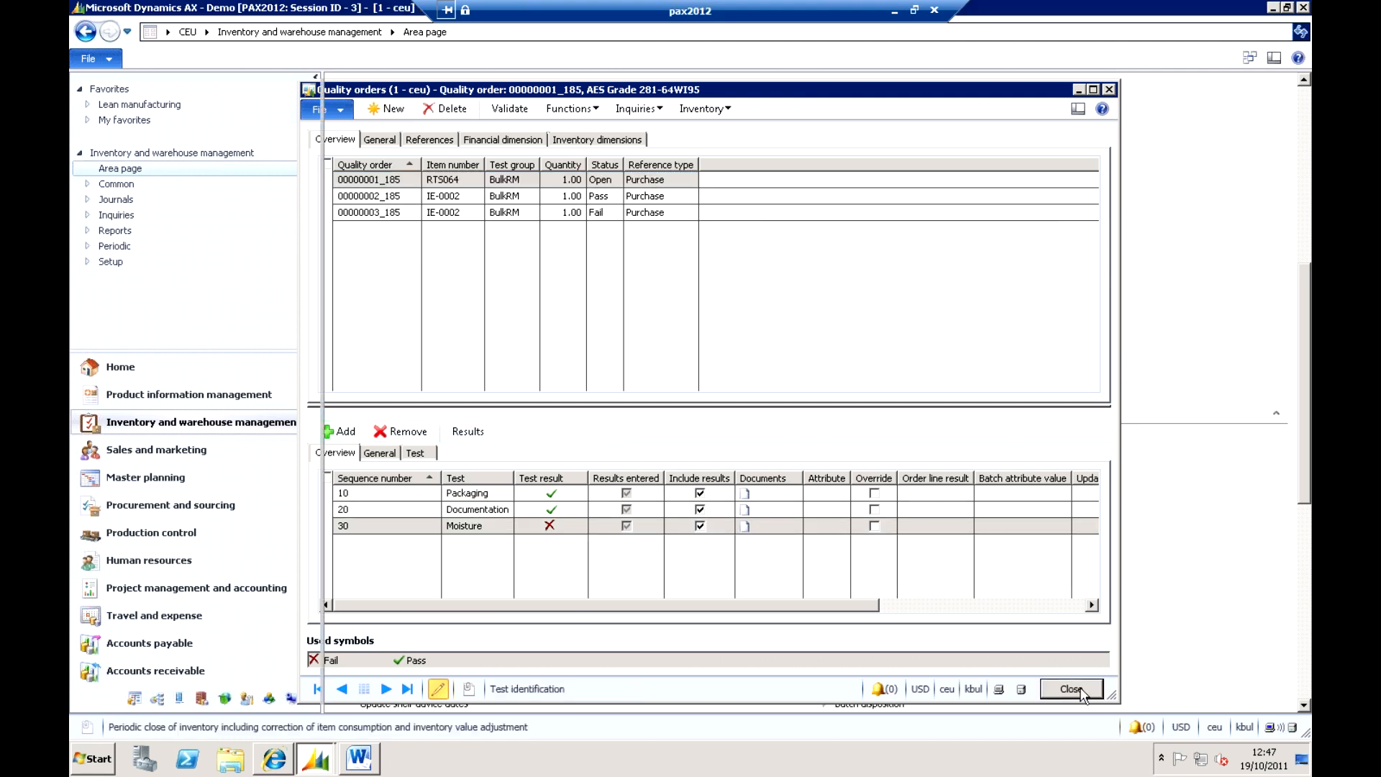
{"action": "left_click", "coordinate": [1070, 689]}
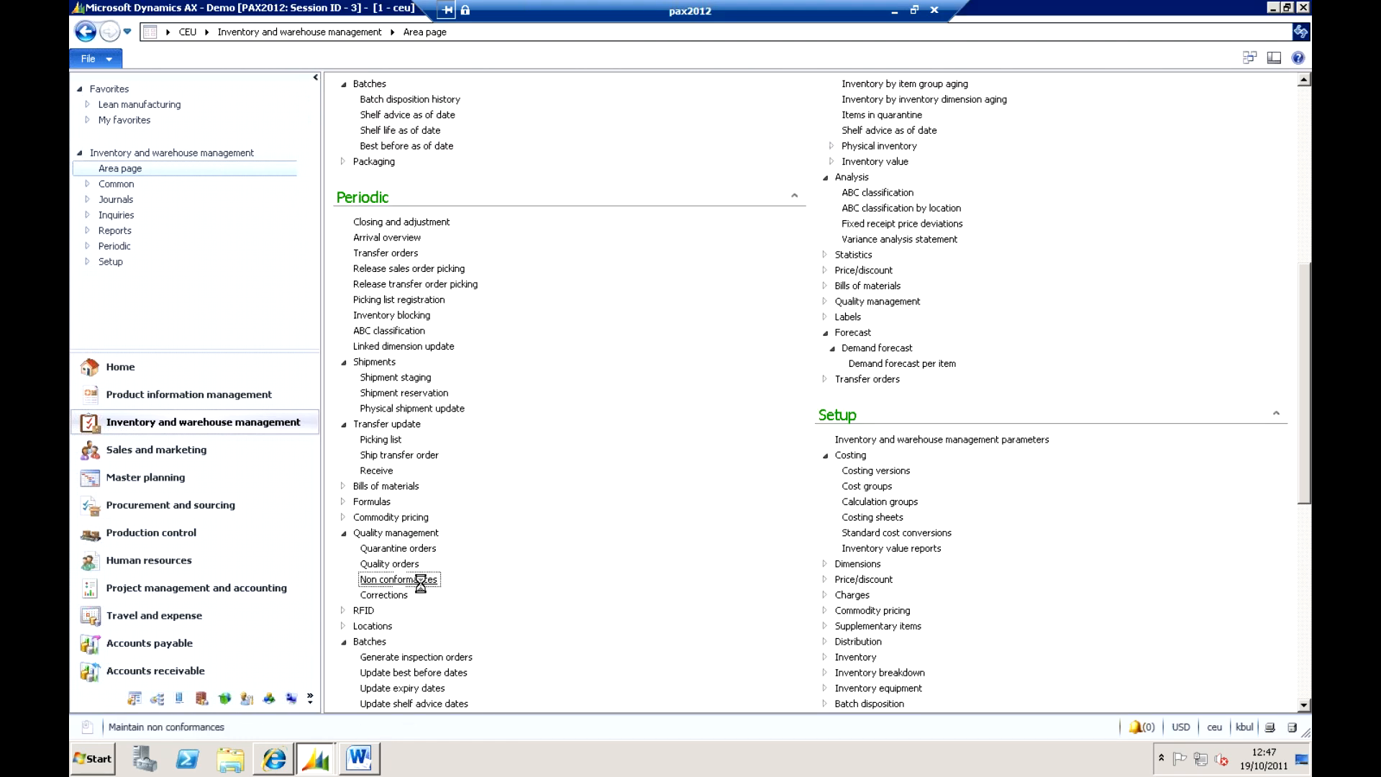
- Review non-conformance 000003_186's general details and printable reports, then close the form
{"action": "left_click", "coordinate": [397, 578]}
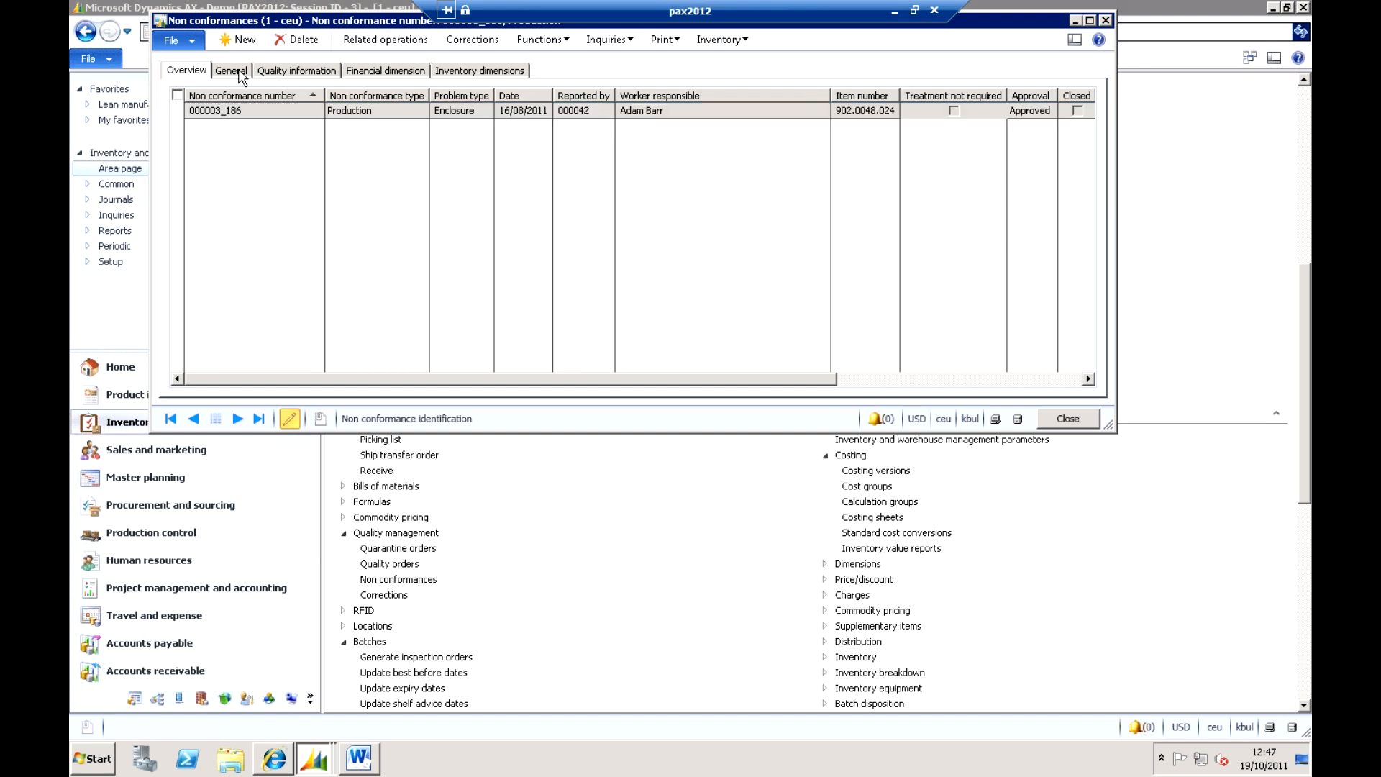
{"action": "left_click", "coordinate": [231, 71]}
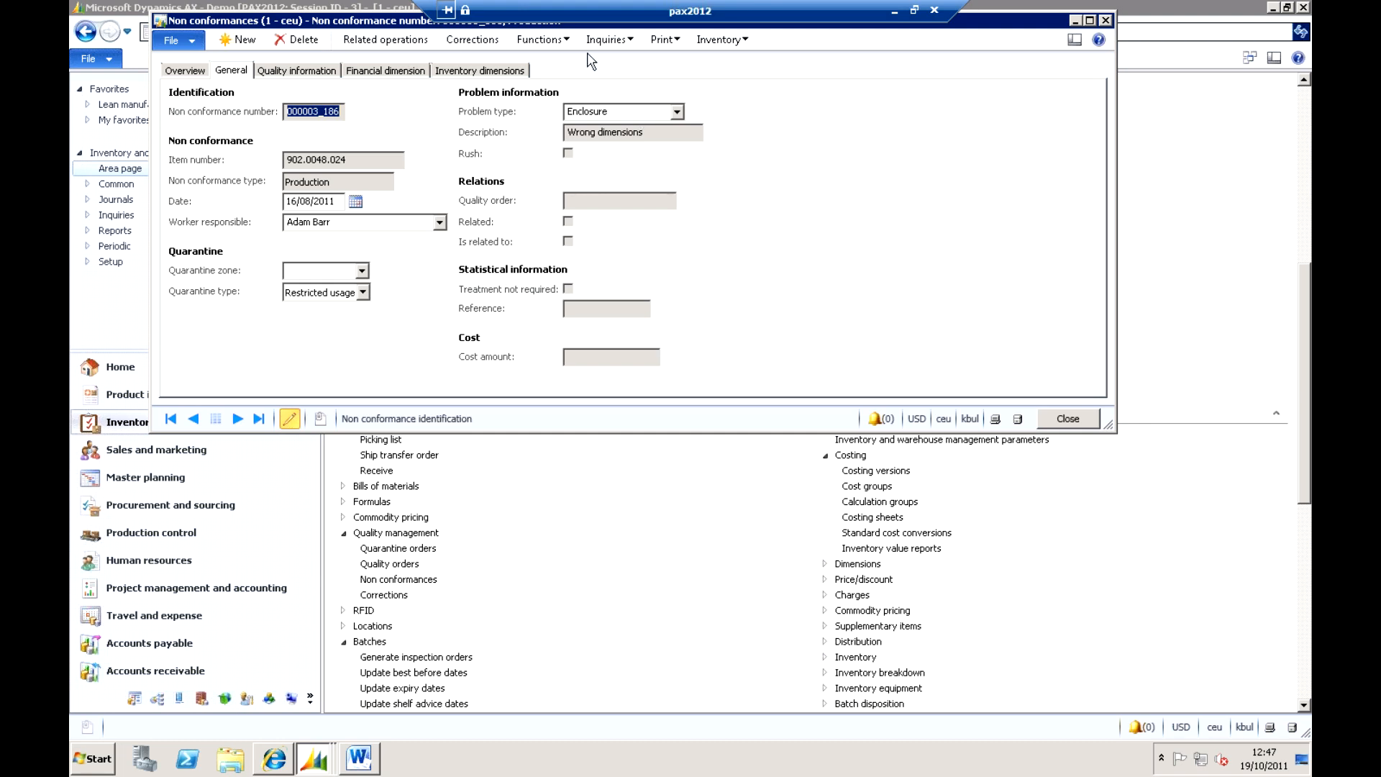
{"action": "left_click", "coordinate": [659, 40]}
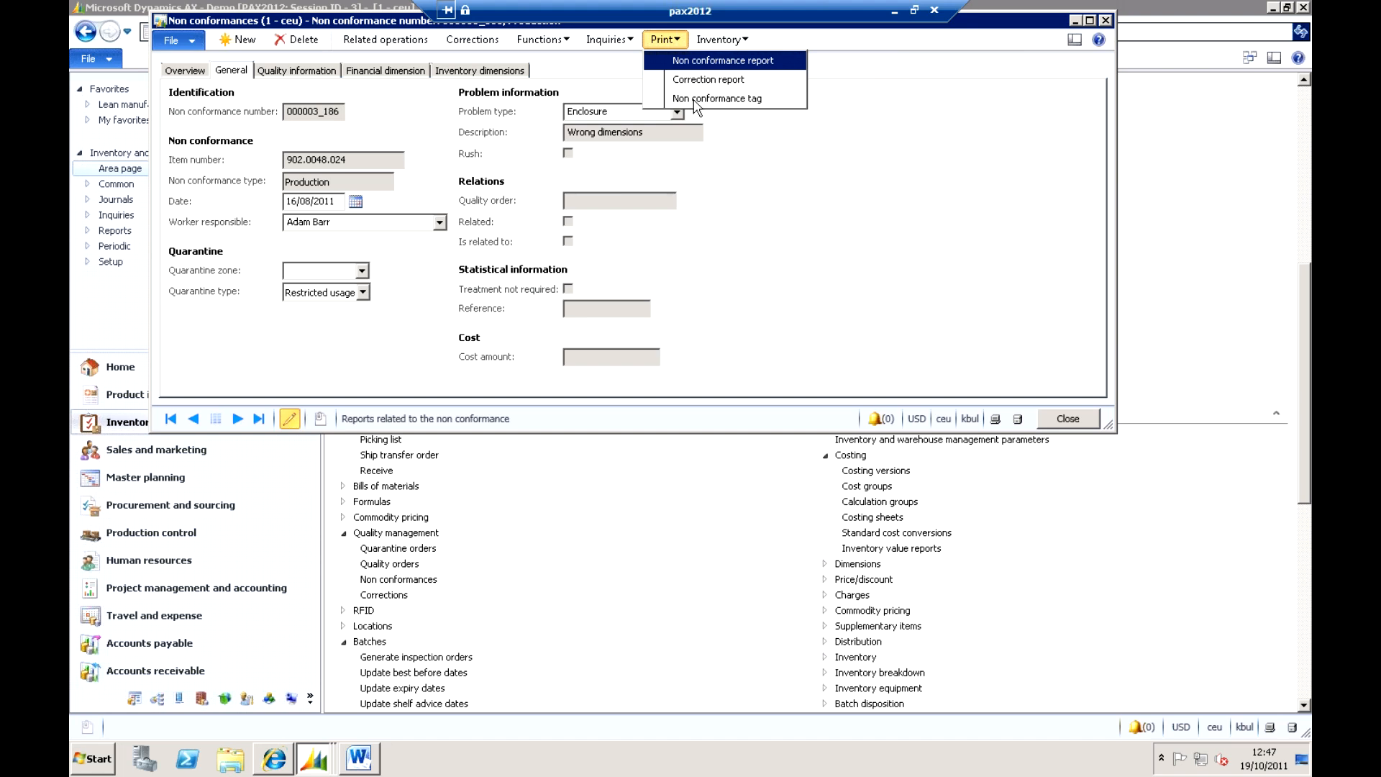
{"action": "mouse_move", "coordinate": [694, 101]}
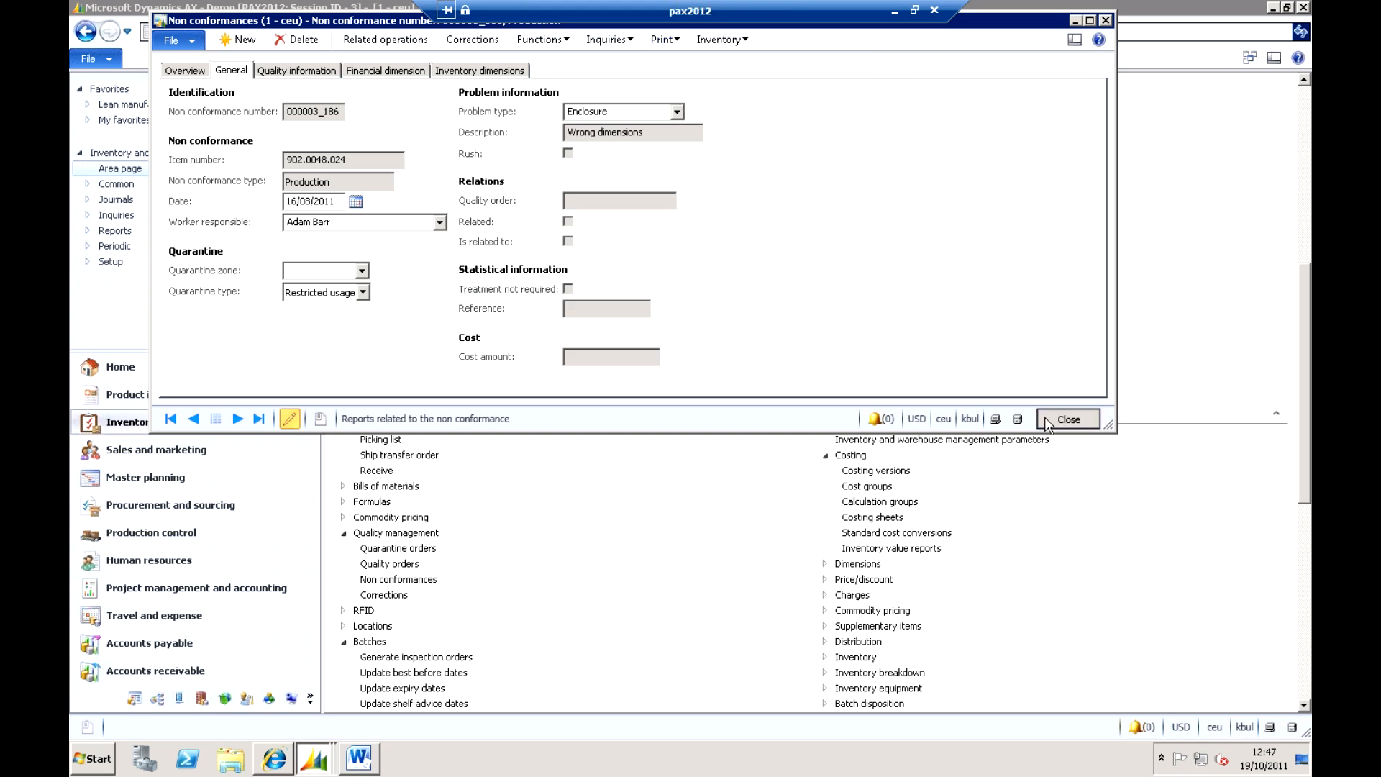
{"action": "left_click", "coordinate": [1069, 420]}
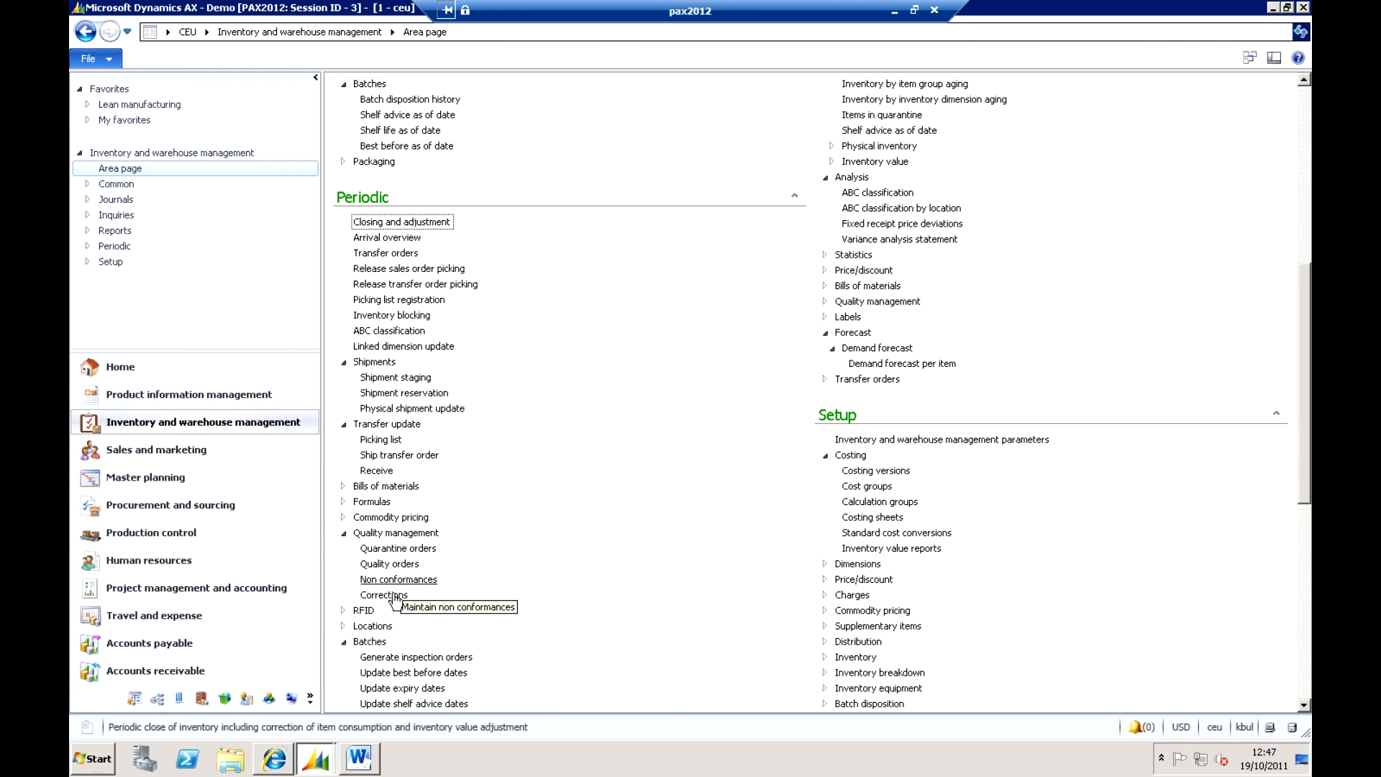
{"action": "left_click", "coordinate": [383, 596]}
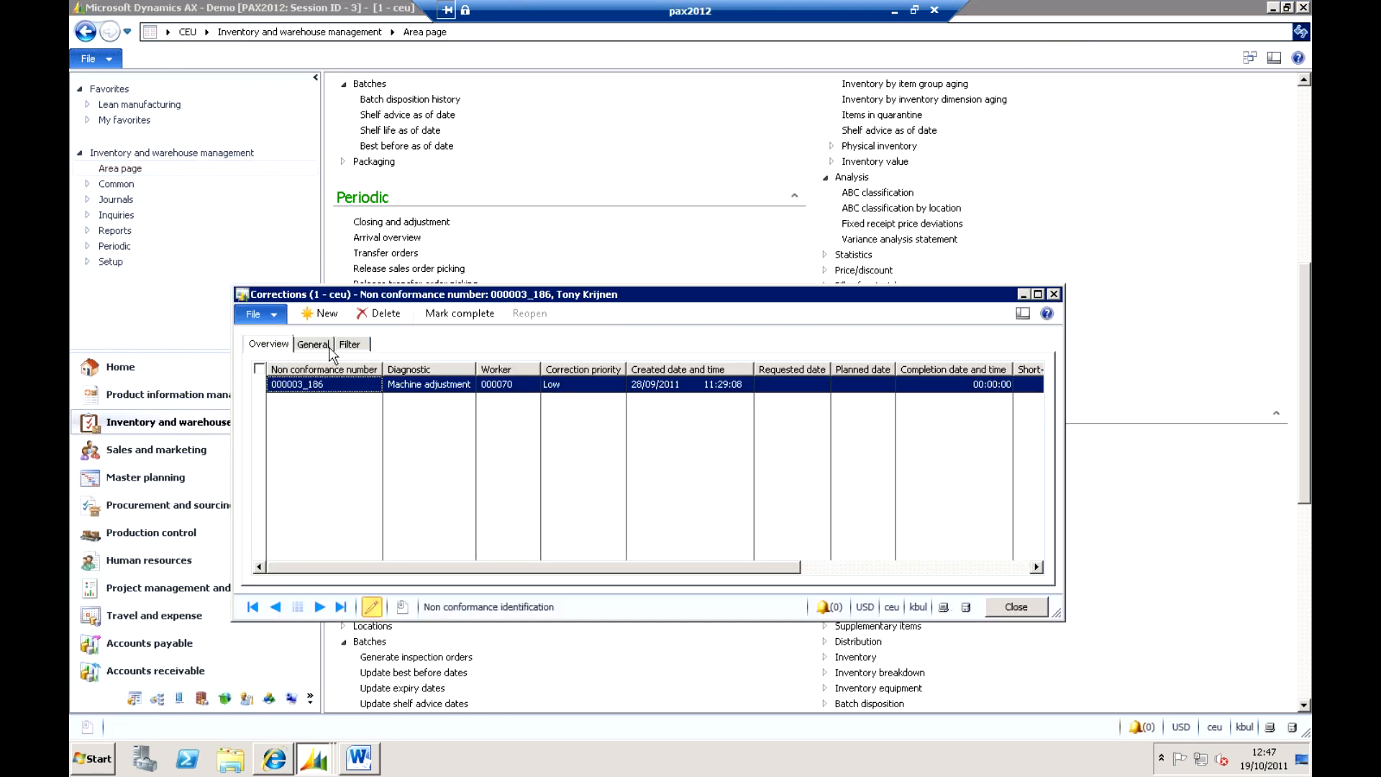
{"action": "left_click", "coordinate": [429, 384]}
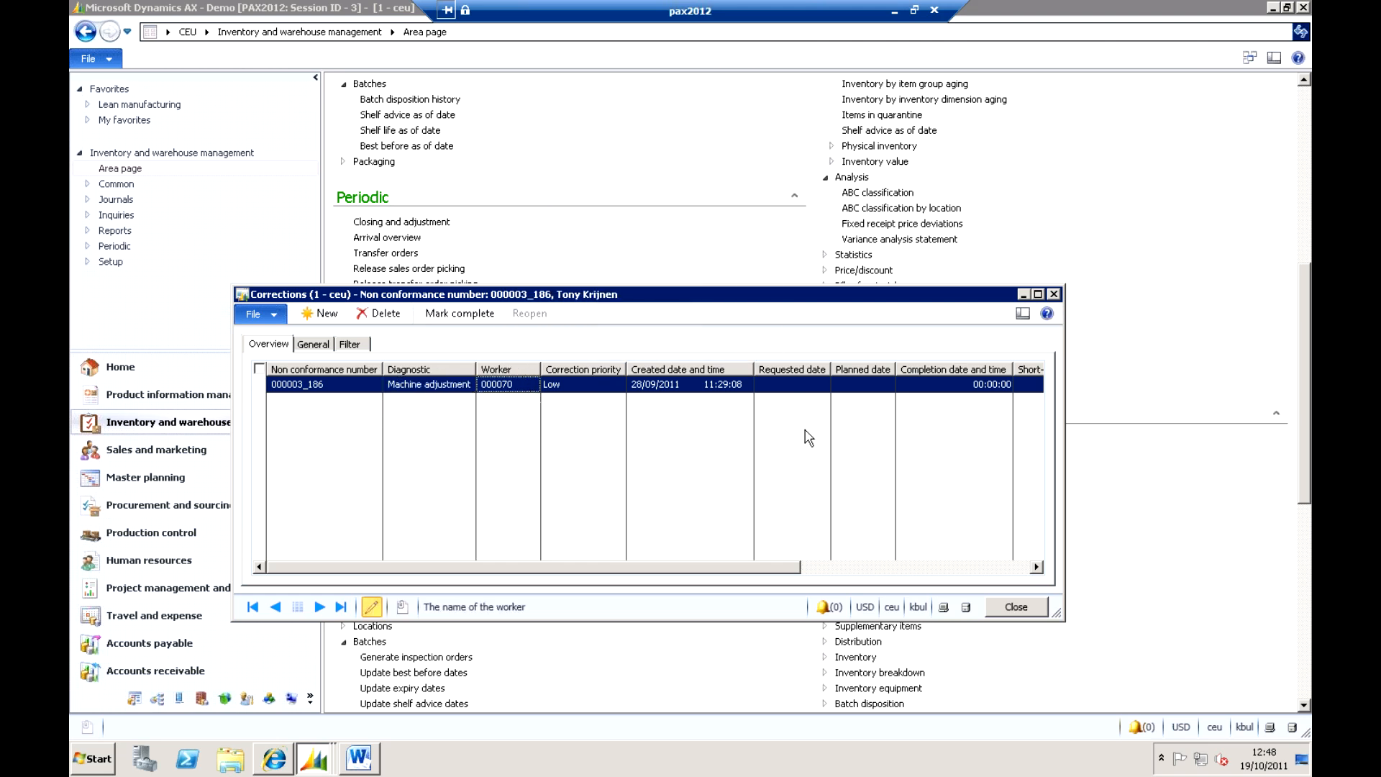
{"action": "left_click", "coordinate": [314, 344]}
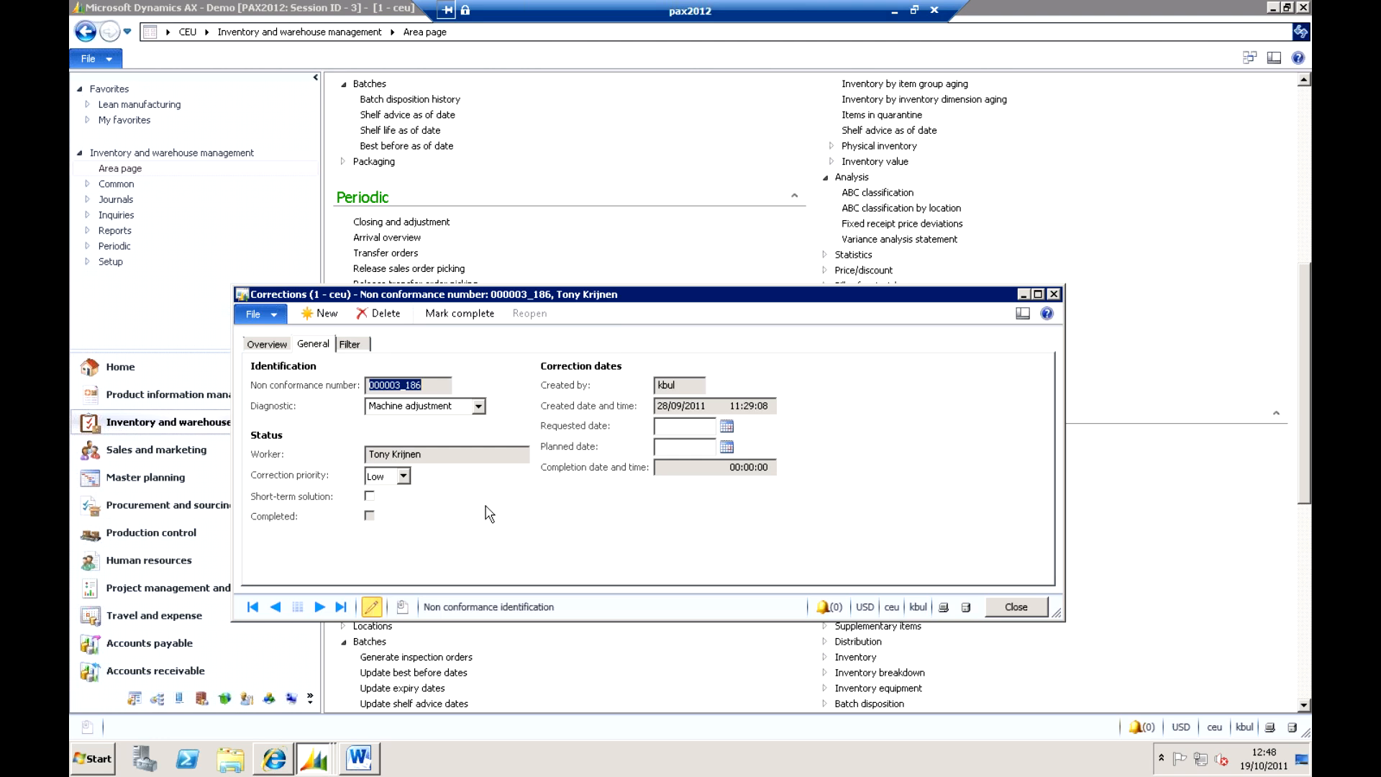
{"action": "mouse_move", "coordinate": [996, 627]}
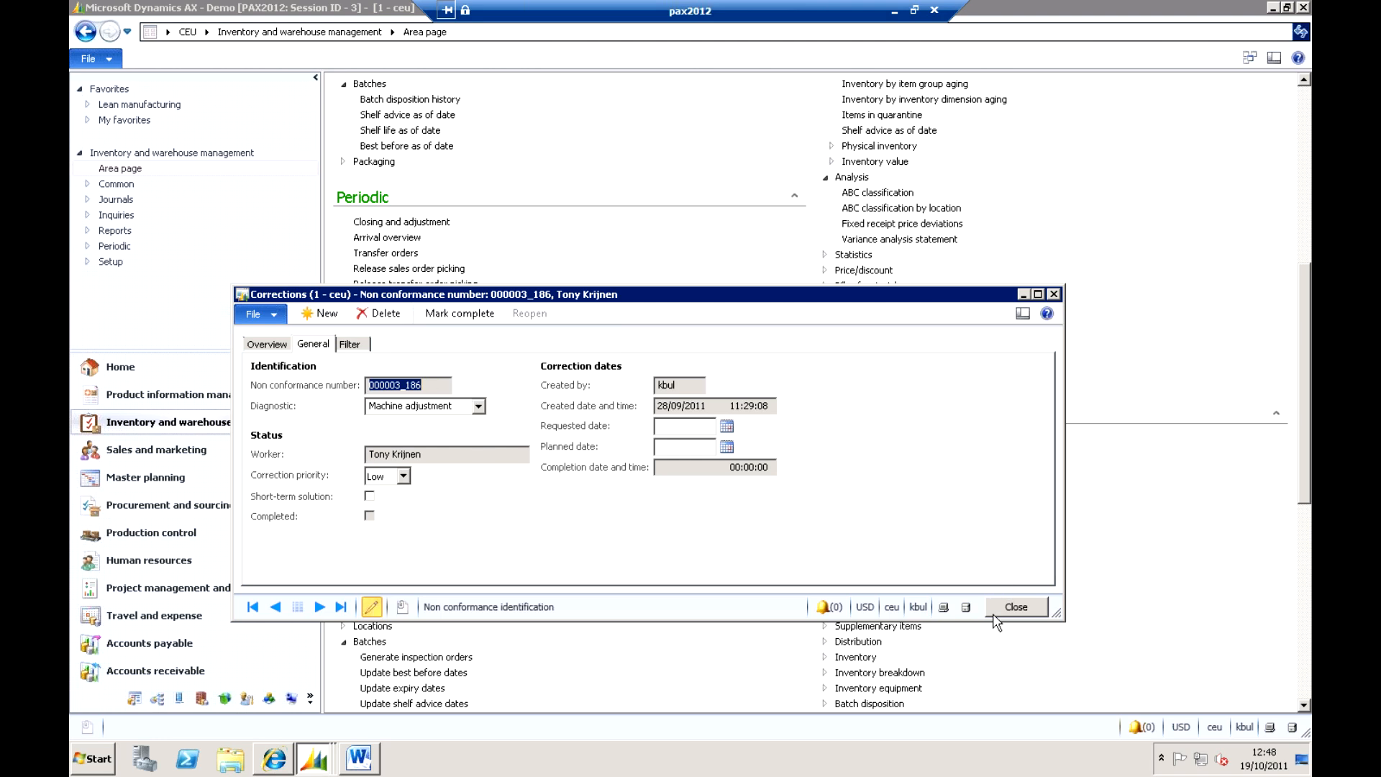
{"action": "left_click", "coordinate": [1016, 606]}
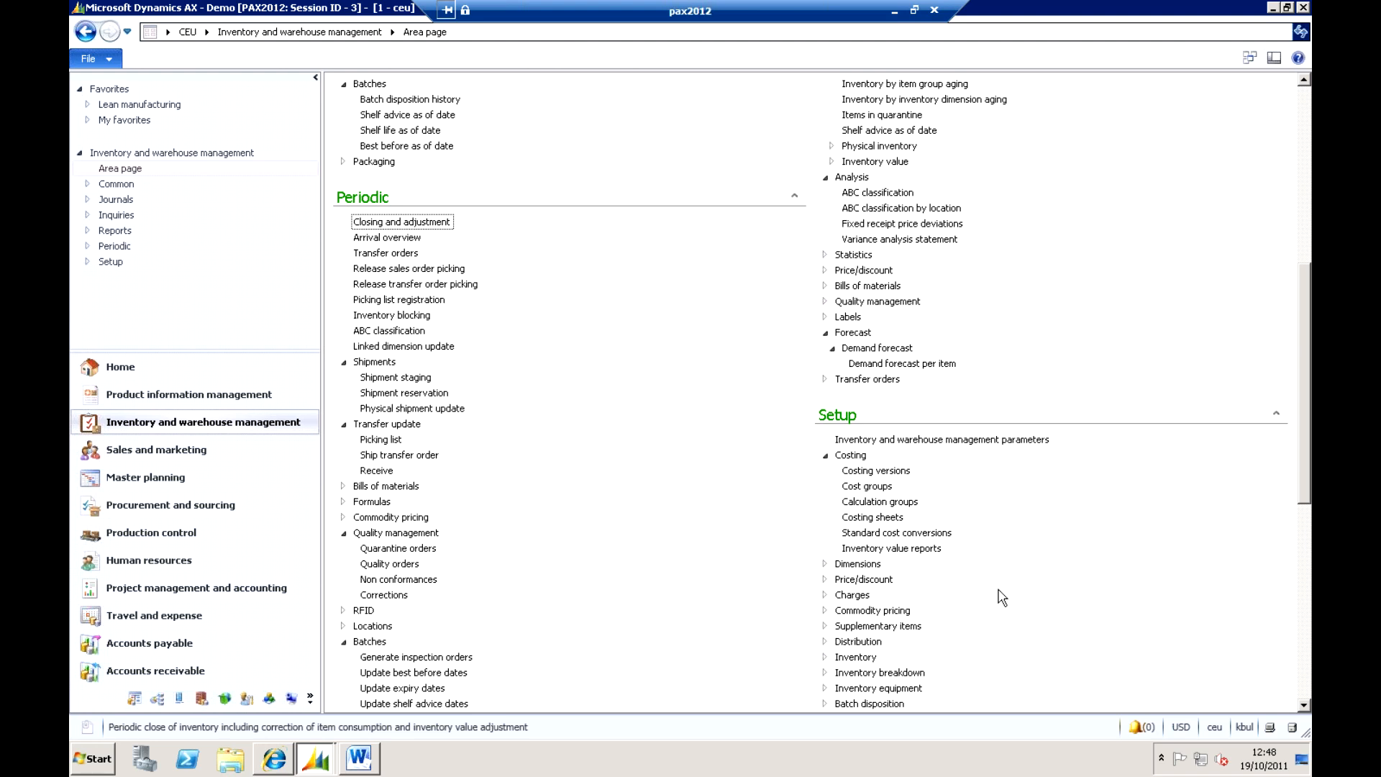
{"action": "mouse_move", "coordinate": [132, 476]}
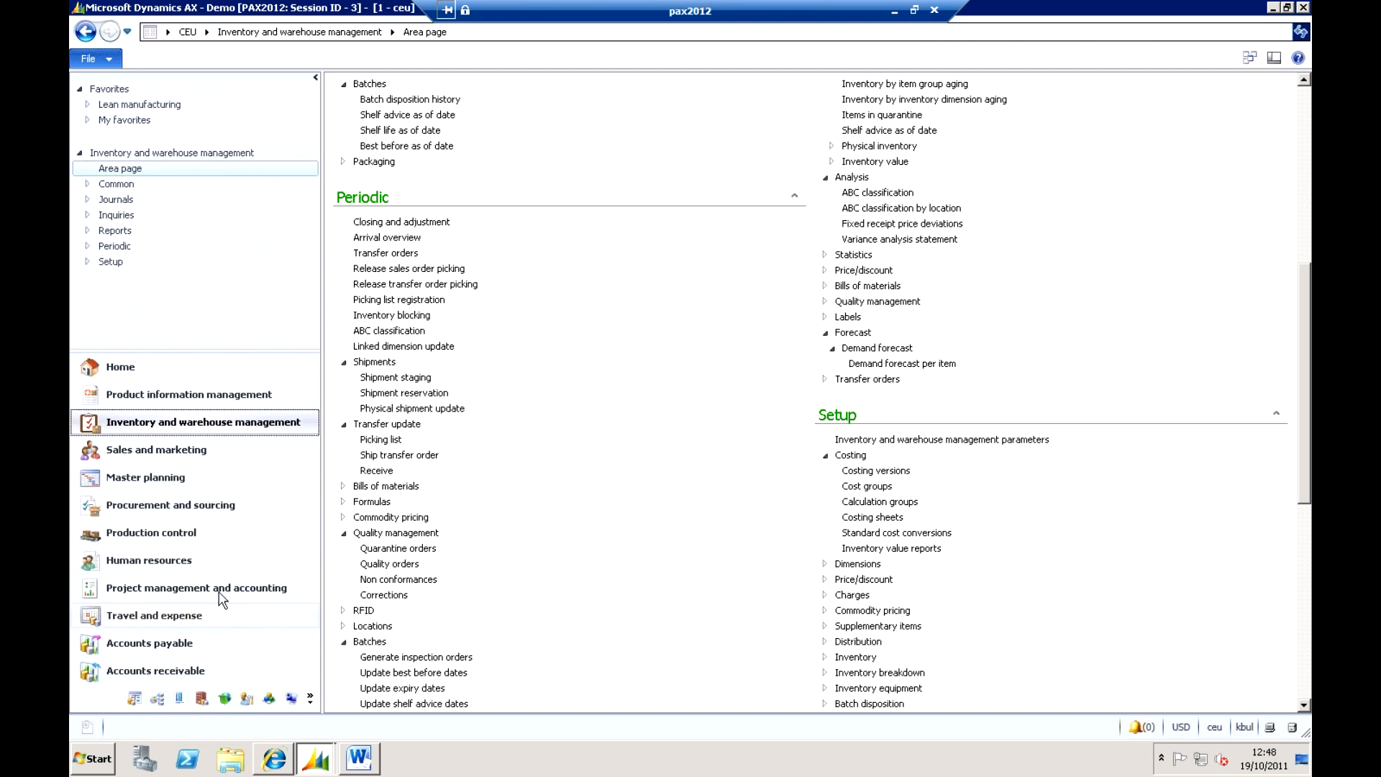
{"action": "mouse_move", "coordinate": [199, 537]}
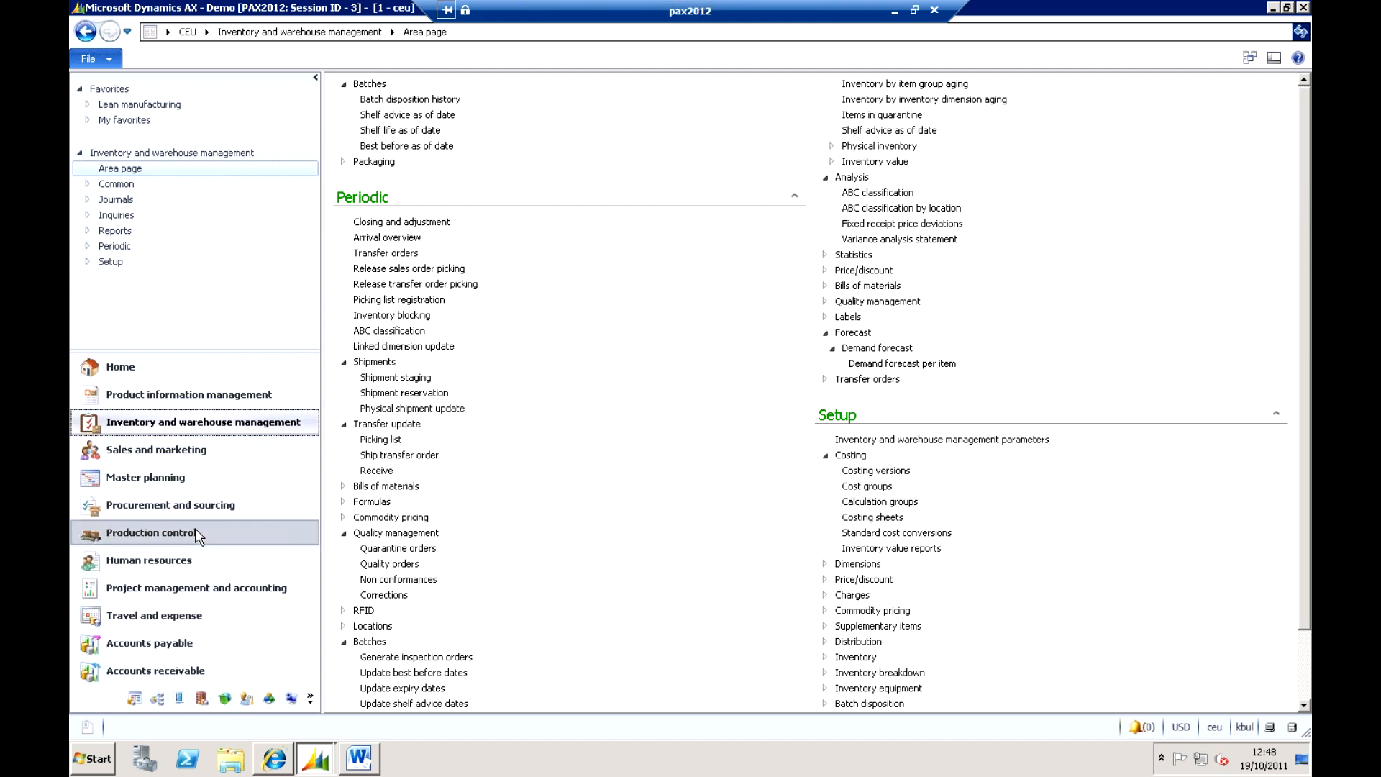
- Switch to Production control and launch the Kanban schedule board for work cell SCPS_Cover
{"action": "left_click", "coordinate": [151, 532]}
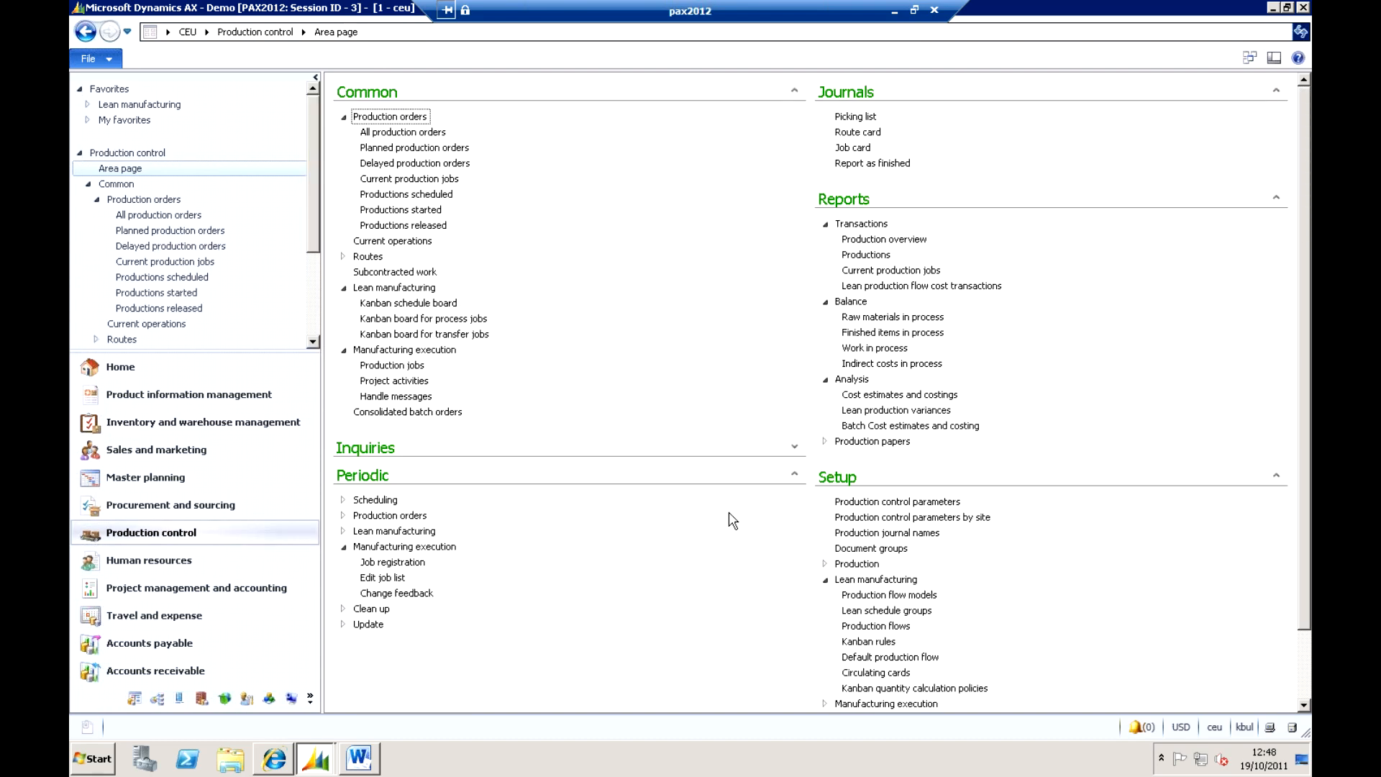
{"action": "mouse_move", "coordinate": [607, 318]}
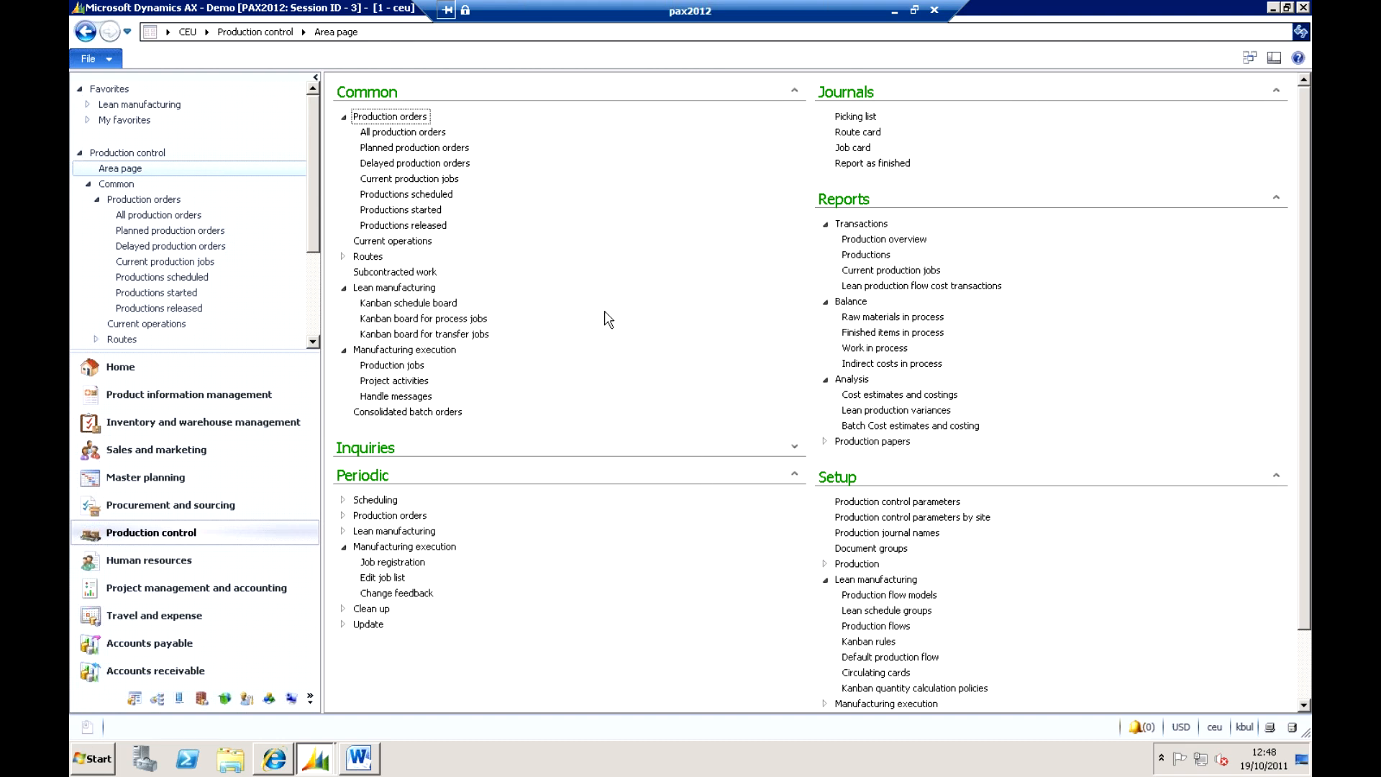
{"action": "mouse_move", "coordinate": [426, 298]}
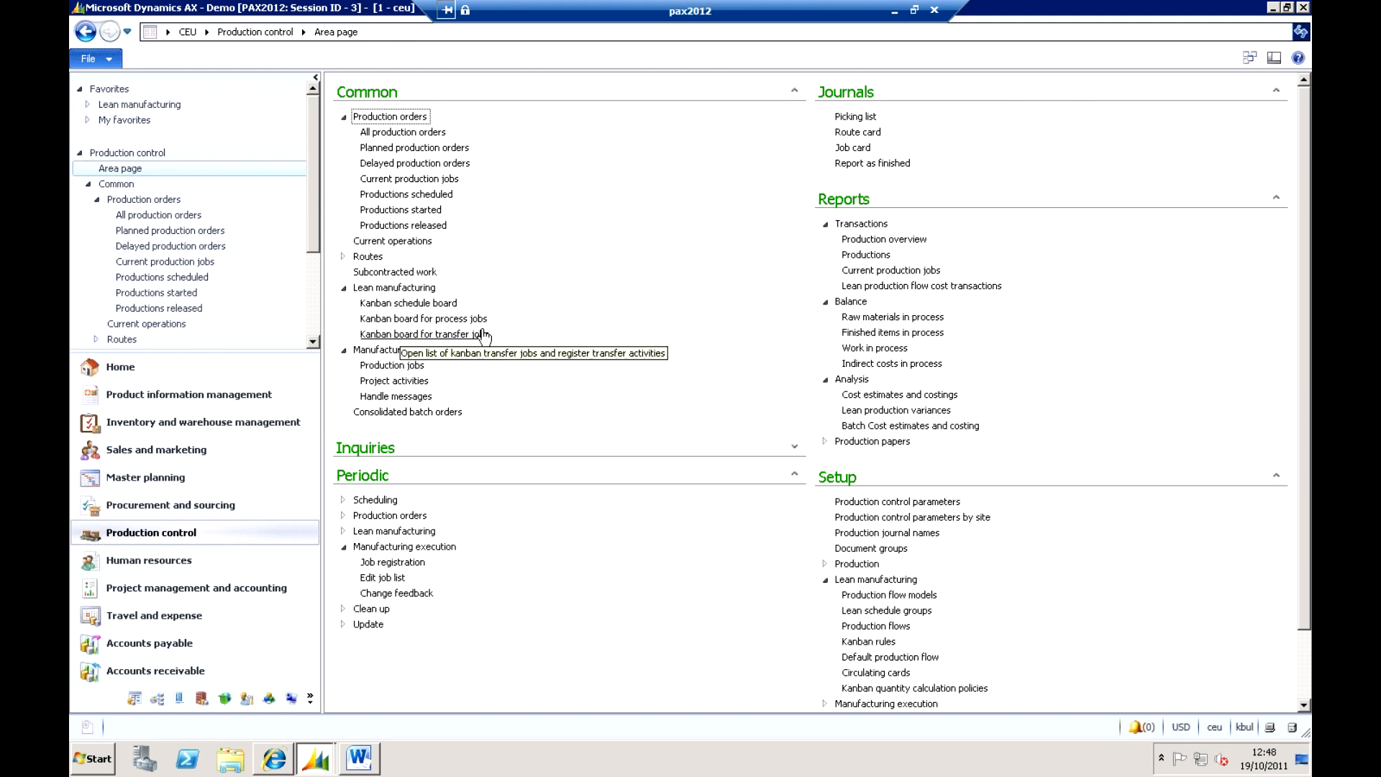
{"action": "mouse_move", "coordinate": [420, 310]}
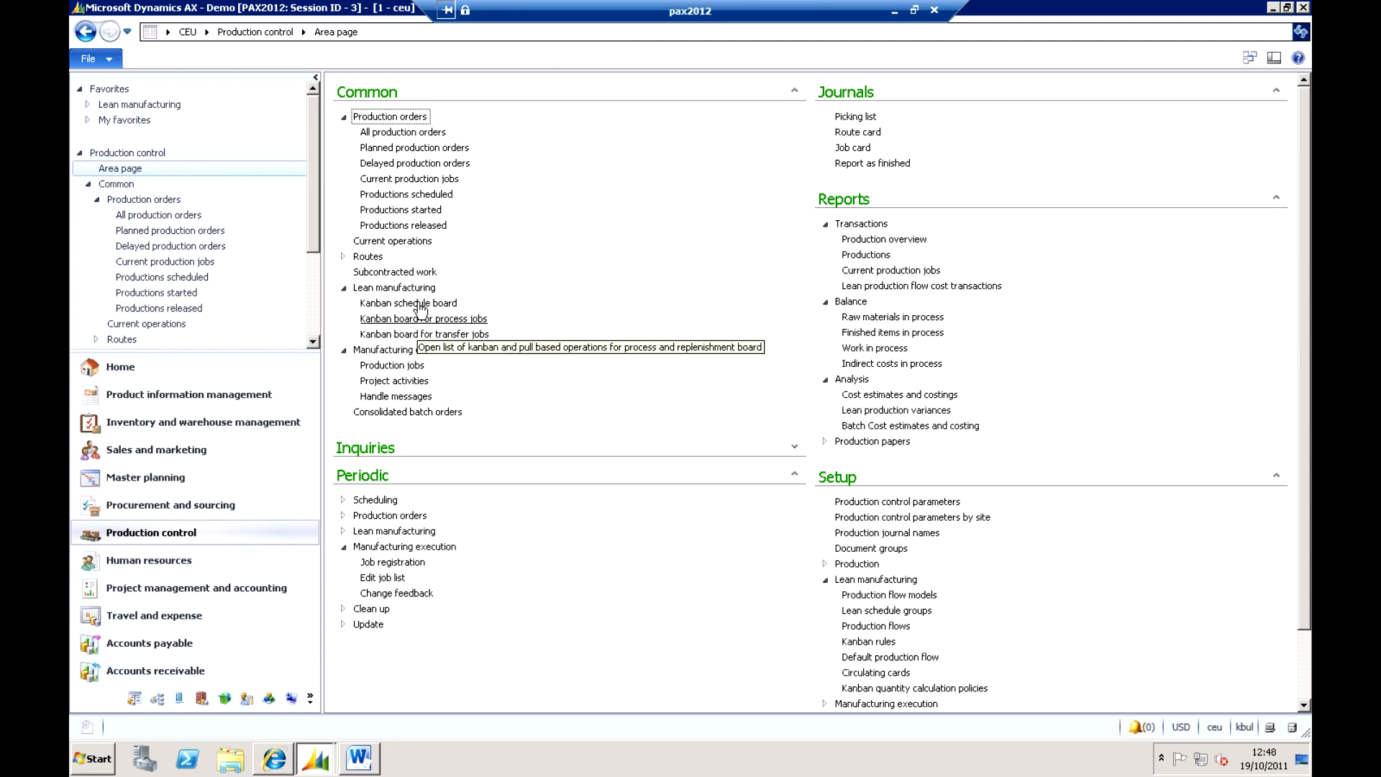
{"action": "left_click", "coordinate": [409, 302]}
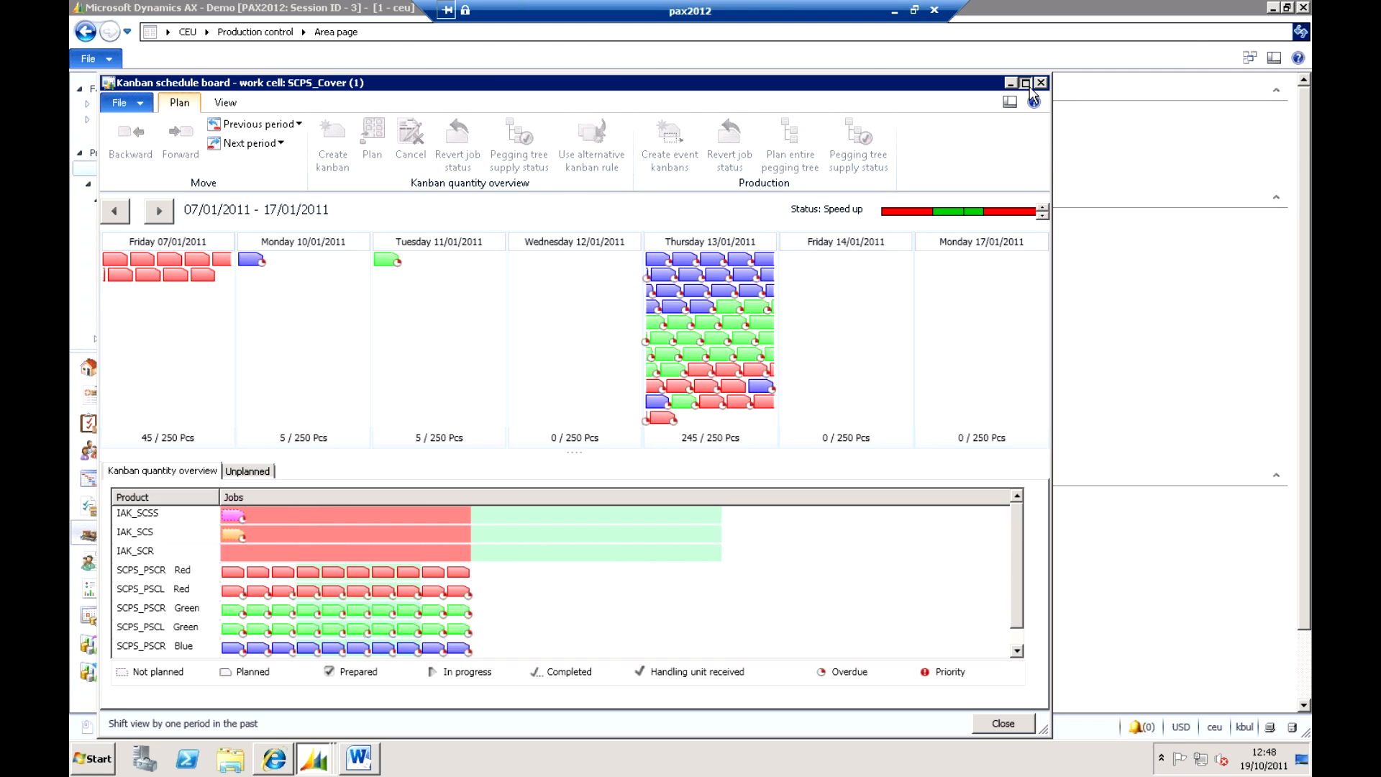
- Maximize the SCPS_Cover Kanban schedule board to show daily quantities 07/01–17/01/2011
{"action": "left_click", "coordinate": [1024, 82]}
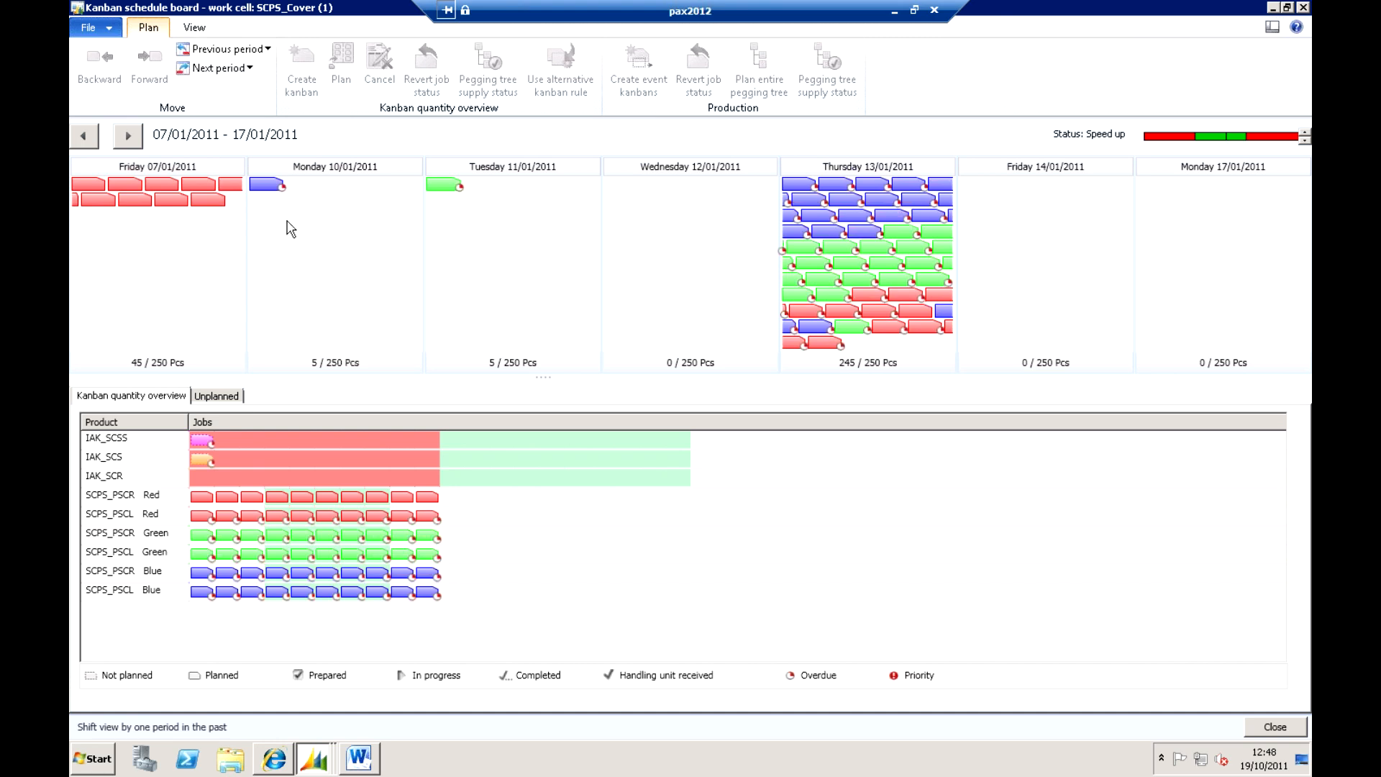
{"action": "mouse_move", "coordinate": [267, 195]}
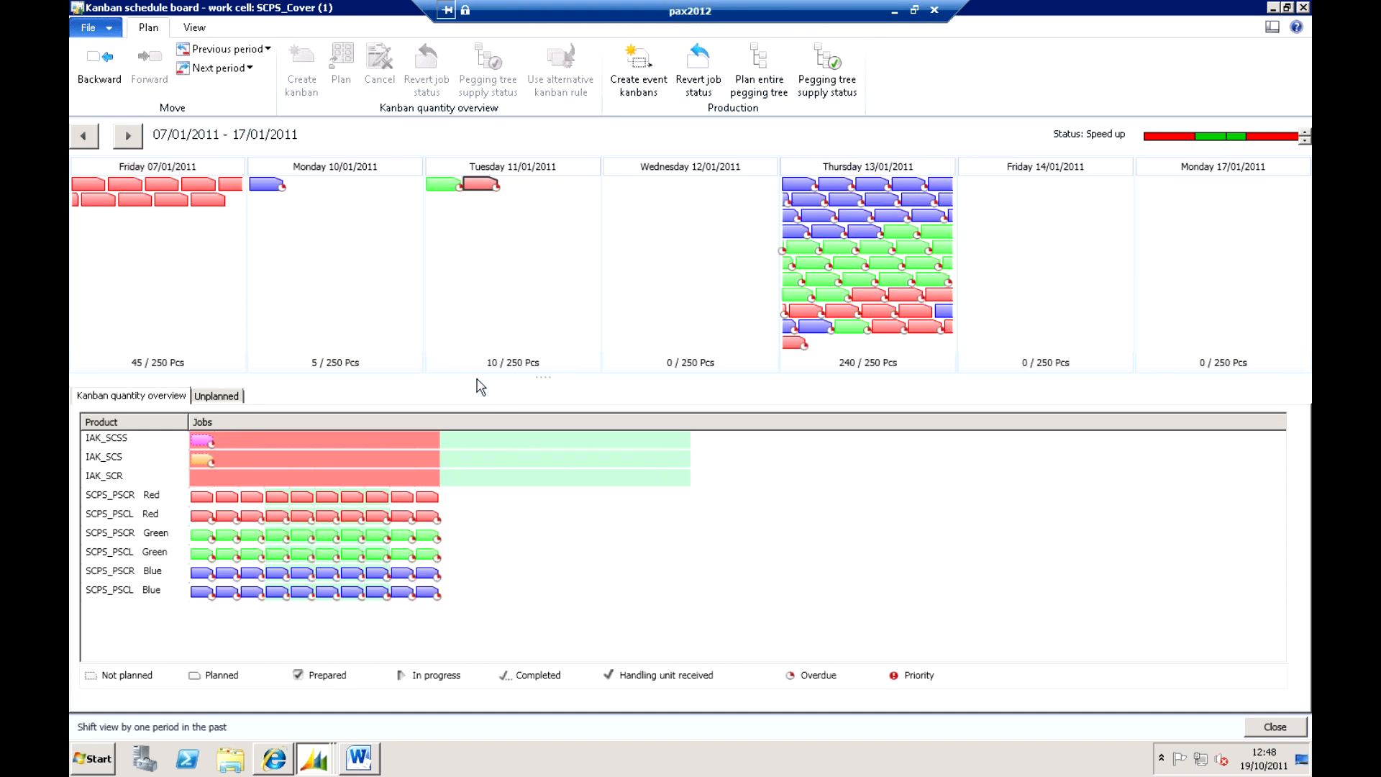
{"action": "mouse_move", "coordinate": [515, 374]}
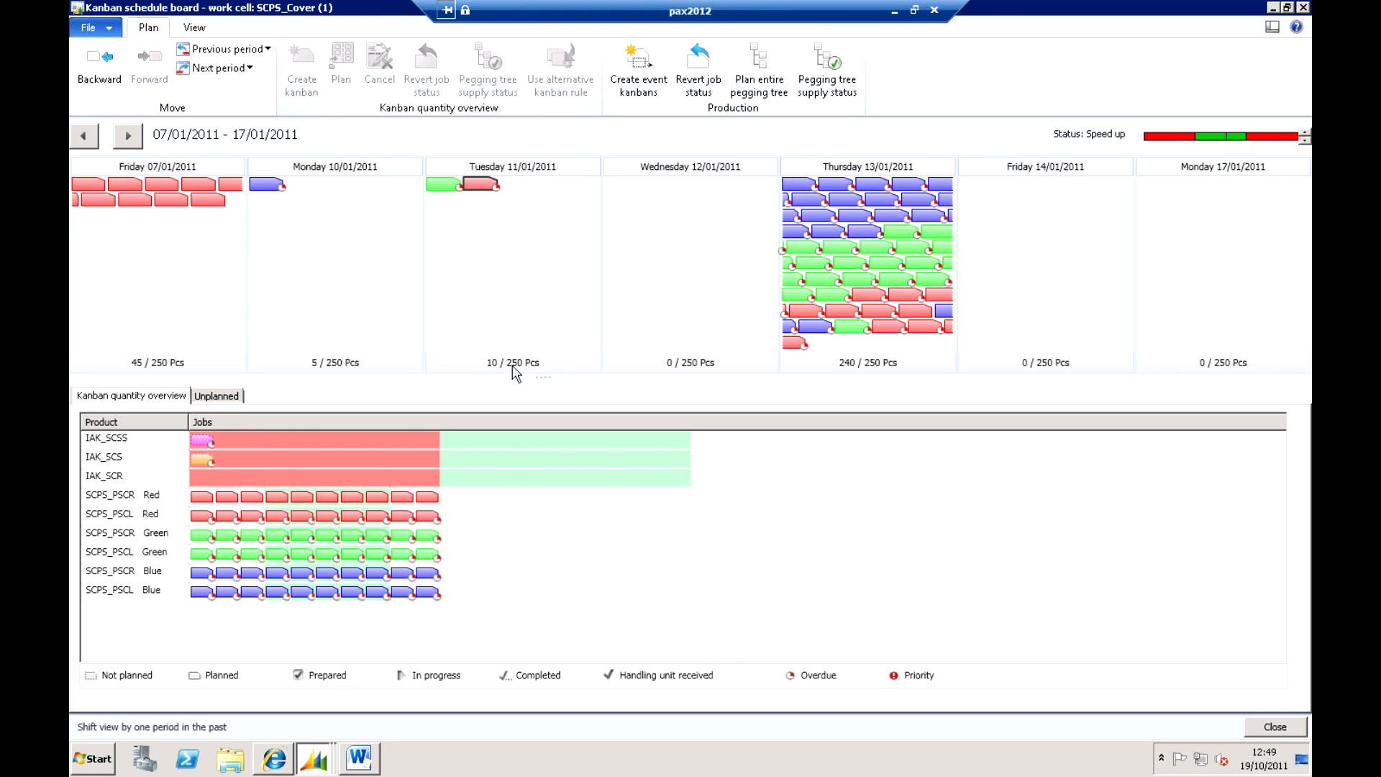
{"action": "mouse_move", "coordinate": [479, 192]}
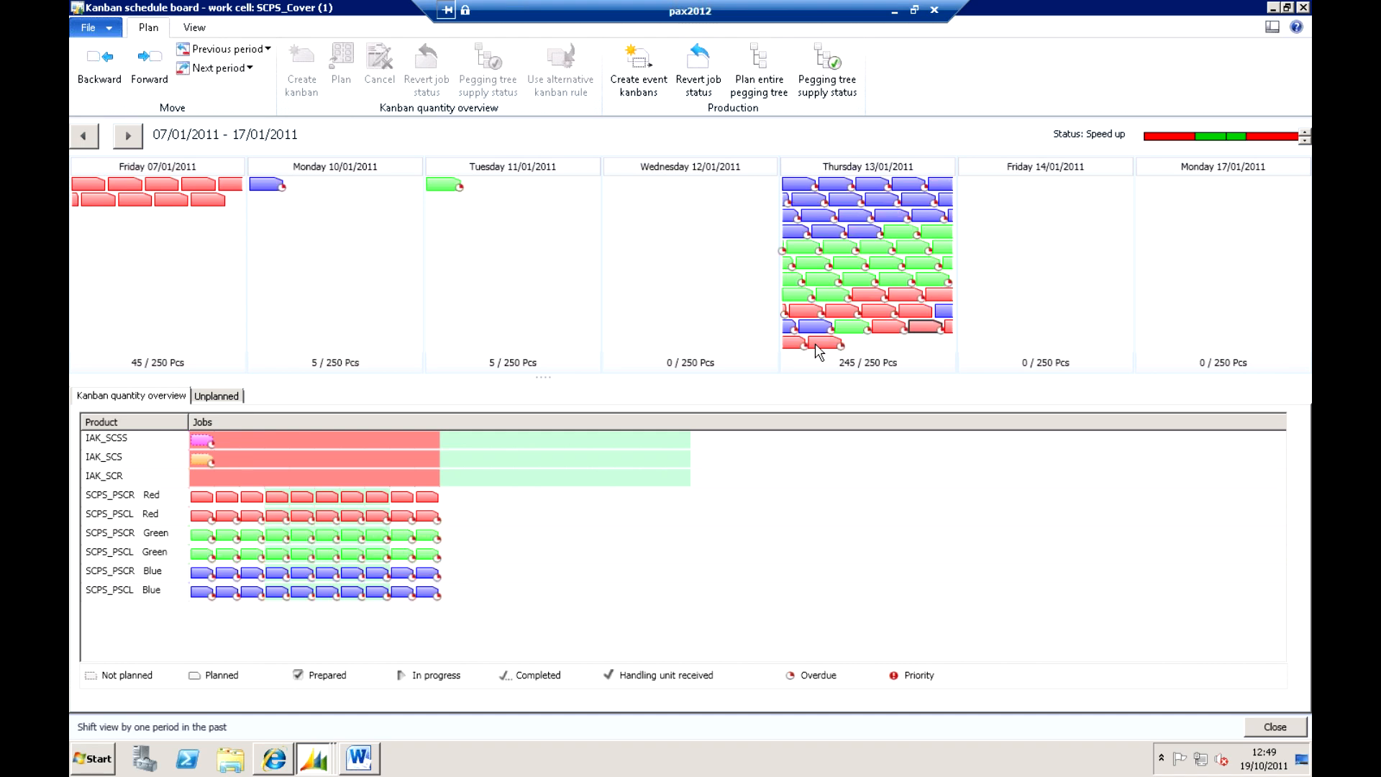
{"action": "mouse_move", "coordinate": [439, 195]}
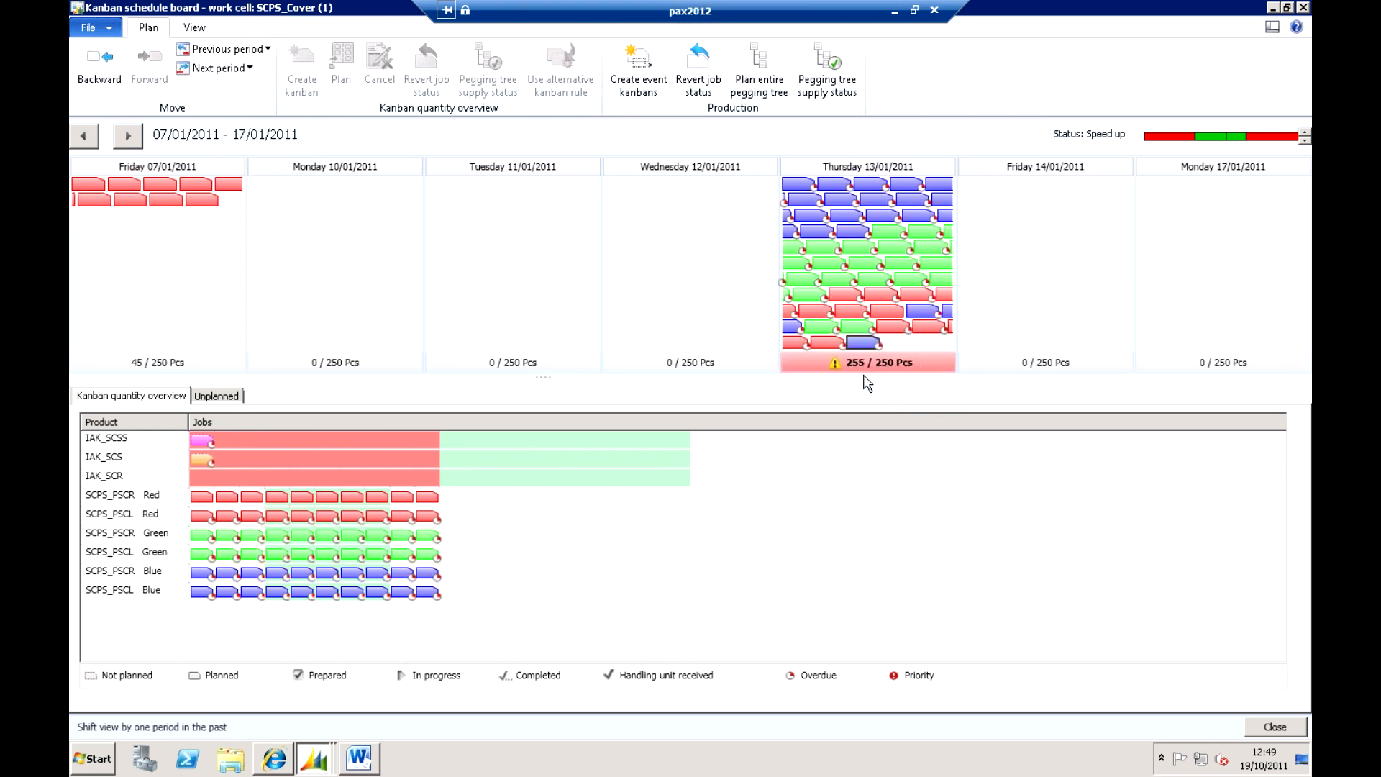
{"action": "mouse_move", "coordinate": [909, 374]}
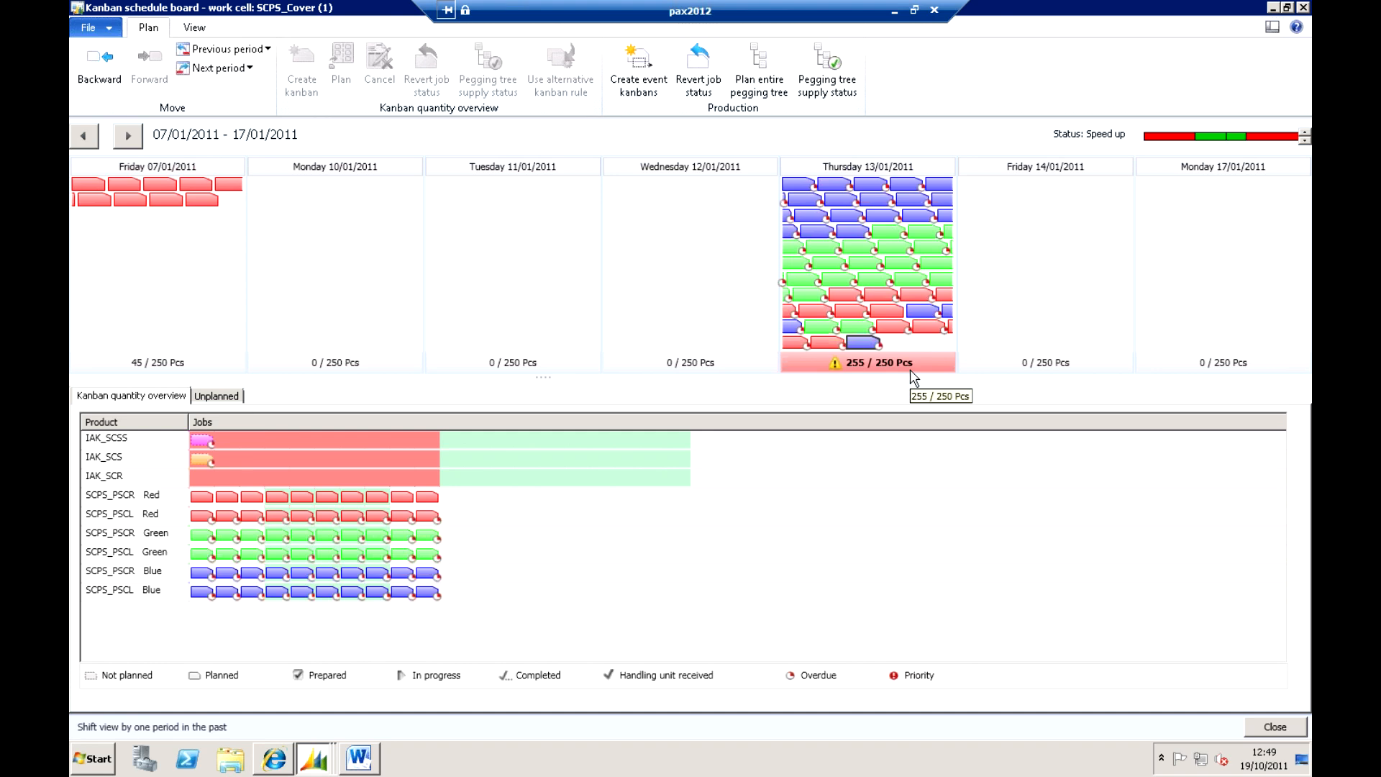
{"action": "mouse_move", "coordinate": [872, 366]}
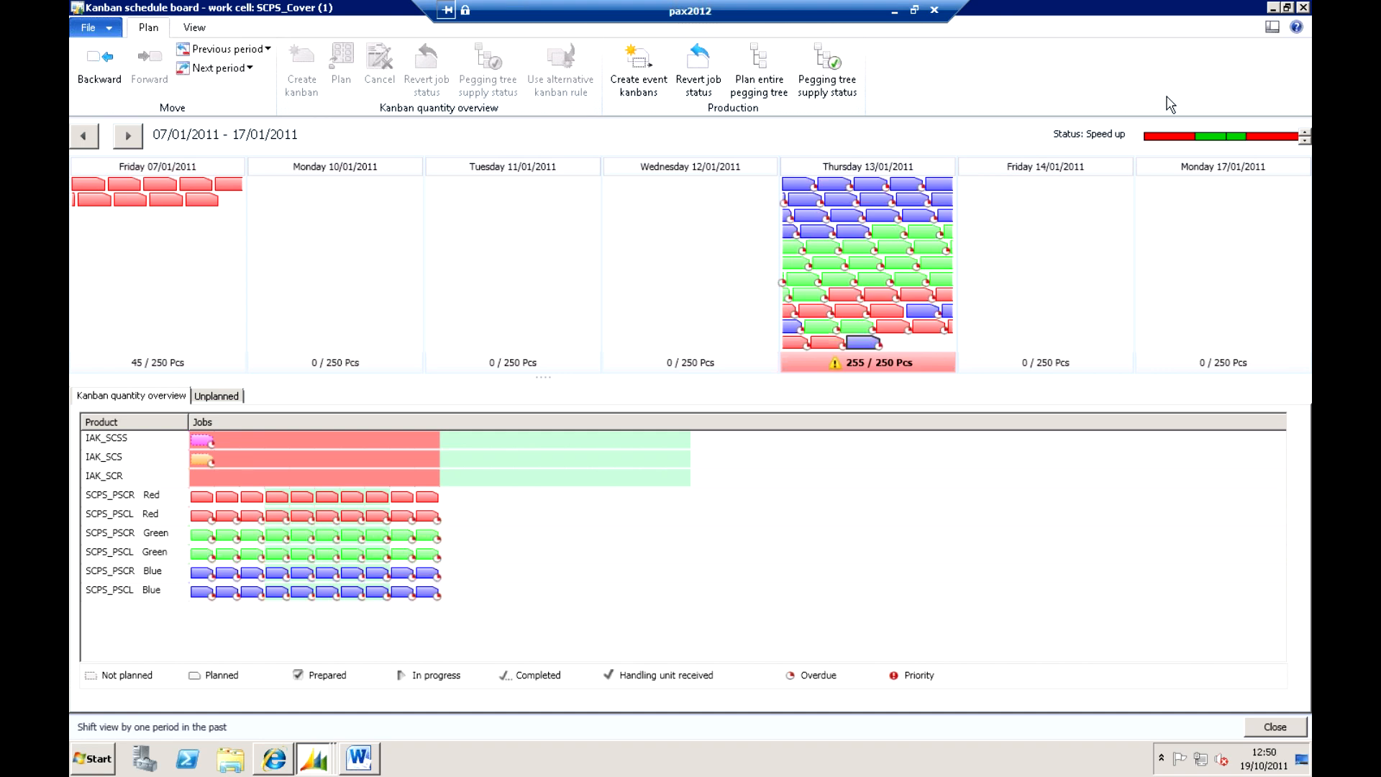
{"action": "mouse_move", "coordinate": [1234, 7]}
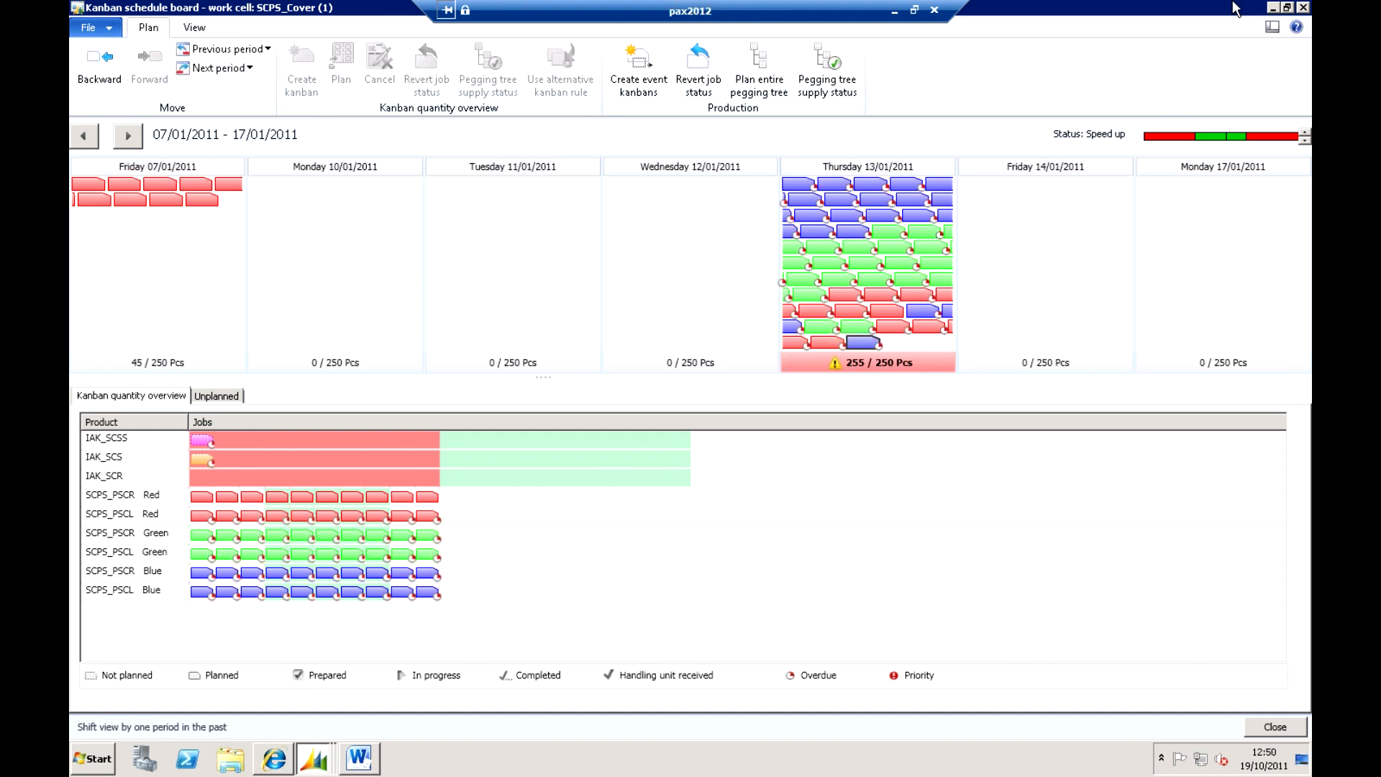